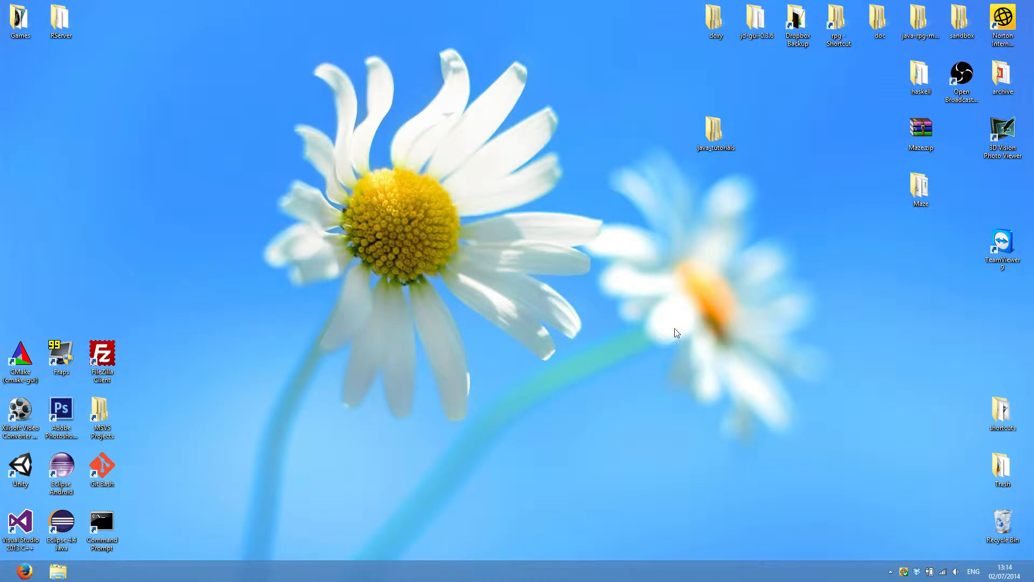
Create a new folder named Tutorial01 inside the java_tutorials folder
{"action": "left_click", "coordinate": [715, 130]}
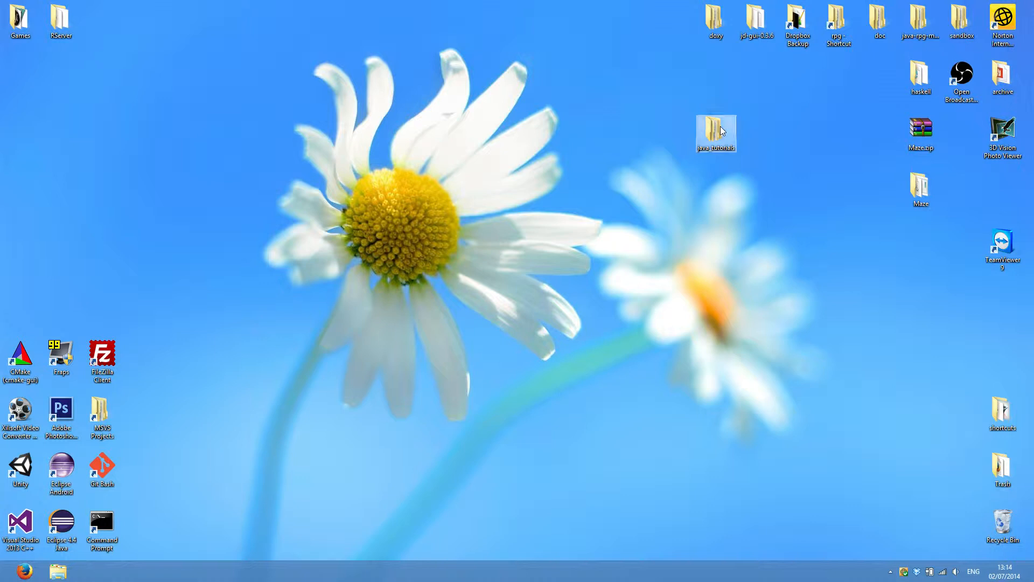
{"action": "double_click", "coordinate": [715, 130]}
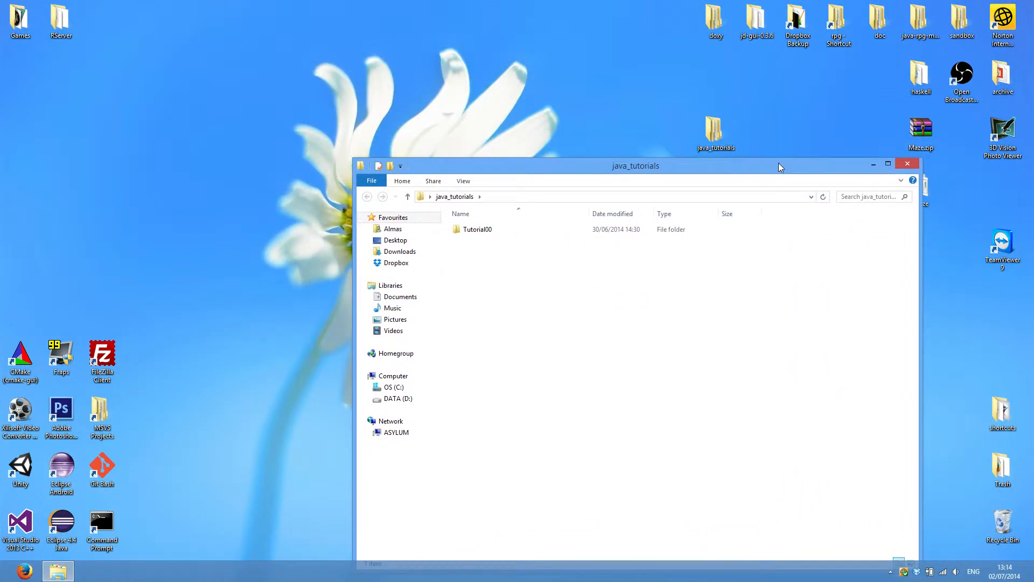
{"action": "mouse_move", "coordinate": [593, 302]}
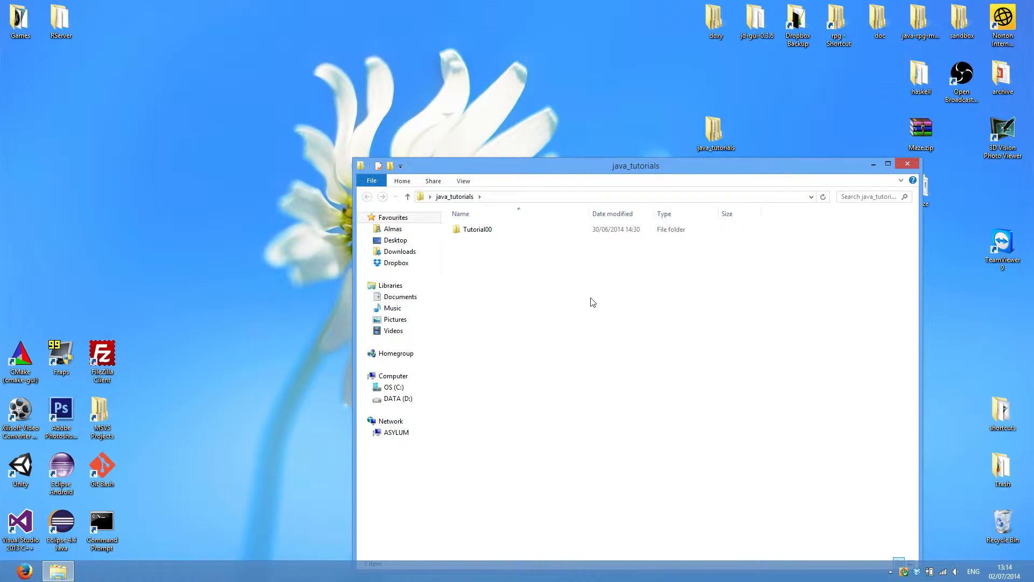
{"action": "right_click", "coordinate": [592, 301]}
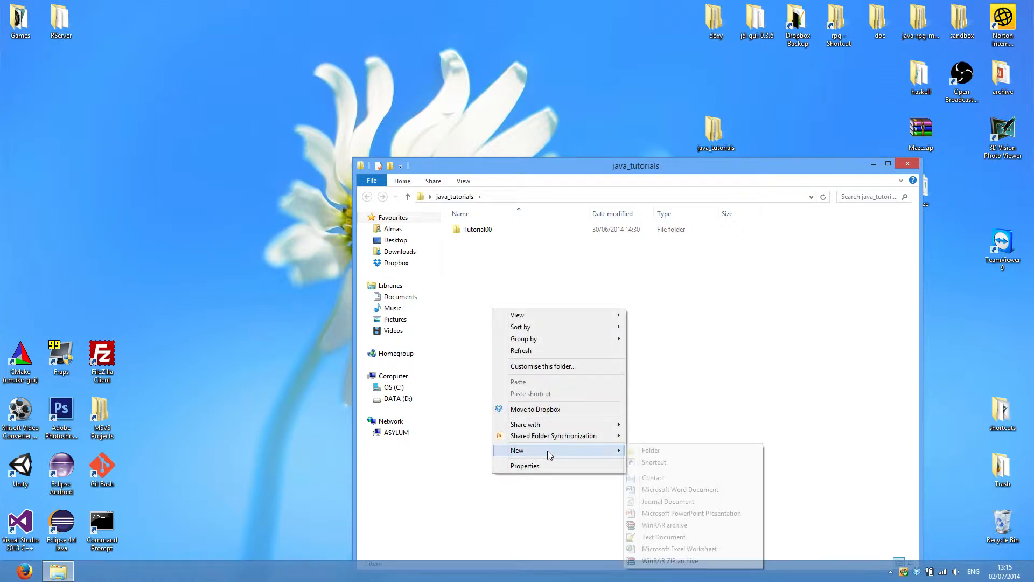
{"action": "left_click", "coordinate": [651, 450]}
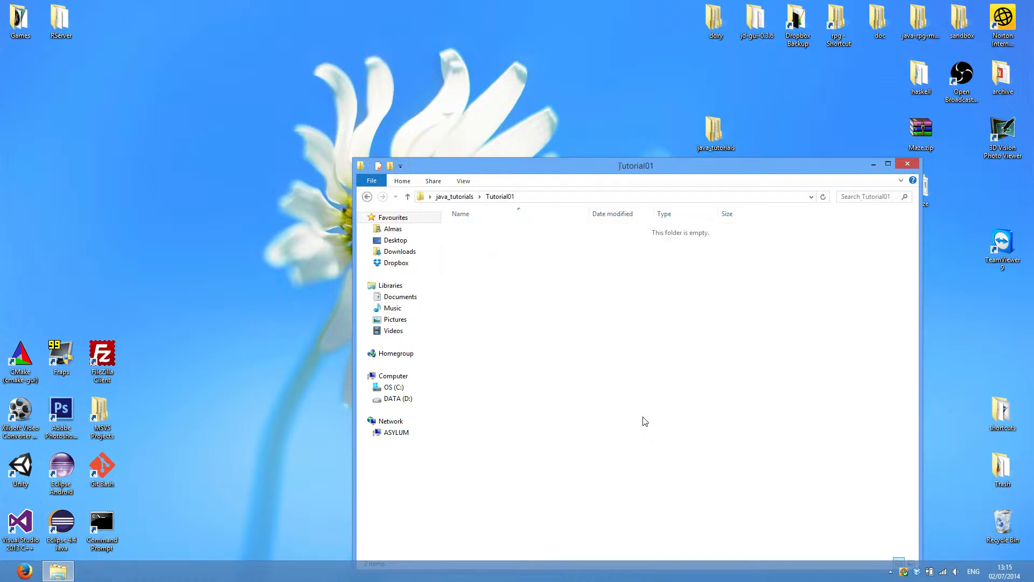
Create a text document in Tutorial01 and rename it Tutorial01.java, confirming the extension change
{"action": "right_click", "coordinate": [646, 421]}
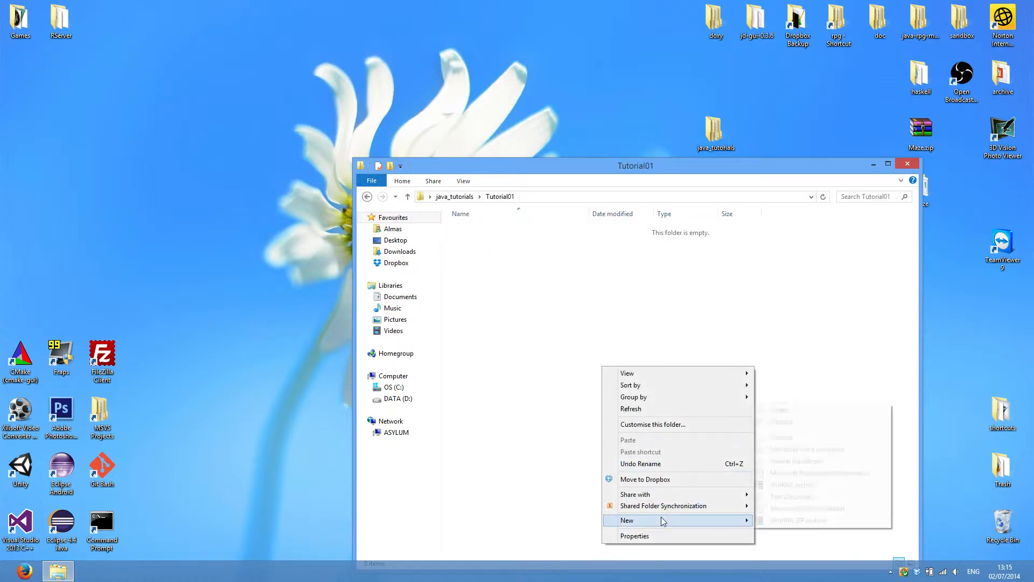
{"action": "left_click", "coordinate": [664, 521]}
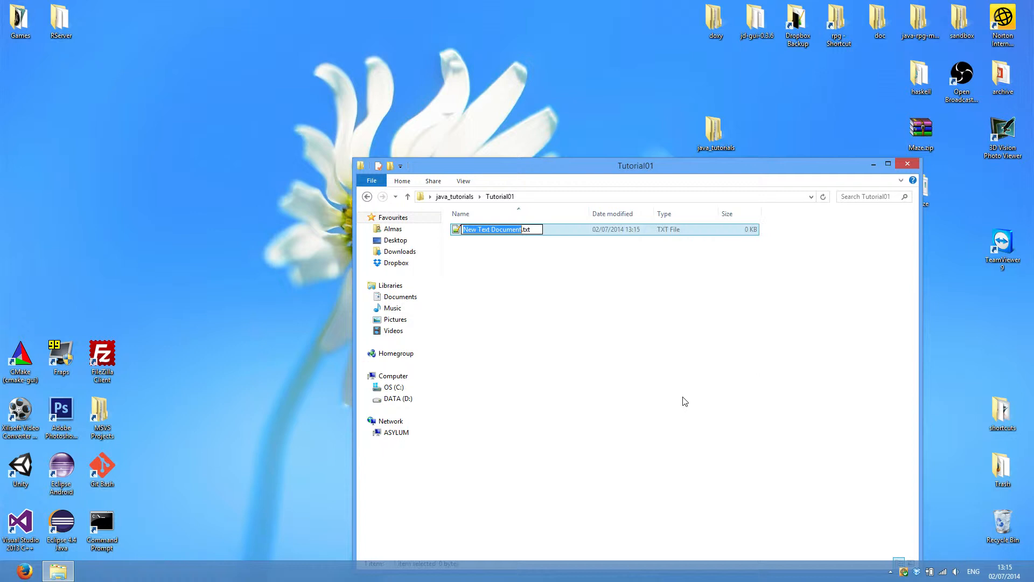
{"action": "type", "text": "Tutorial01.ja"}
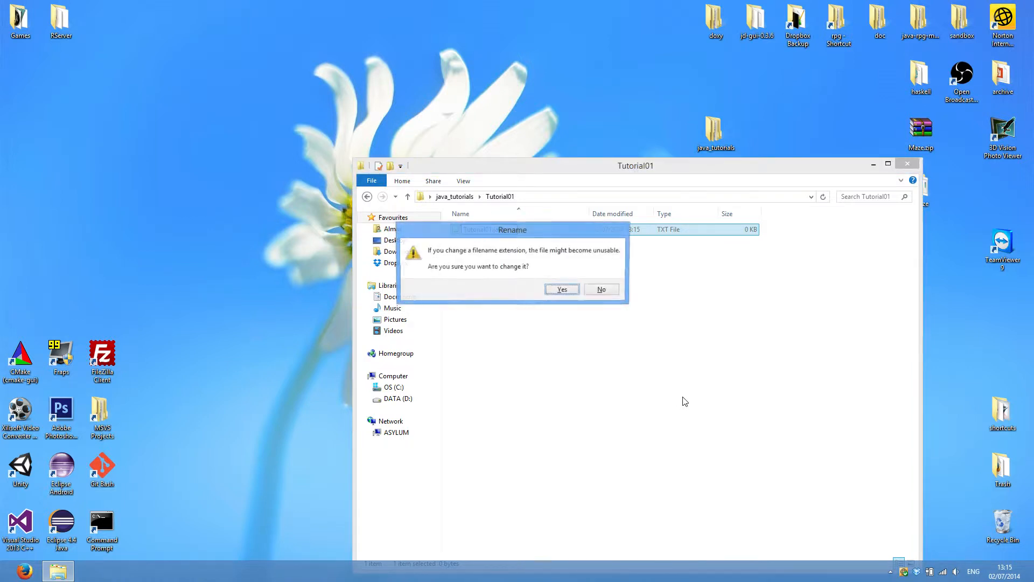
{"action": "left_click", "coordinate": [562, 289]}
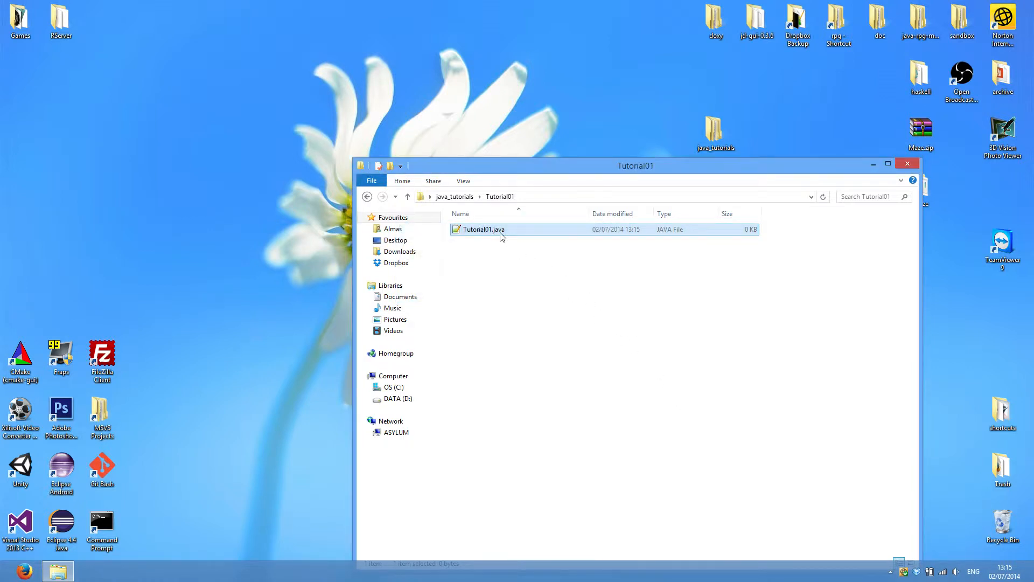
Copy the Hello World code from Tutorial00.java into Tutorial01.java with the class renamed Tutorial01
{"action": "double_click", "coordinate": [483, 230]}
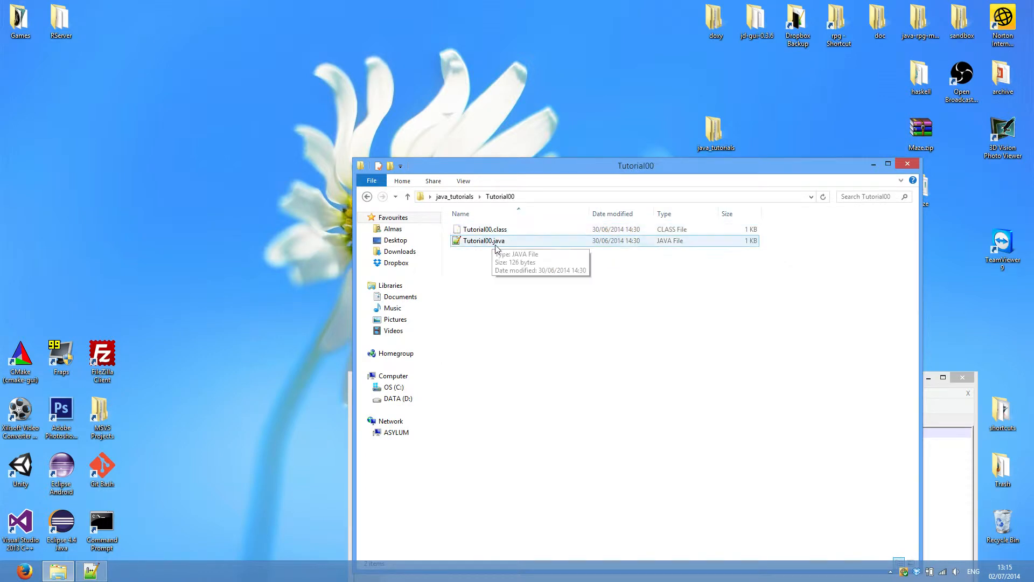
{"action": "double_click", "coordinate": [483, 240]}
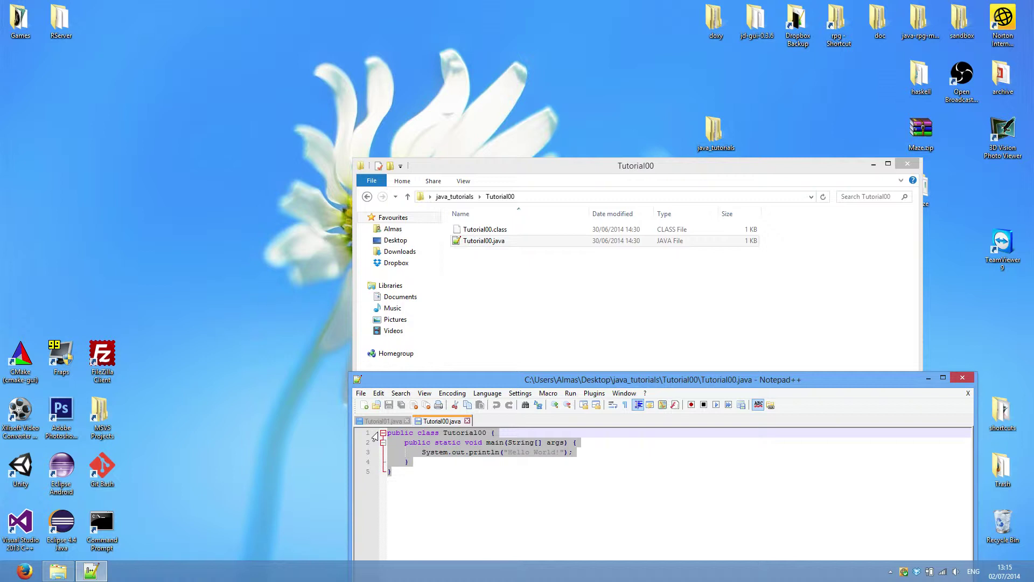
{"action": "left_click", "coordinate": [381, 421]}
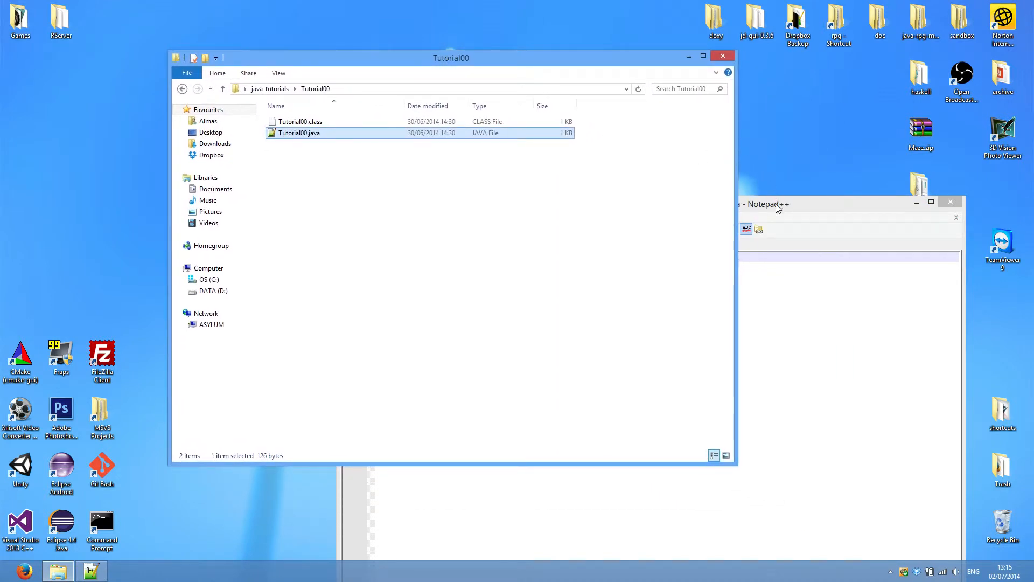
{"action": "left_click", "coordinate": [776, 205]}
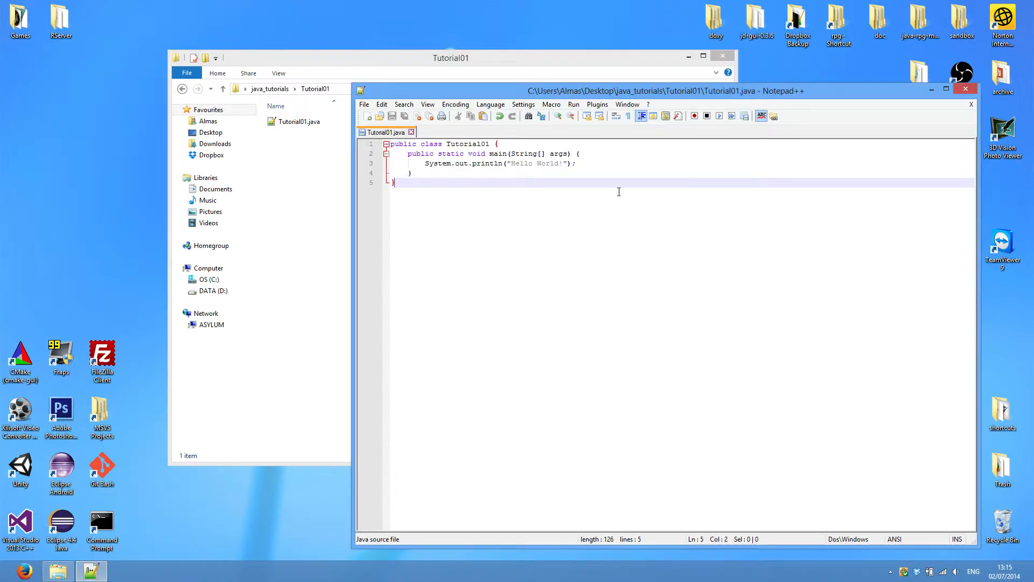
{"action": "left_click", "coordinate": [500, 145]}
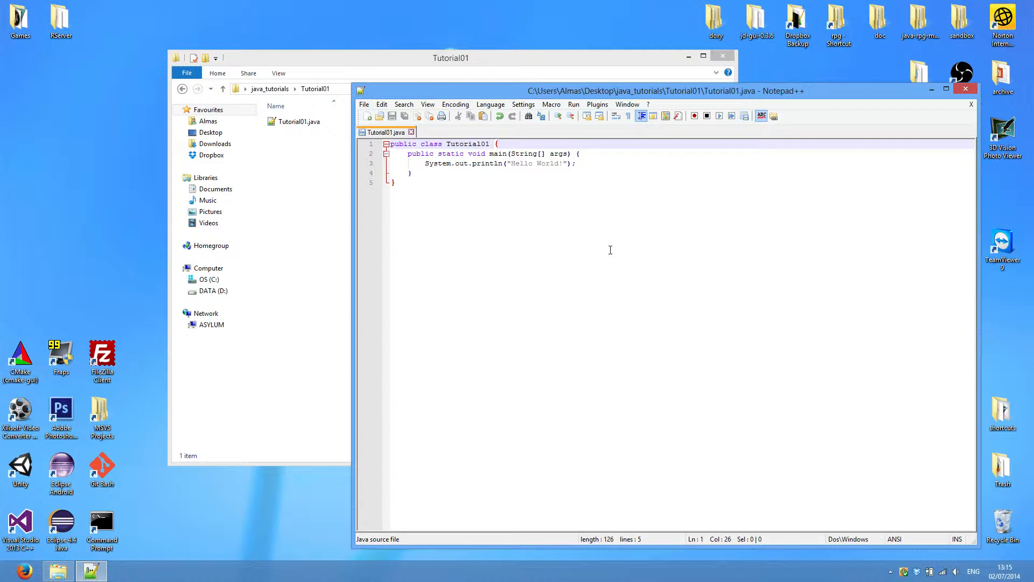
{"action": "mouse_move", "coordinate": [551, 188]}
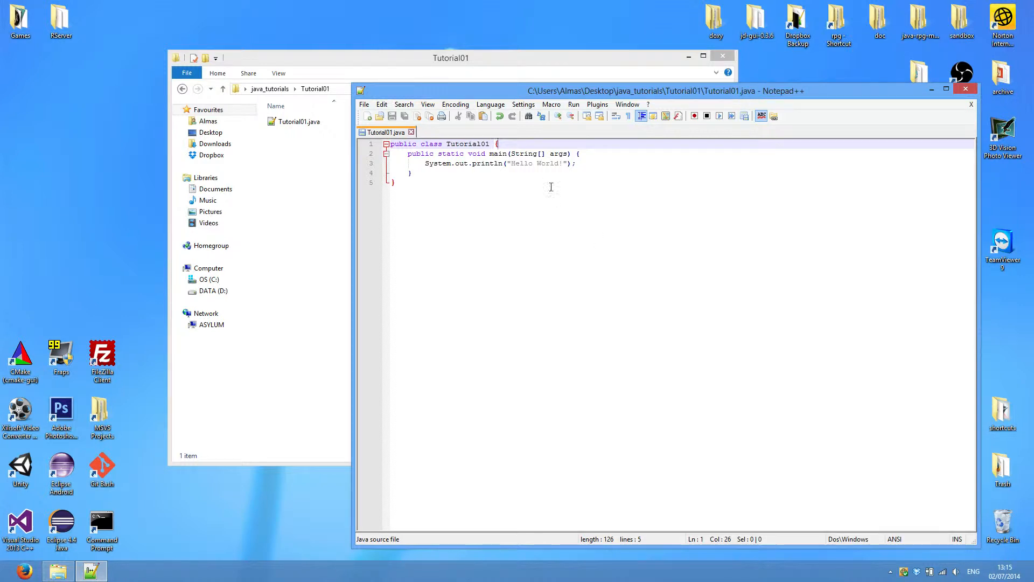
{"action": "double_click", "coordinate": [467, 144]}
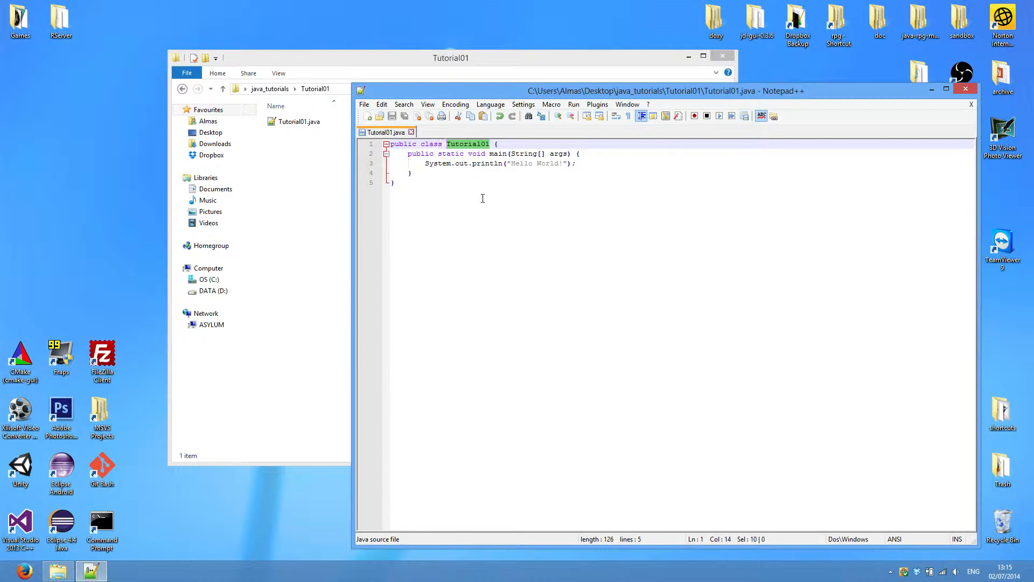
{"action": "mouse_move", "coordinate": [487, 178]}
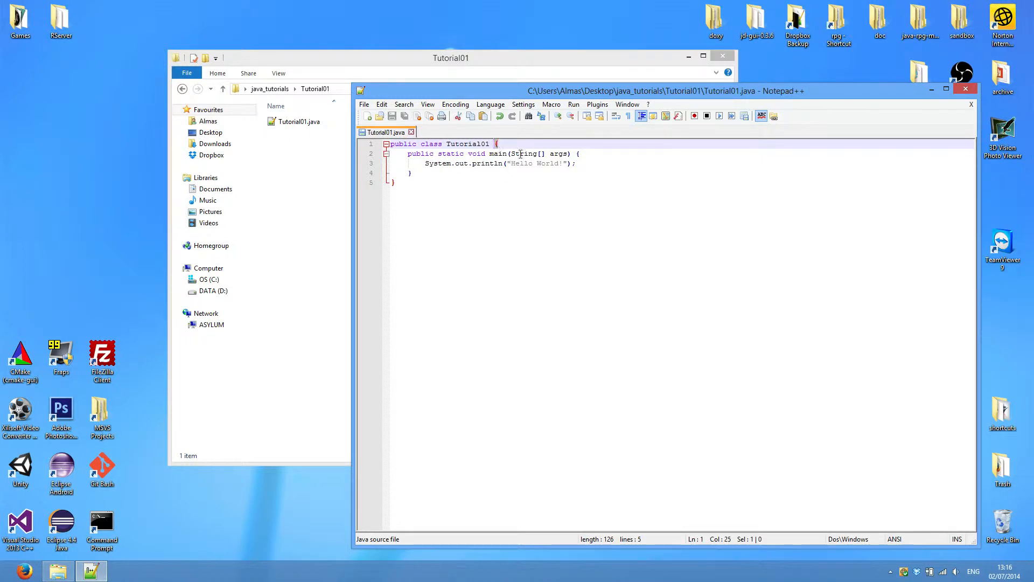
{"action": "left_click", "coordinate": [502, 144]}
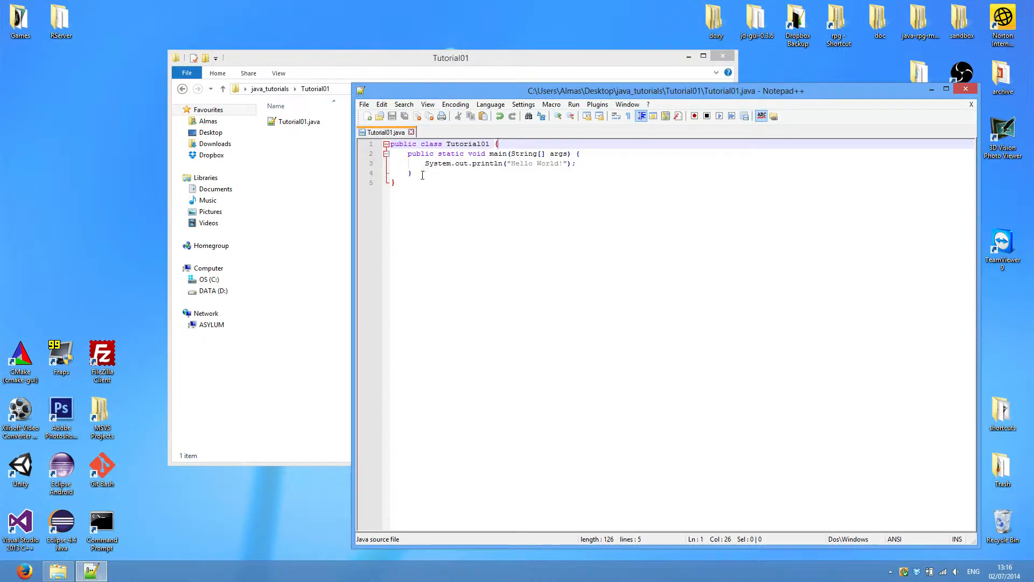
{"action": "left_click", "coordinate": [496, 144]}
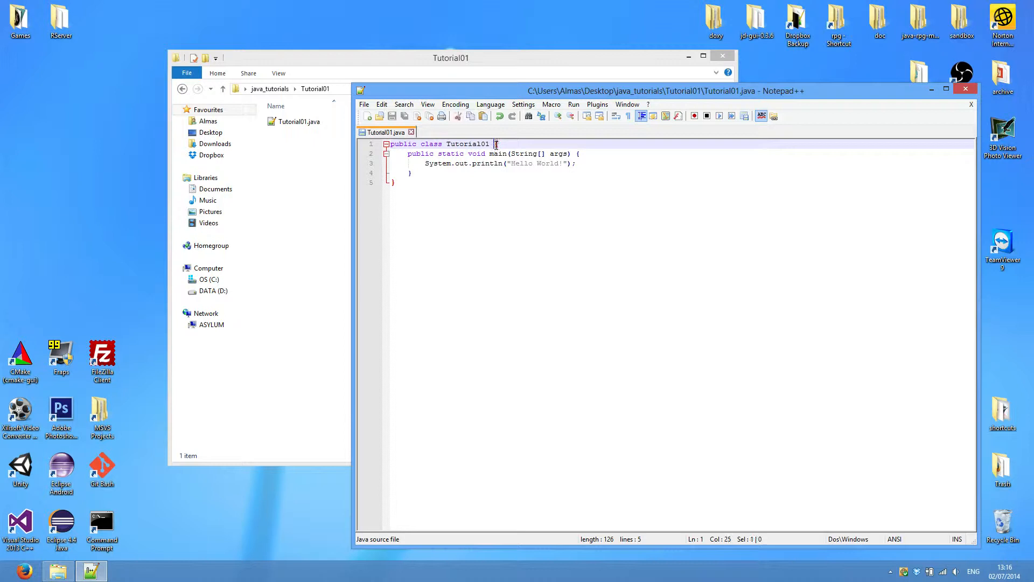
{"action": "left_click", "coordinate": [509, 144]}
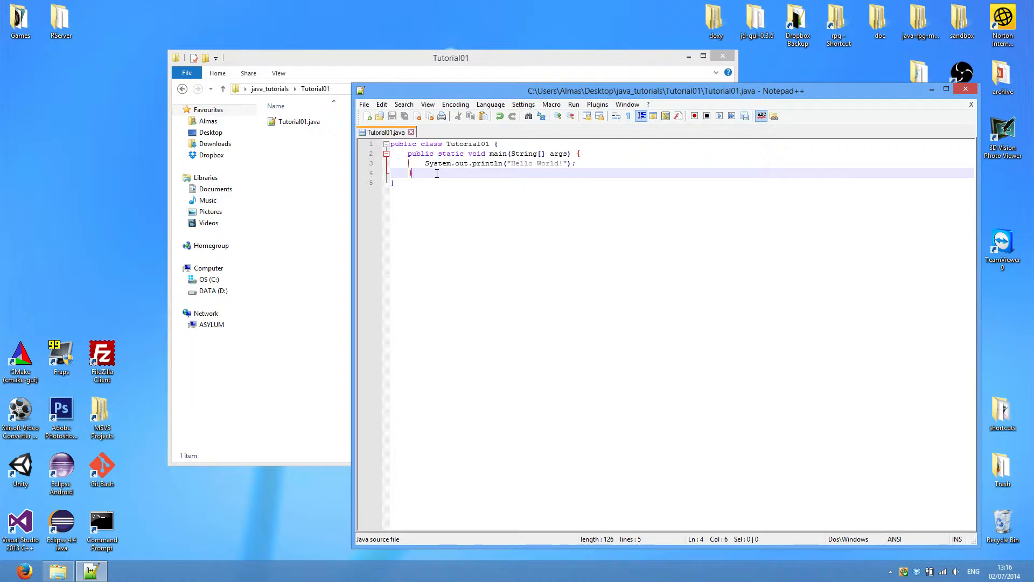
{"action": "mouse_move", "coordinate": [598, 159]}
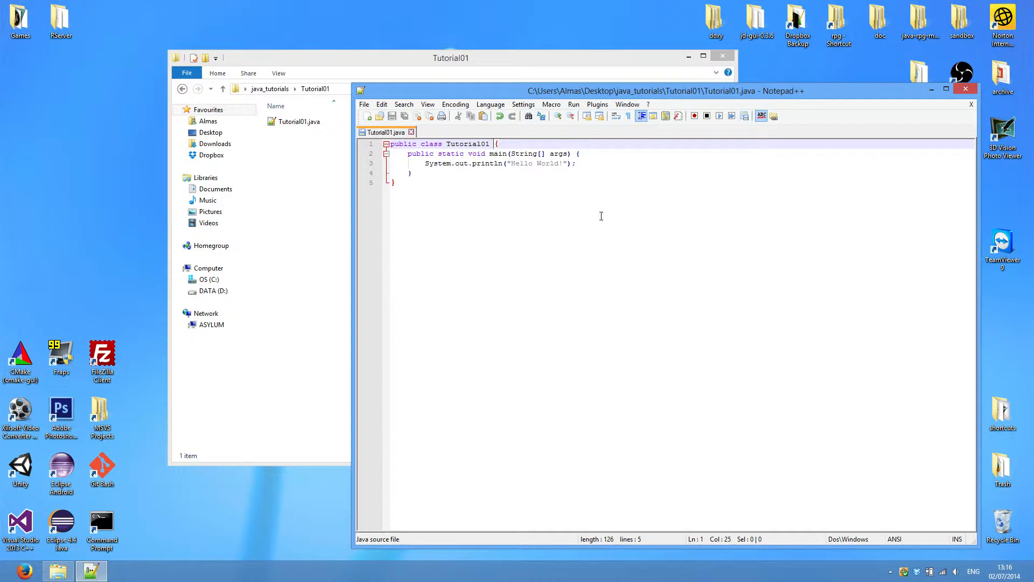
{"action": "mouse_move", "coordinate": [610, 237]}
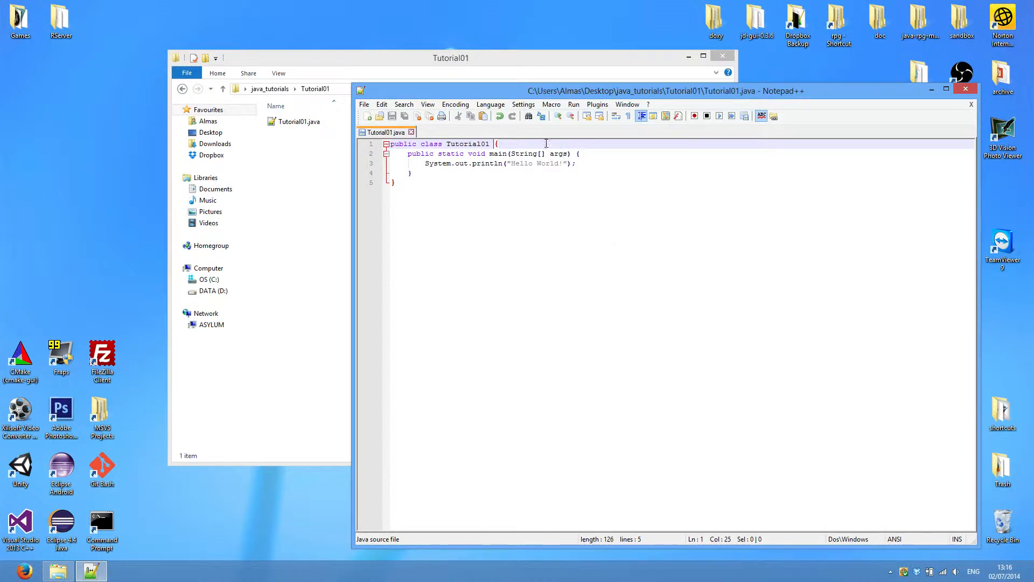
{"action": "key", "text": "Enter"}
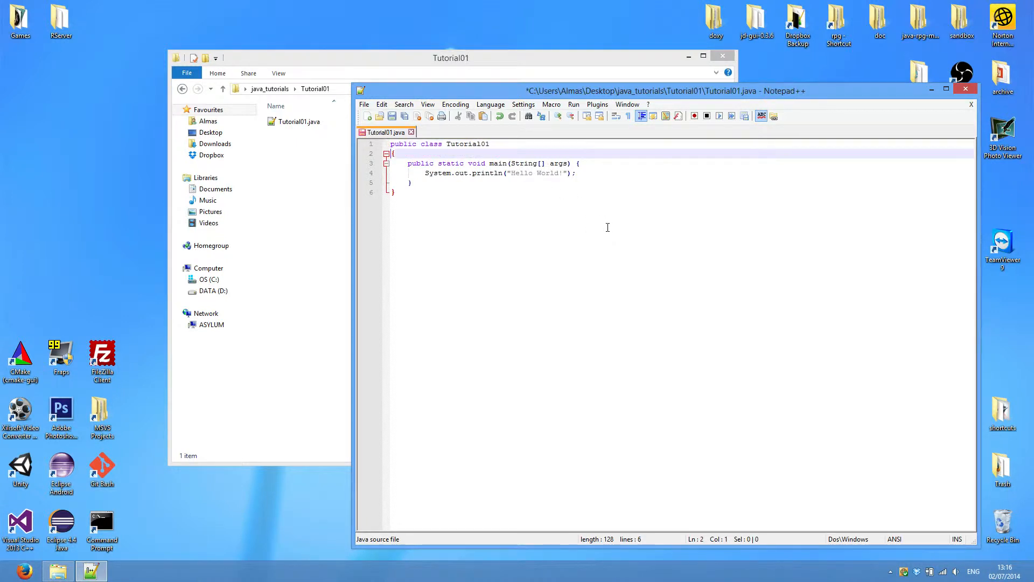
{"action": "left_click", "coordinate": [582, 163]}
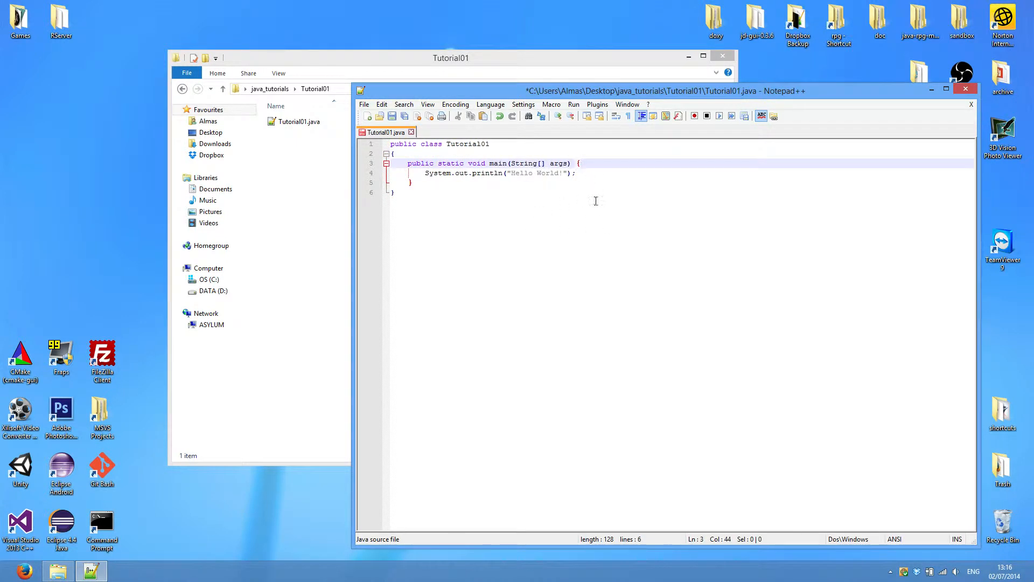
{"action": "key", "text": "Enter"}
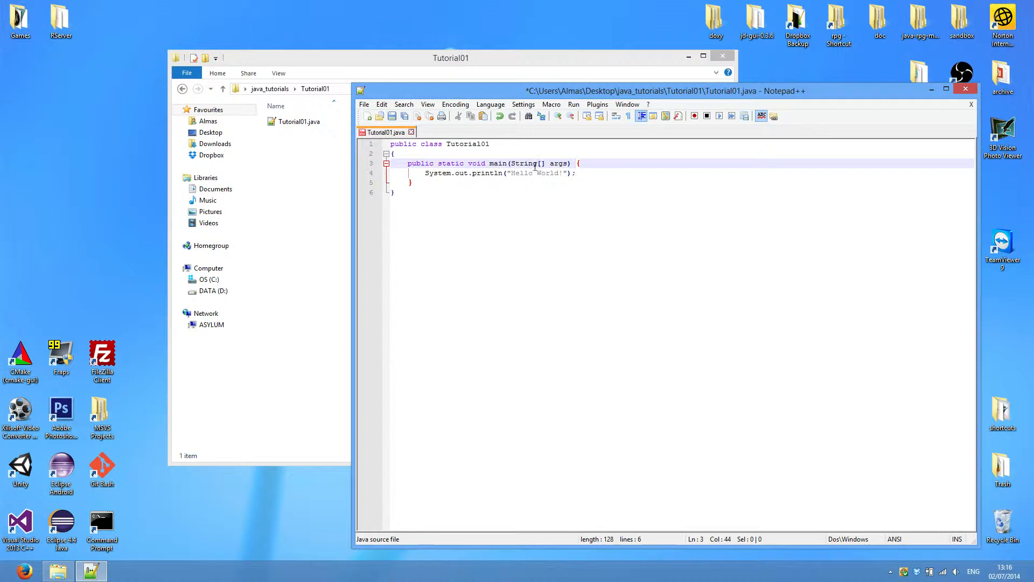
{"action": "left_click", "coordinate": [447, 153]}
{"action": "type", "text": " {"}
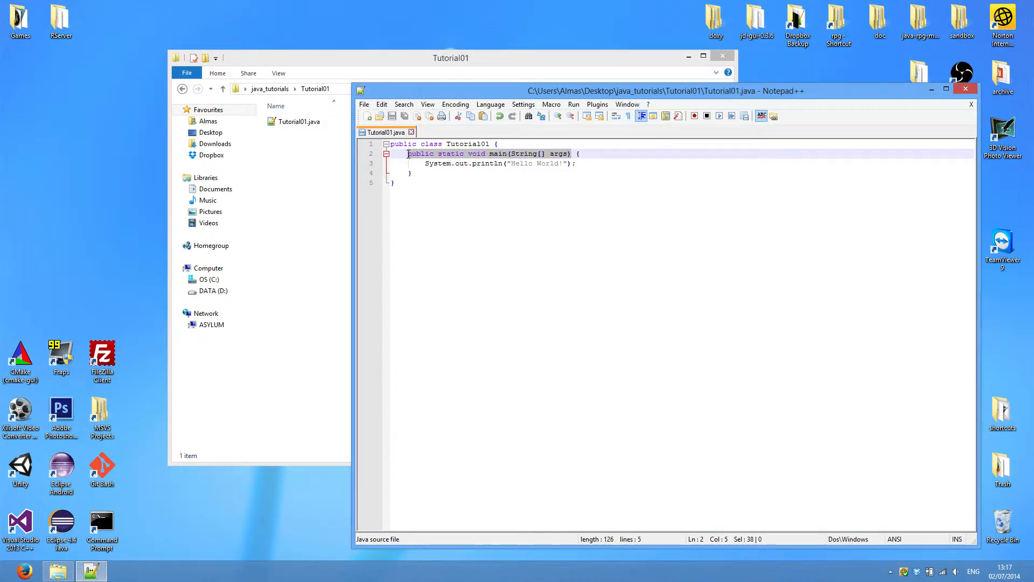
Insert an empty line between the main method's opening line and the Hello World! println
{"action": "left_click", "coordinate": [574, 164]}
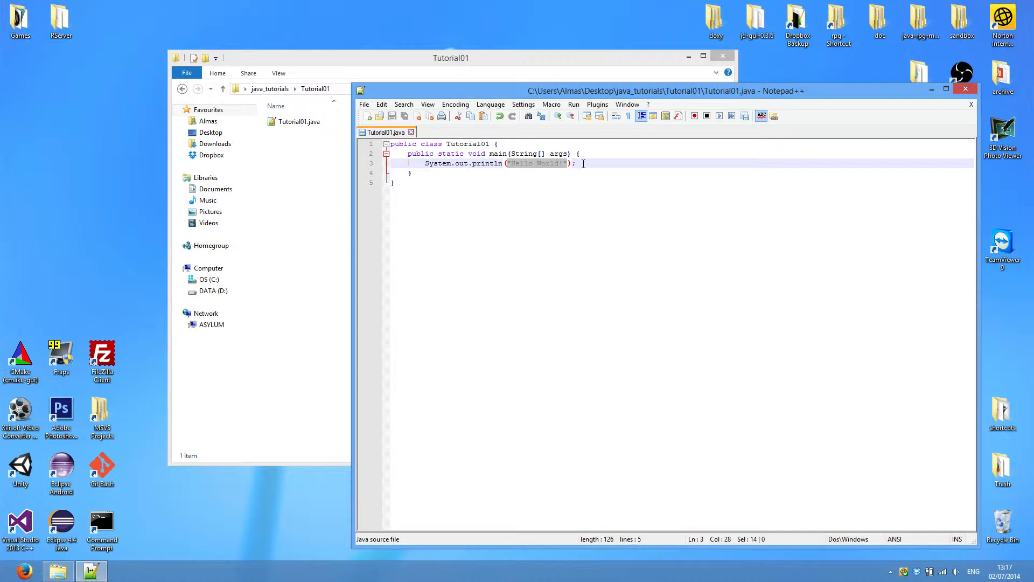
{"action": "left_click", "coordinate": [579, 163]}
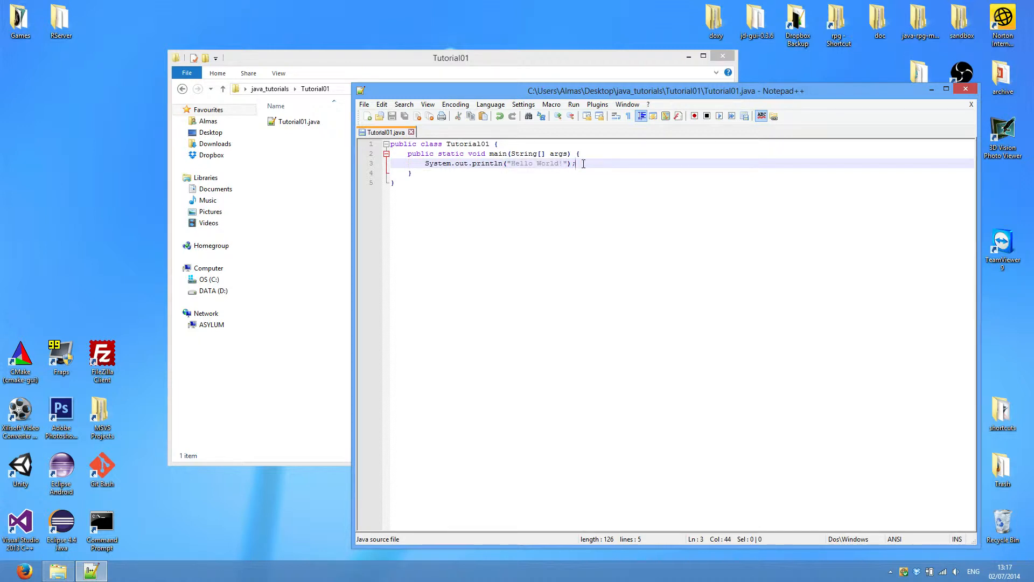
{"action": "left_click_drag", "start_coordinate": [575, 162], "coordinate": [508, 162]}
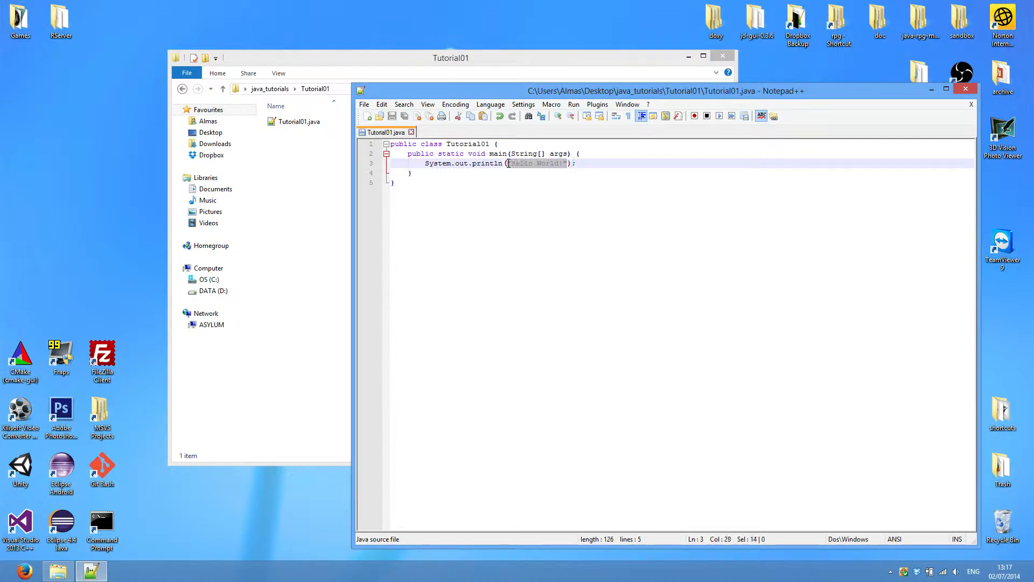
{"action": "left_click", "coordinate": [584, 164]}
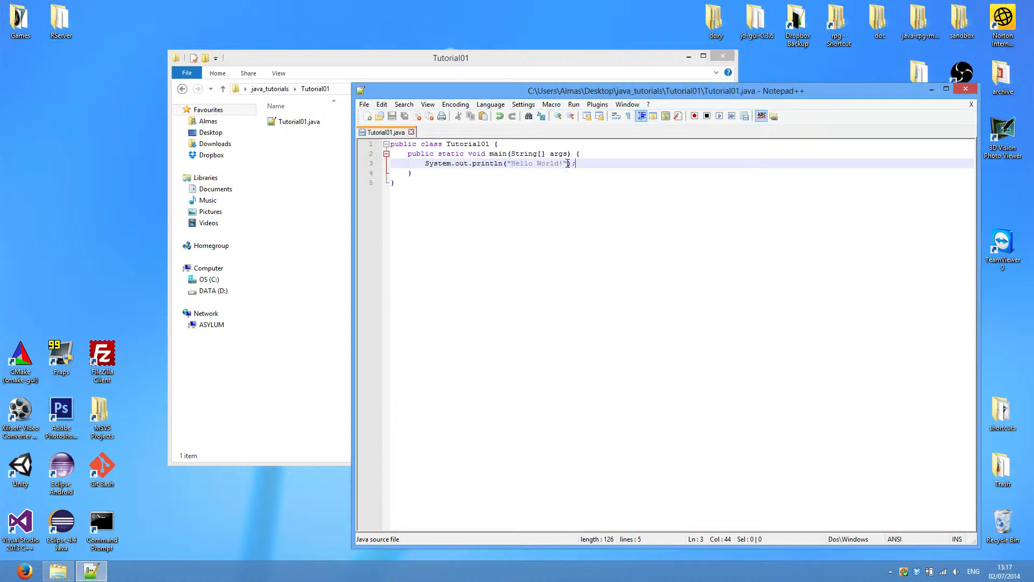
{"action": "left_click", "coordinate": [590, 153]}
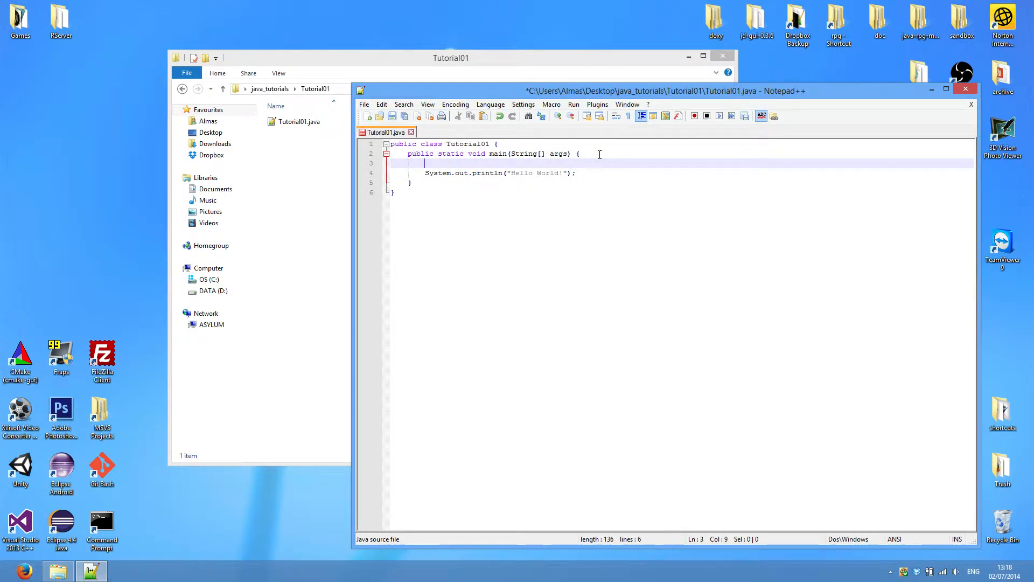
Add System.out.print("Hello World!"); above the println and save the file
{"action": "type", "text": "System.out"}
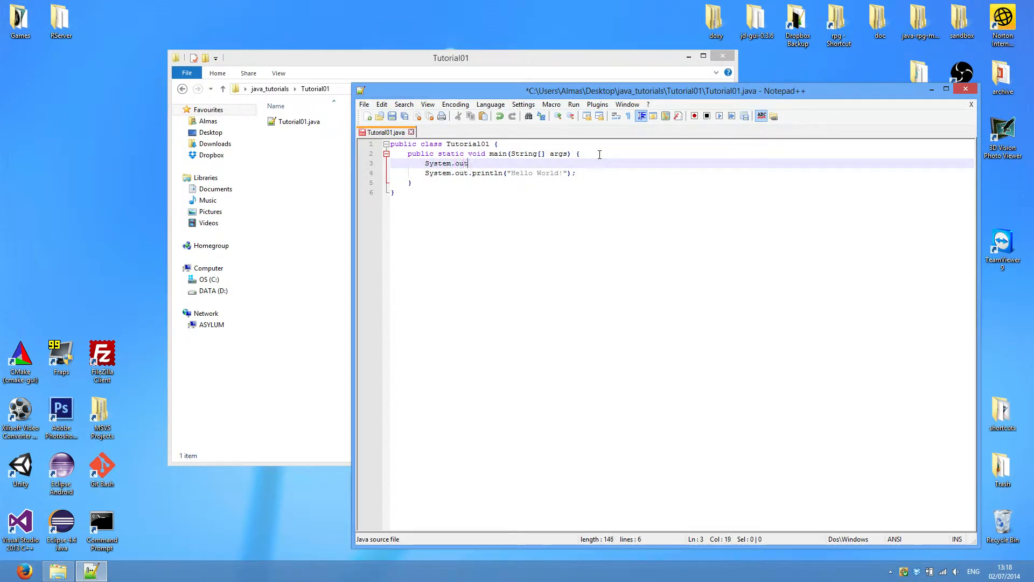
{"action": "type", "text": ".print"}
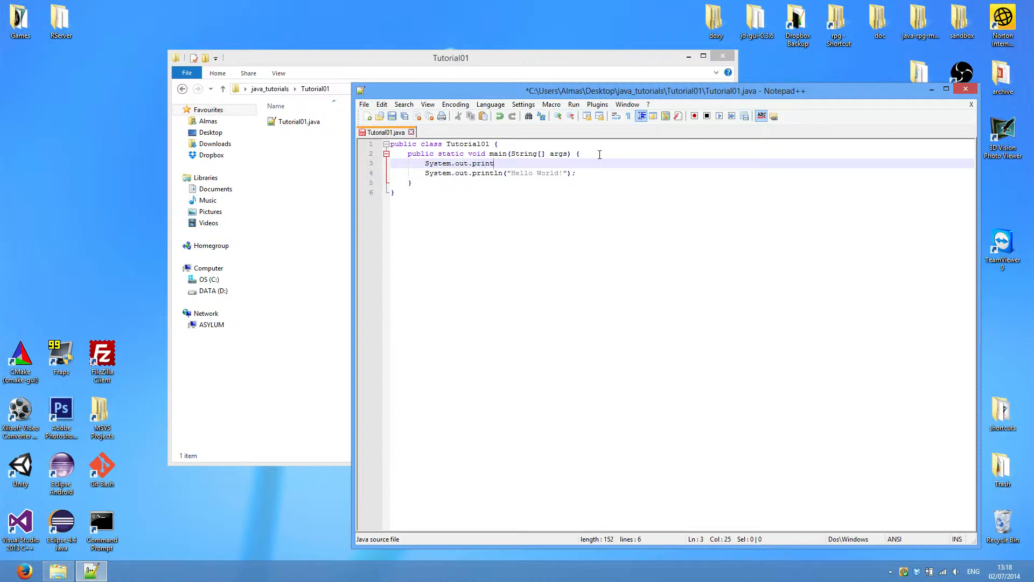
{"action": "type", "text": "(\"Hello W"}
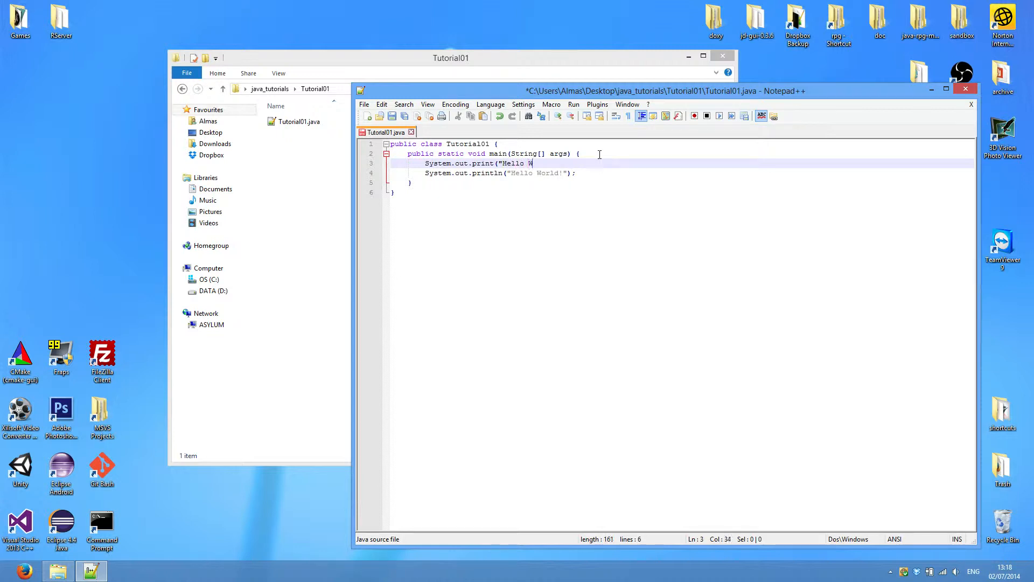
{"action": "type", "text": "orld!"}
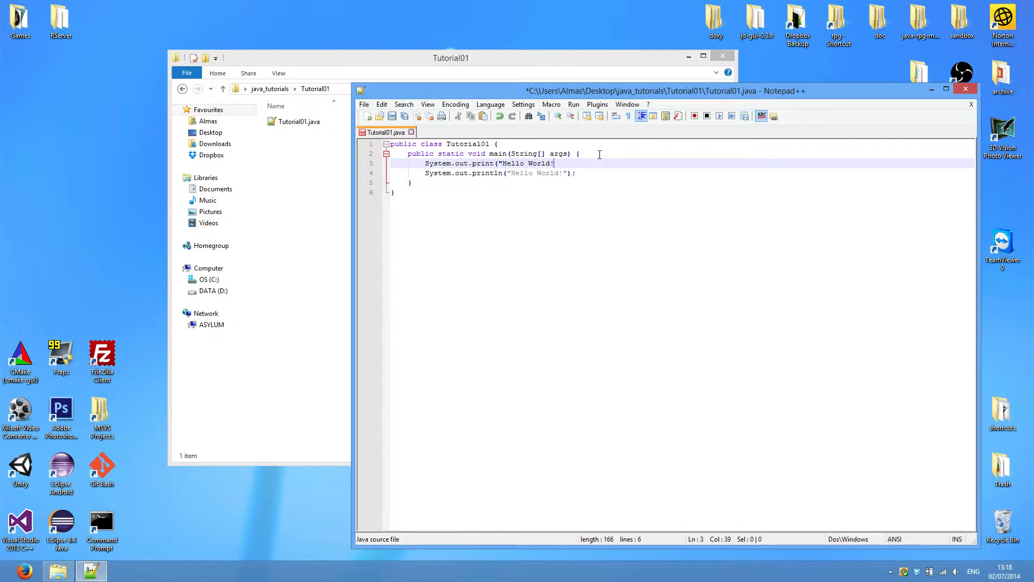
{"action": "type", "text": "\");"}
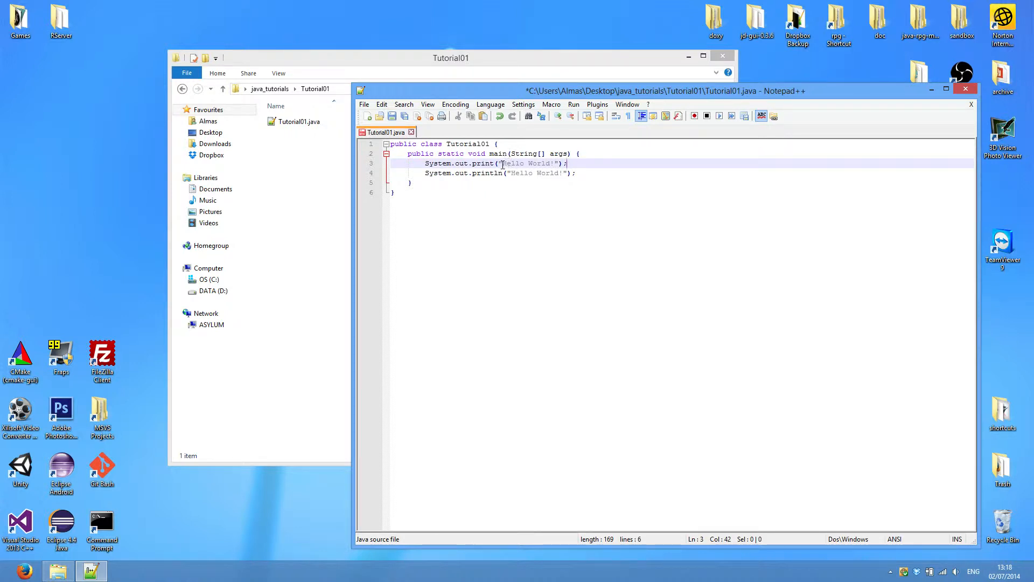
{"action": "left_click_drag", "start_coordinate": [503, 163], "coordinate": [556, 163]}
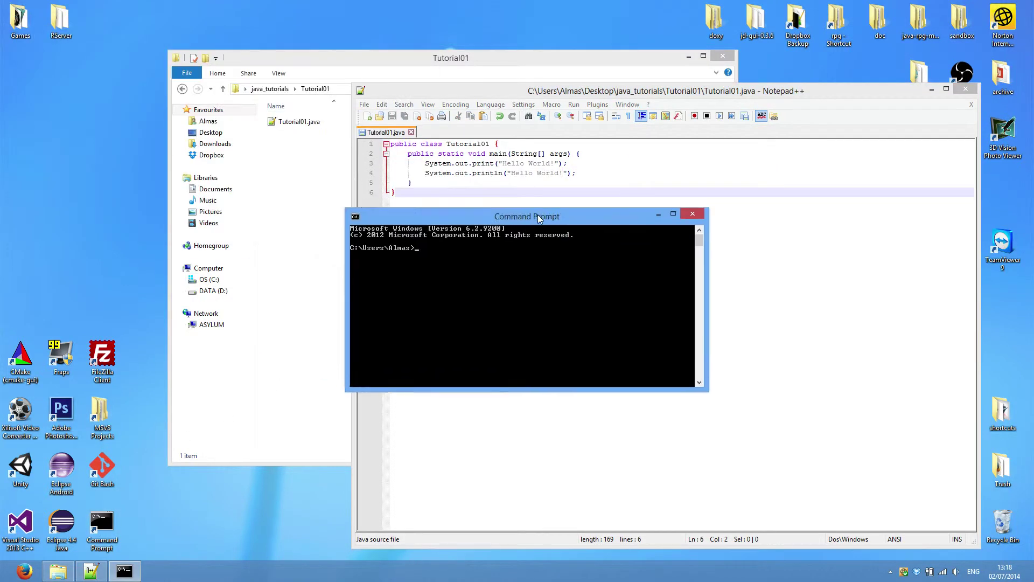
Navigate Command Prompt into Desktop\java_tutorials\Tutorial01
{"action": "left_click_drag", "start_coordinate": [526, 215], "coordinate": [585, 278]}
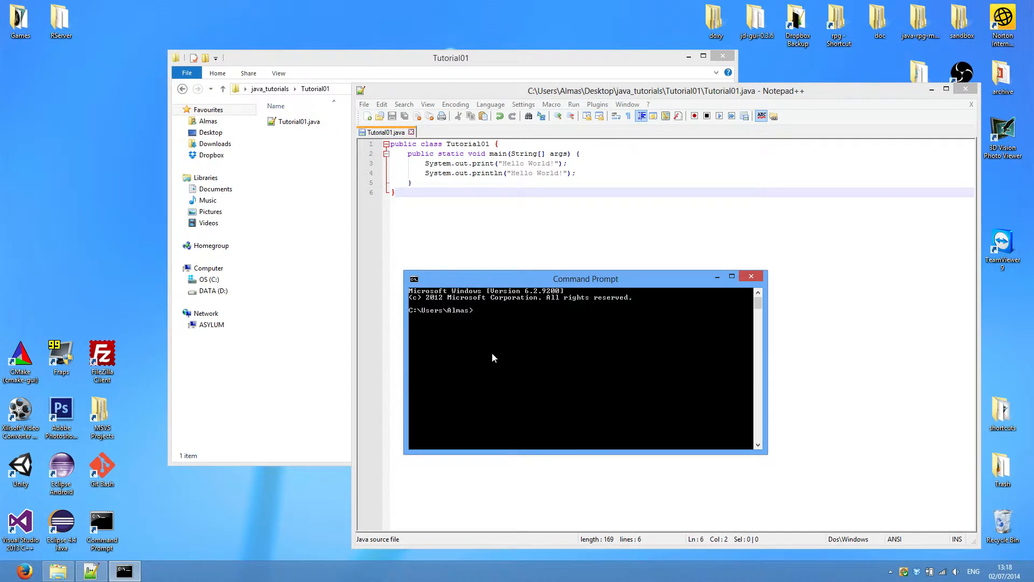
{"action": "type", "text": "cd"}
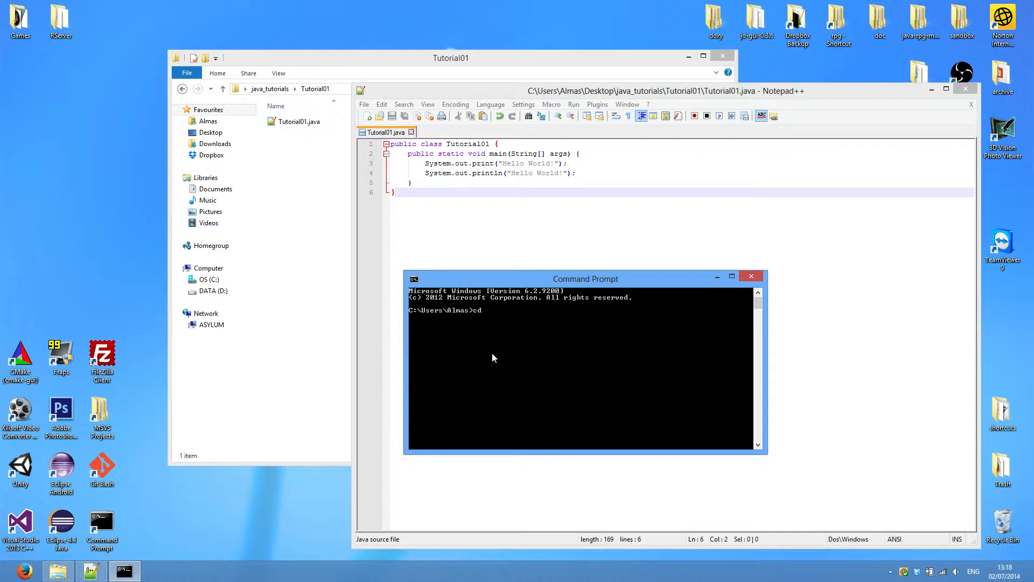
{"action": "type", "text": "\" \""}
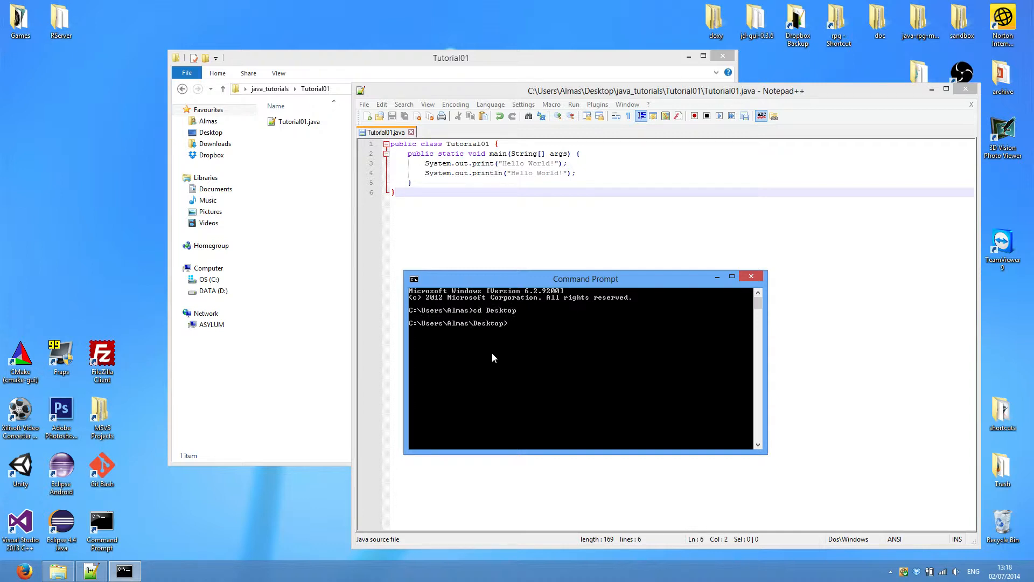
{"action": "type", "text": "cd java_tutorials"}
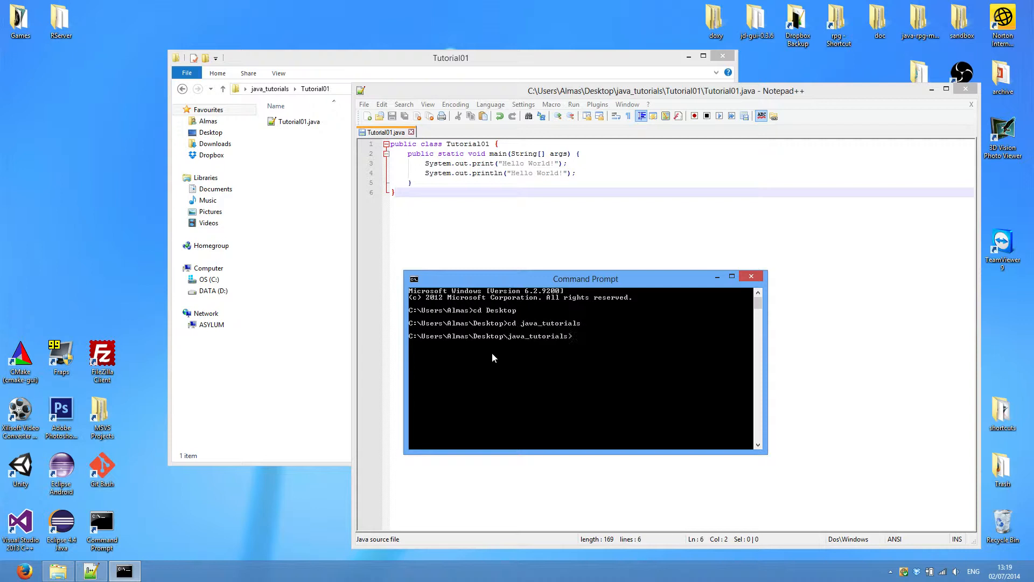
{"action": "type", "text": "cd Tutorial00"}
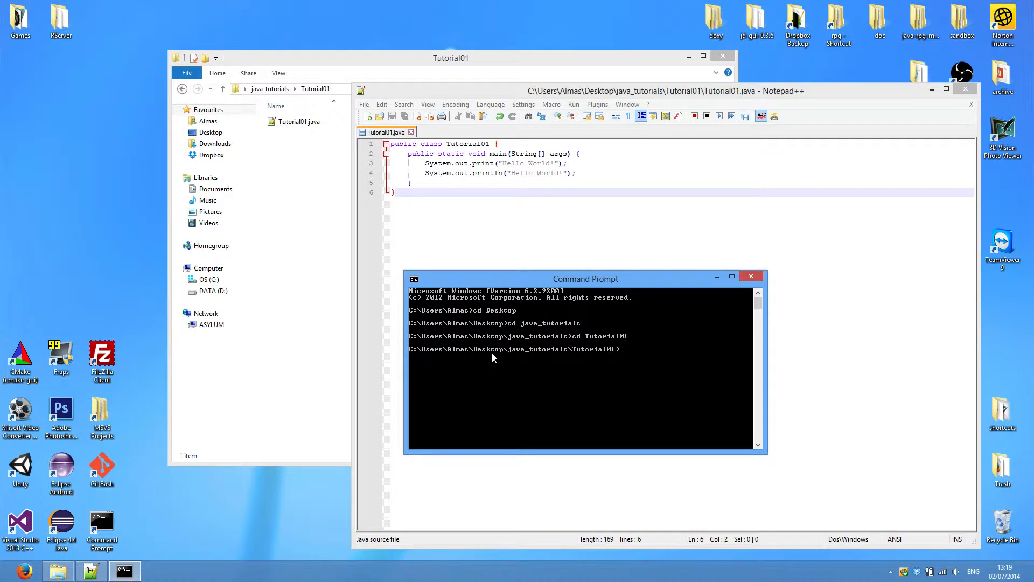
Compile with javac Tutorial01.java and run java Tutorial01, printing Hello World!Hello World! on one line
{"action": "type", "text": "javac"}
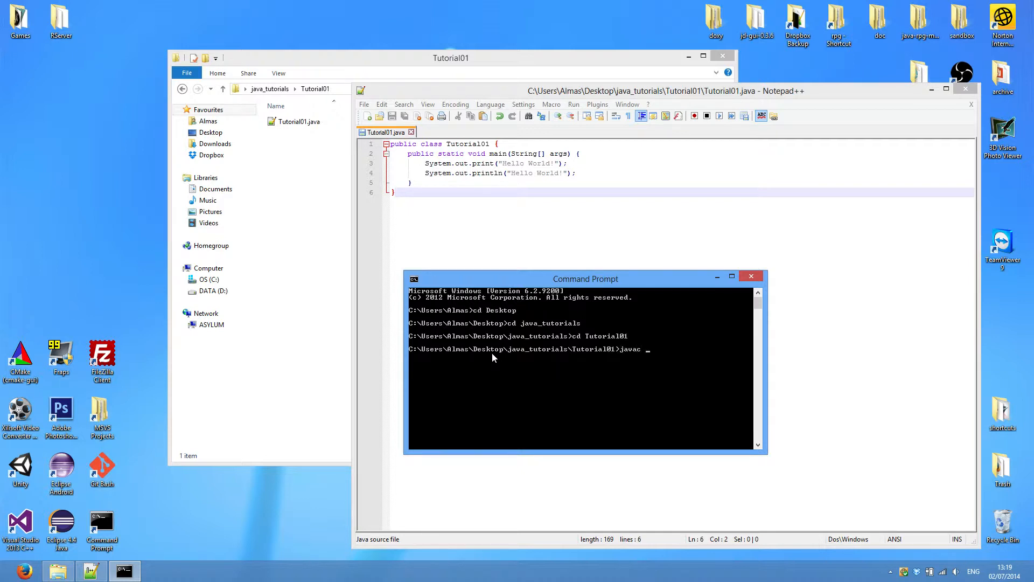
{"action": "type", "text": "Tutorial01.java"}
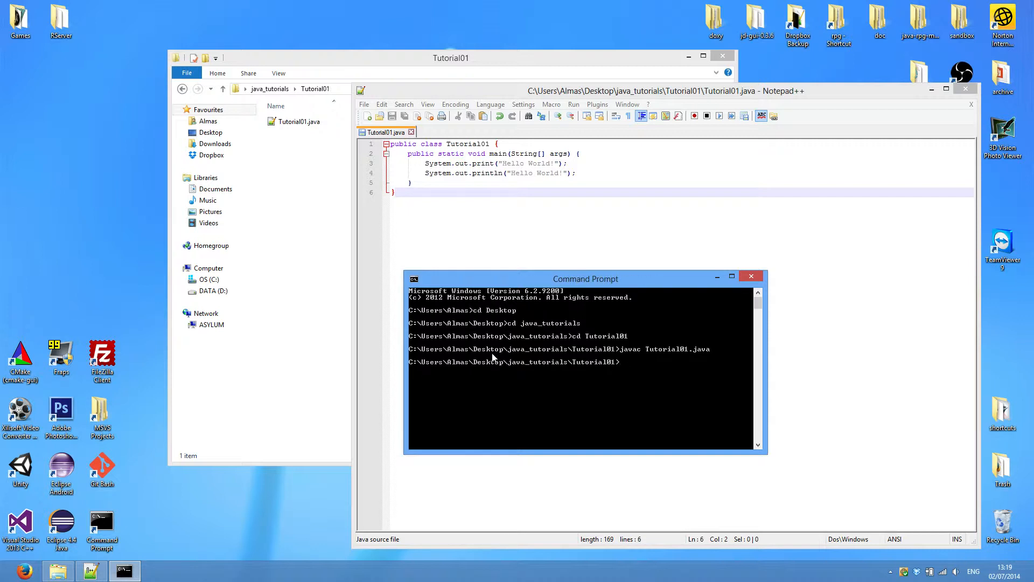
{"action": "type", "text": "java Tut"}
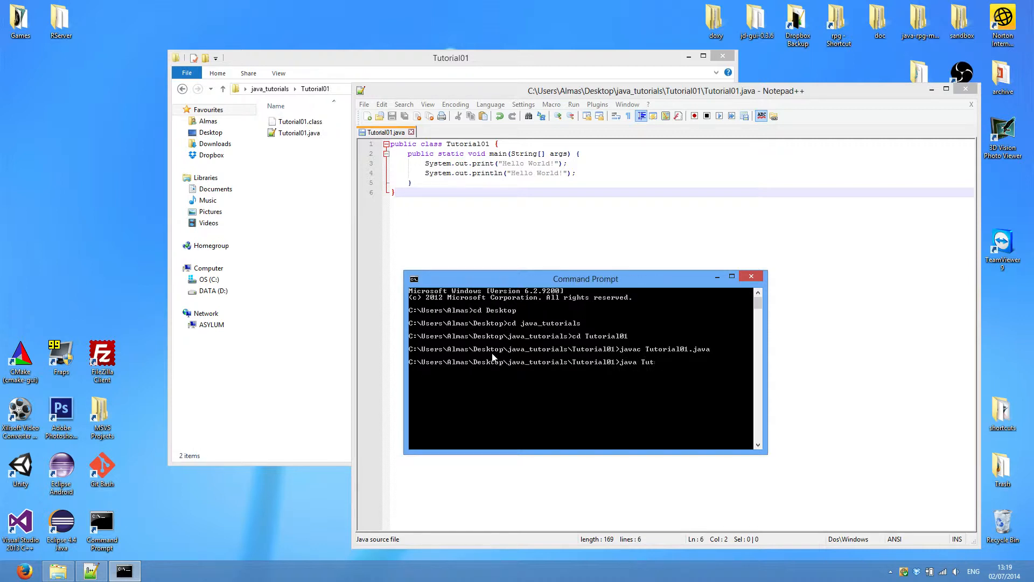
{"action": "type", "text": "utorial01.c"}
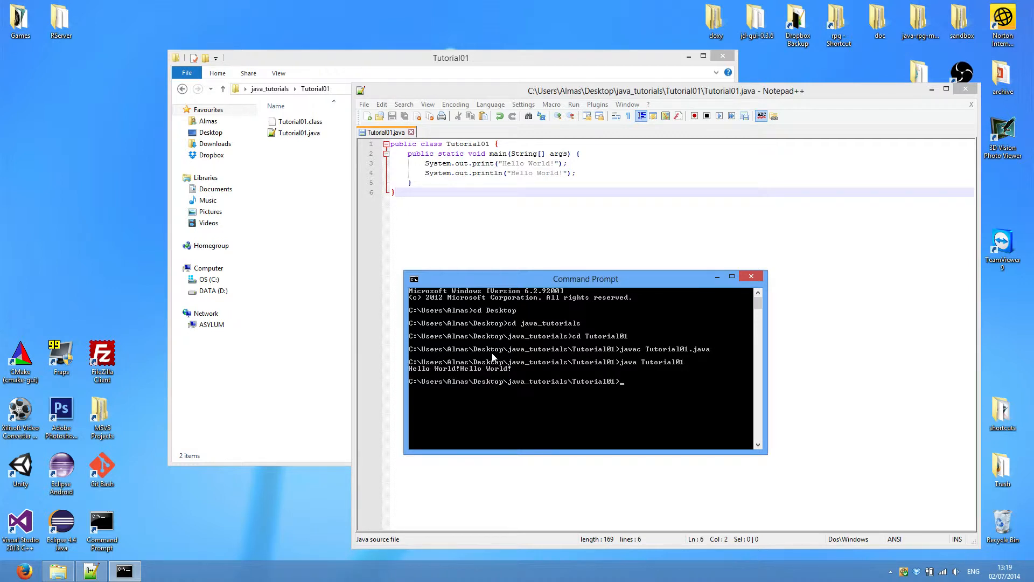
{"action": "mouse_move", "coordinate": [448, 381]}
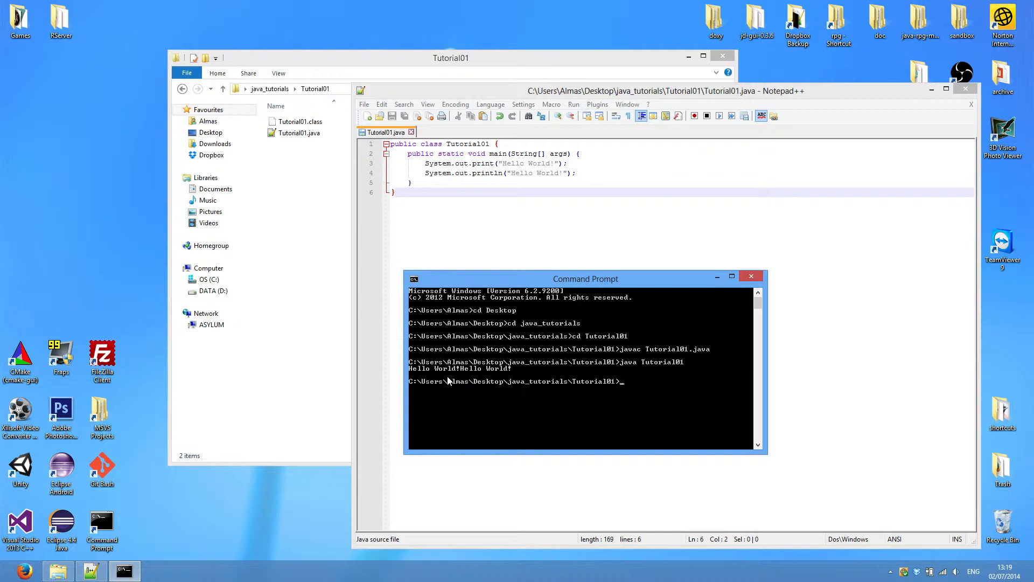
{"action": "left_click_drag", "start_coordinate": [585, 278], "coordinate": [446, 284]}
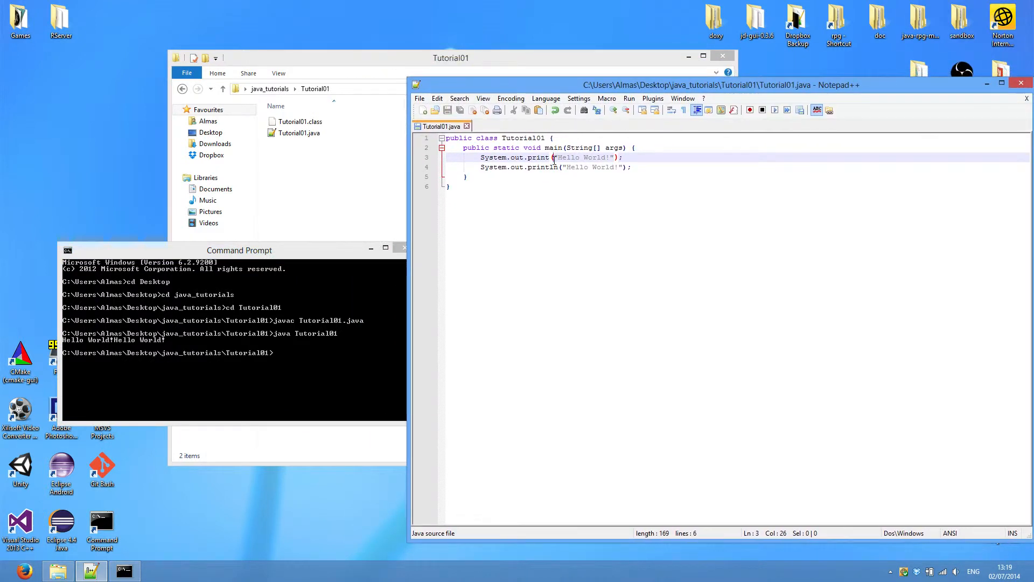
{"action": "mouse_move", "coordinate": [578, 189]}
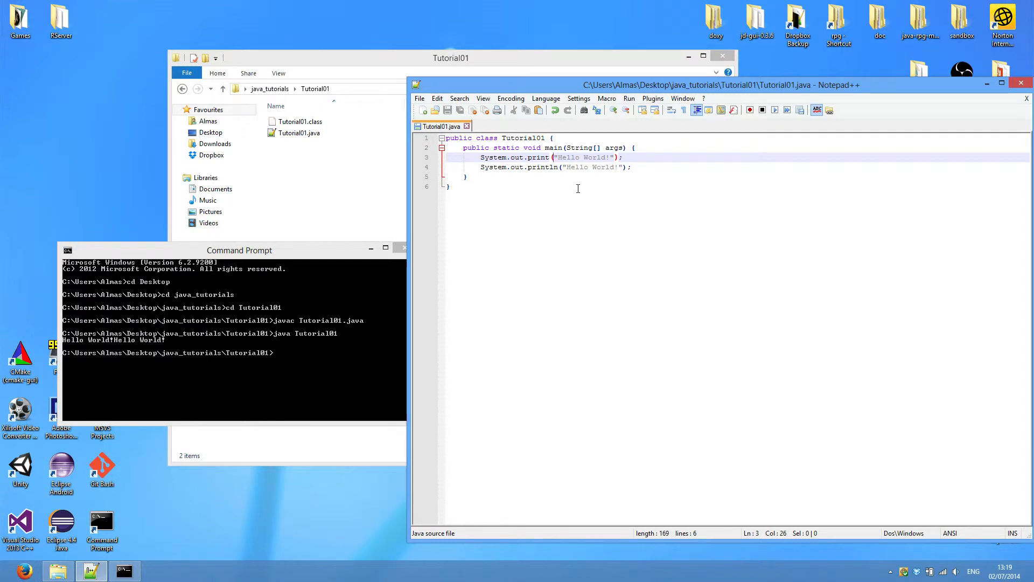
Change print to println, save, recompile and run so Hello World! prints on two lines
{"action": "type", "text": "ln"}
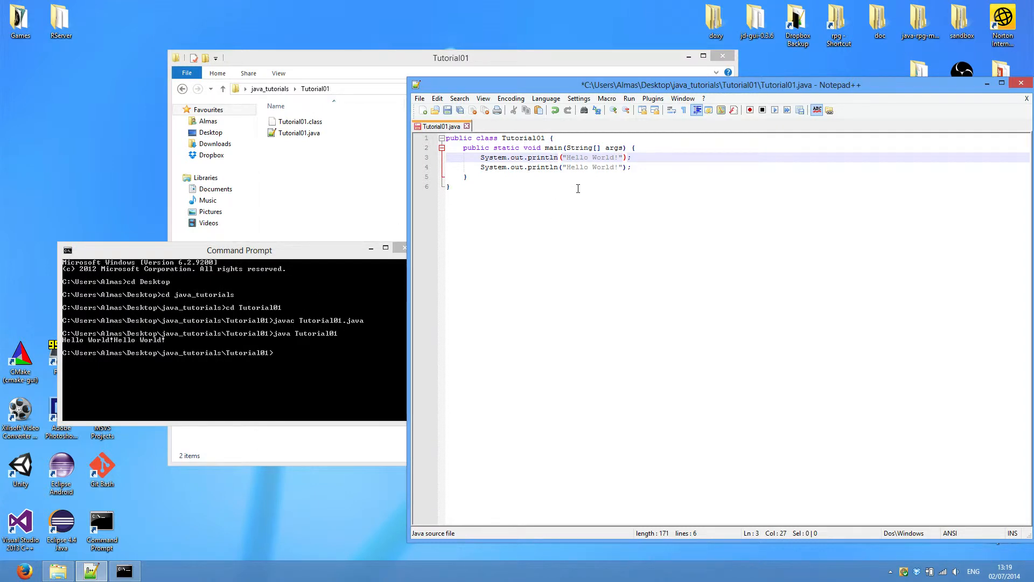
{"action": "type", "text": "java Tutorial01."}
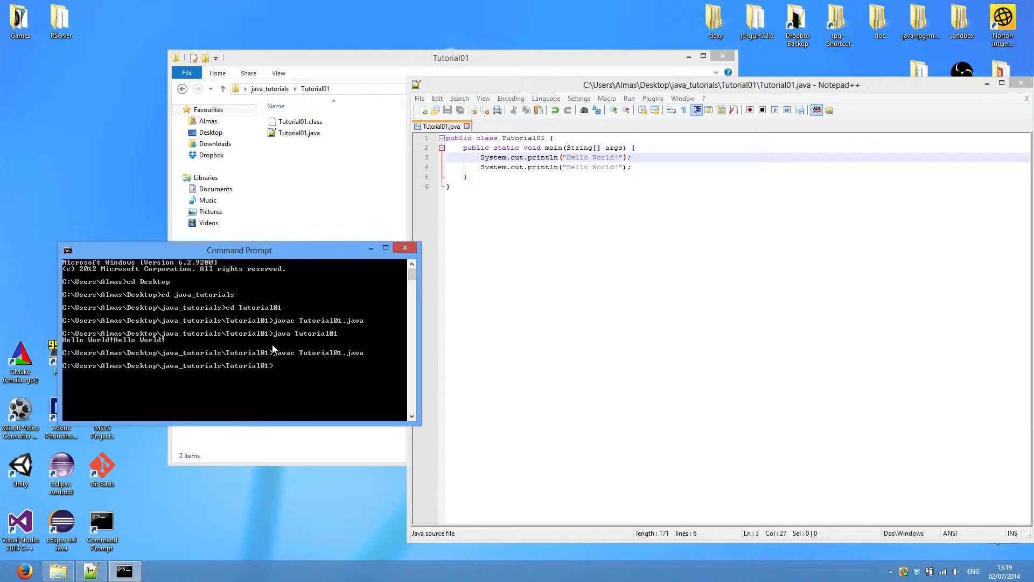
{"action": "type", "text": "java Tutorial01.cla"}
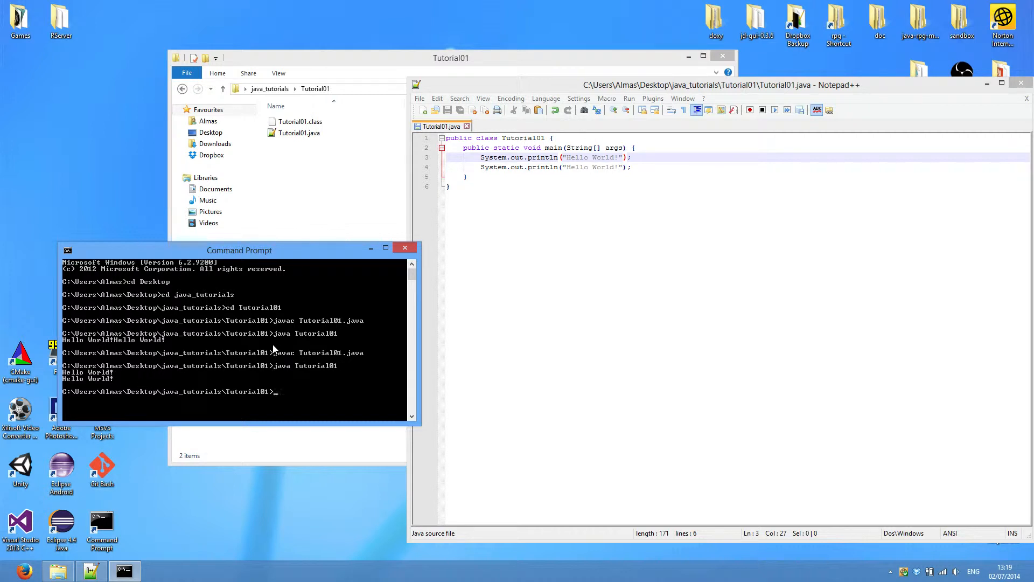
{"action": "mouse_move", "coordinate": [664, 307]}
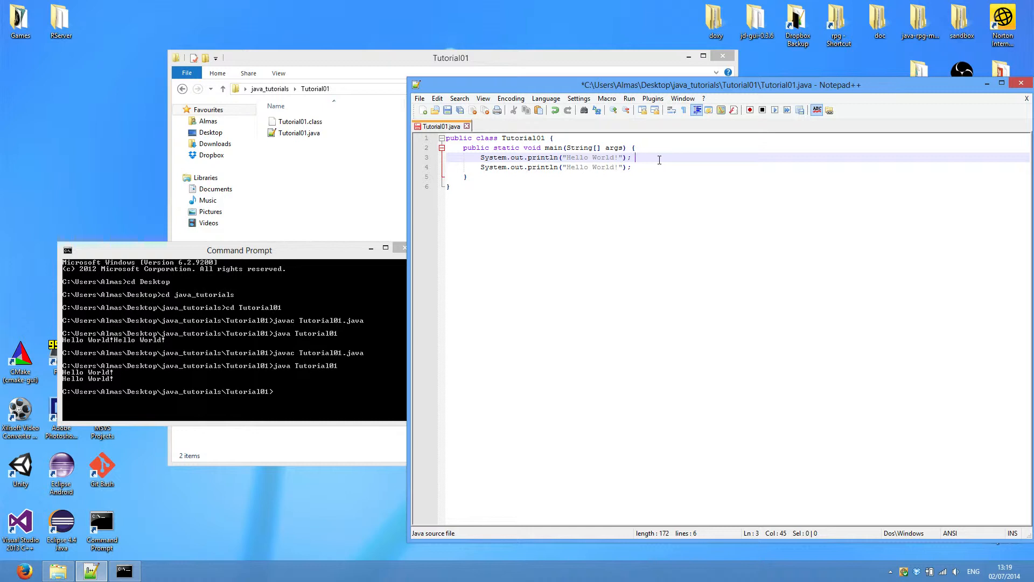
Add the comment // prints Hello World! and puts a new line character on line 3 and save
{"action": "type", "text": "//"}
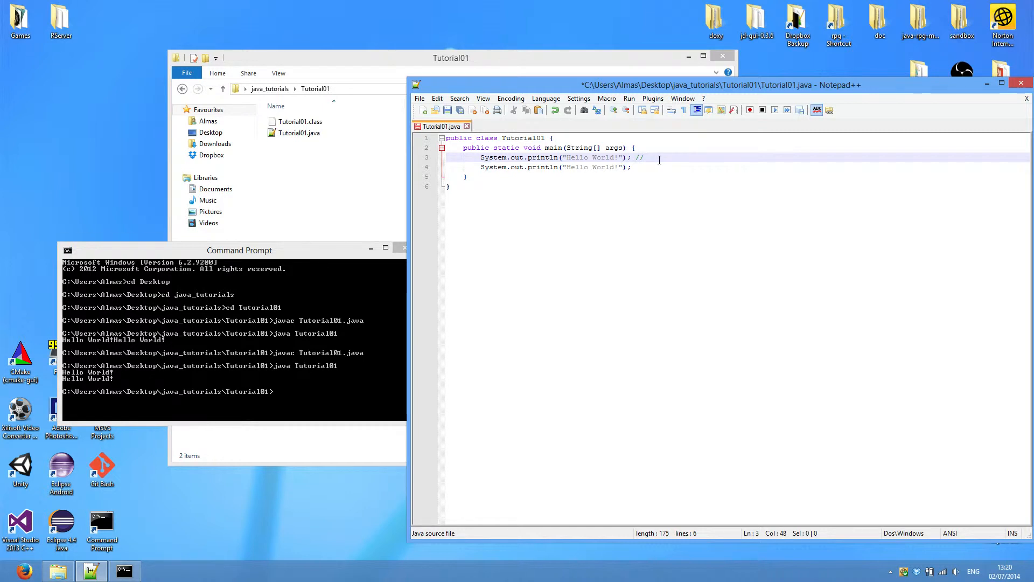
{"action": "type", "text": "com"}
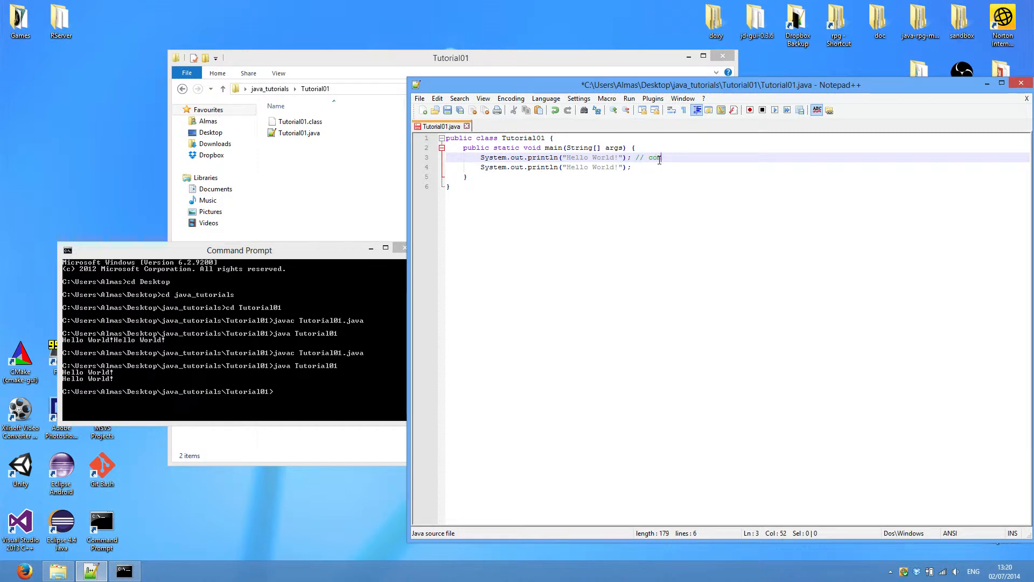
{"action": "type", "text": "mme"}
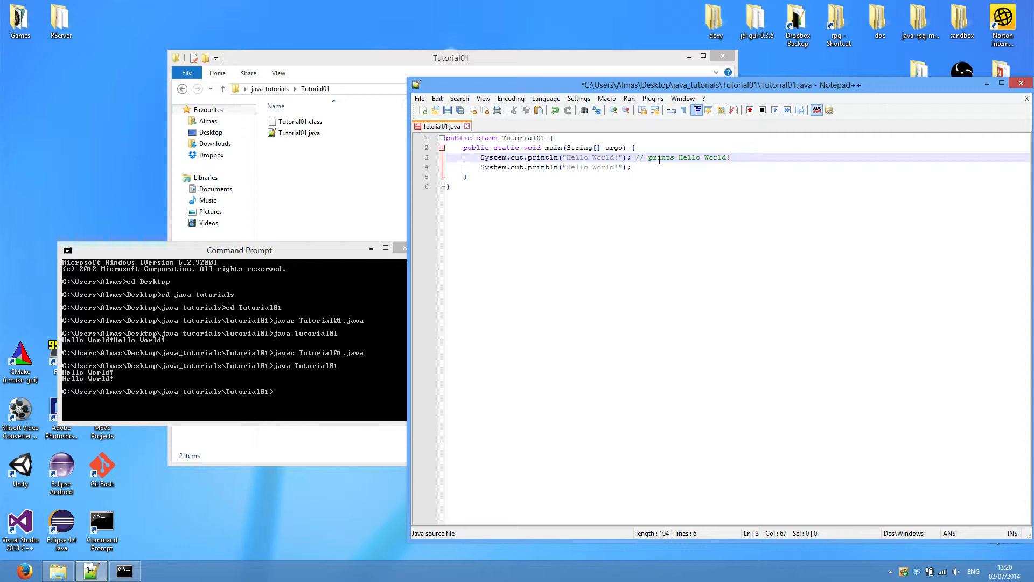
{"action": "type", "text": "\" \""}
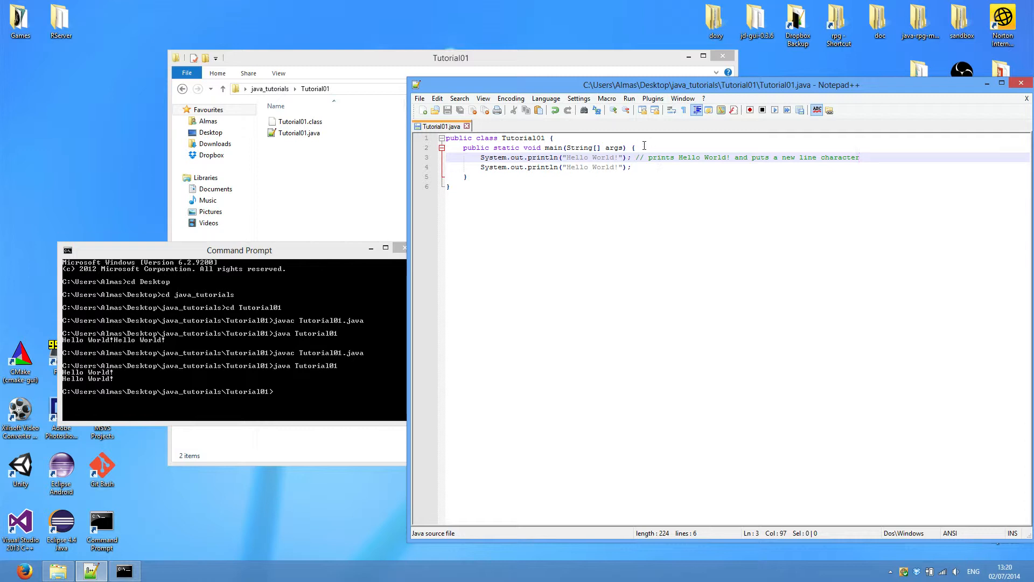
Write comment lines listing primitive types: int, short, long, byte; double, float; char; boolean
{"action": "left_click", "coordinate": [685, 167]}
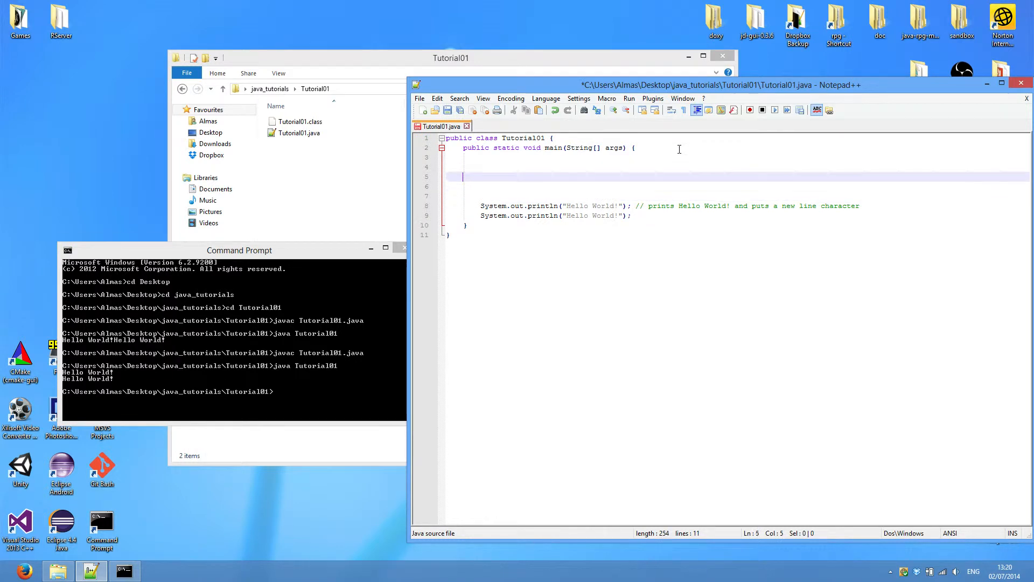
{"action": "type", "text": "// int, short,"}
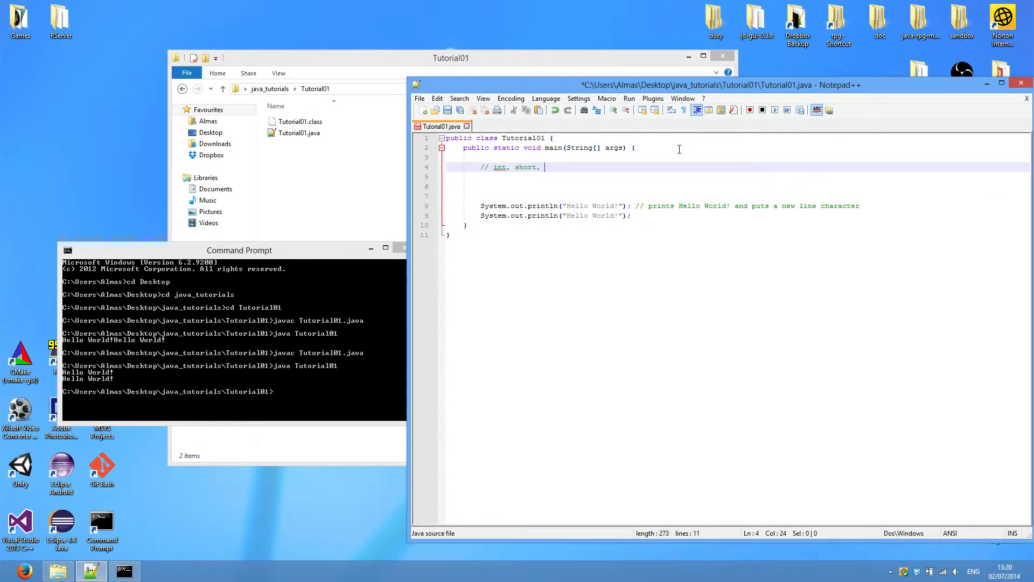
{"action": "type", "text": "long,"}
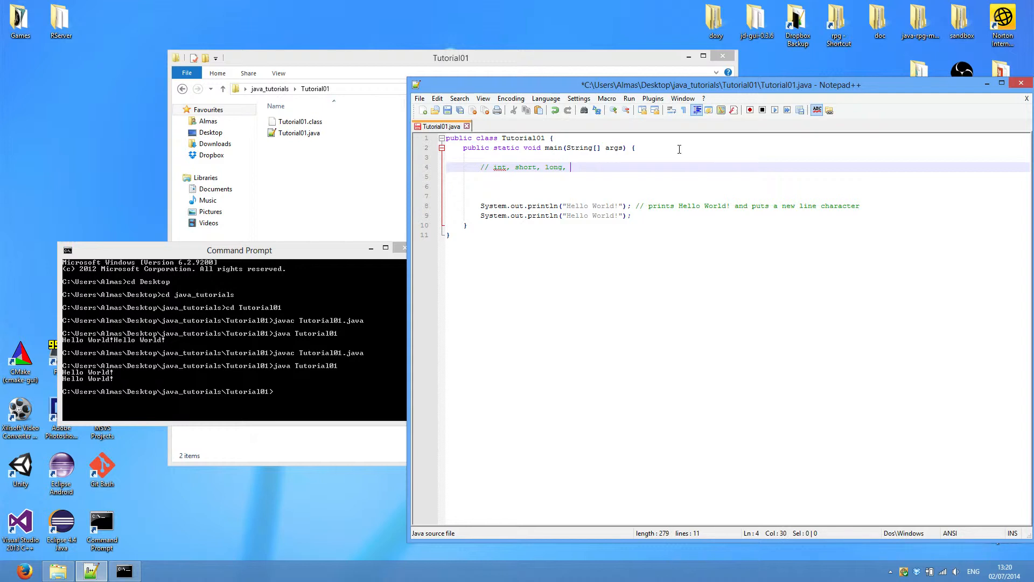
{"action": "type", "text": "byte"}
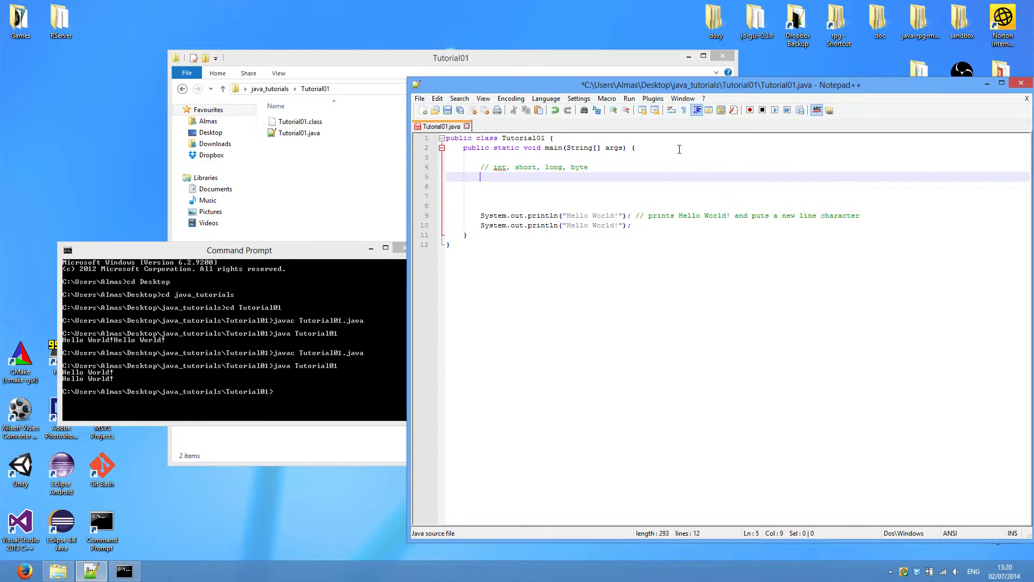
{"action": "type", "text": "//"}
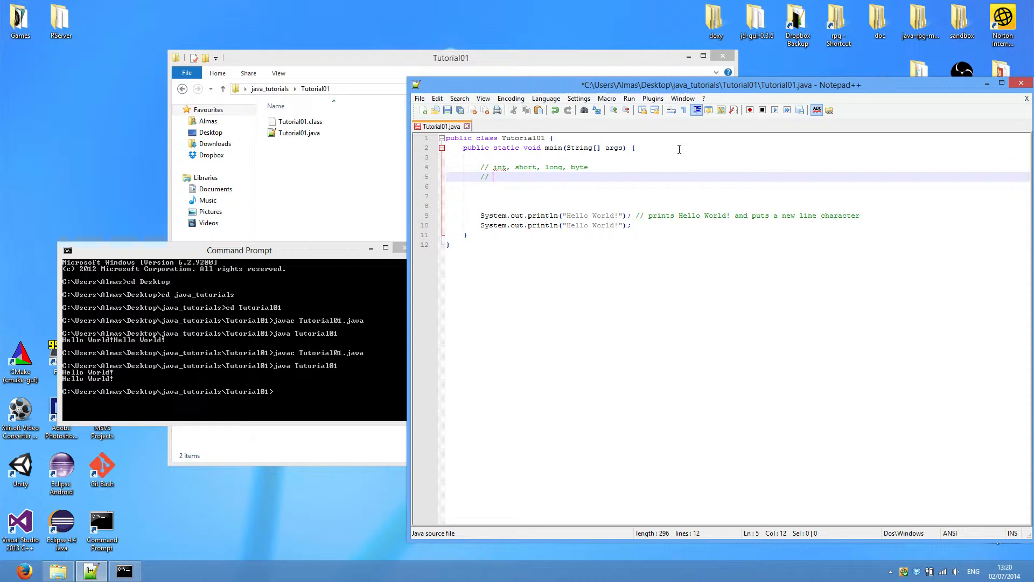
{"action": "type", "text": "double, float"}
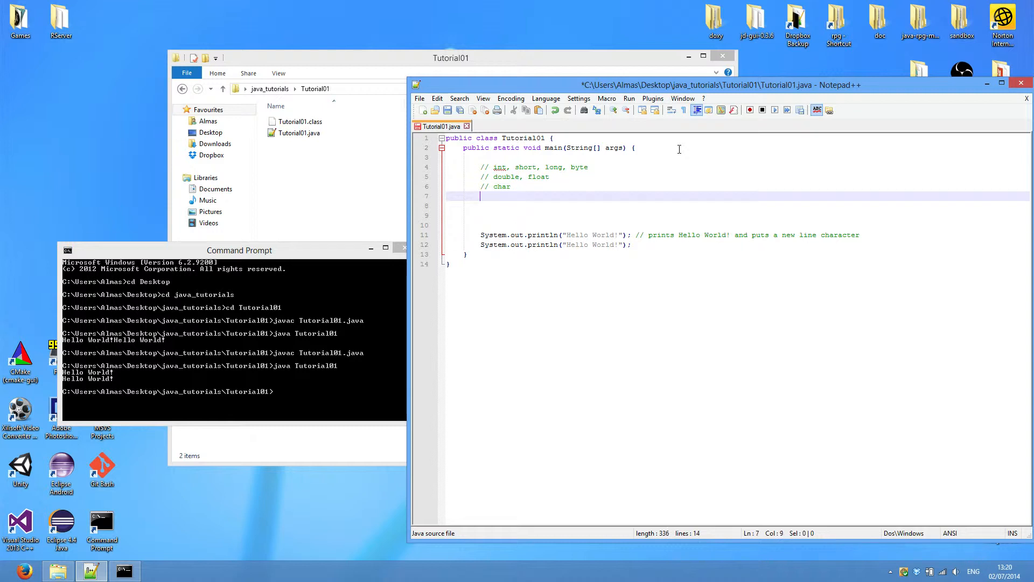
{"action": "type", "text": "// boole"}
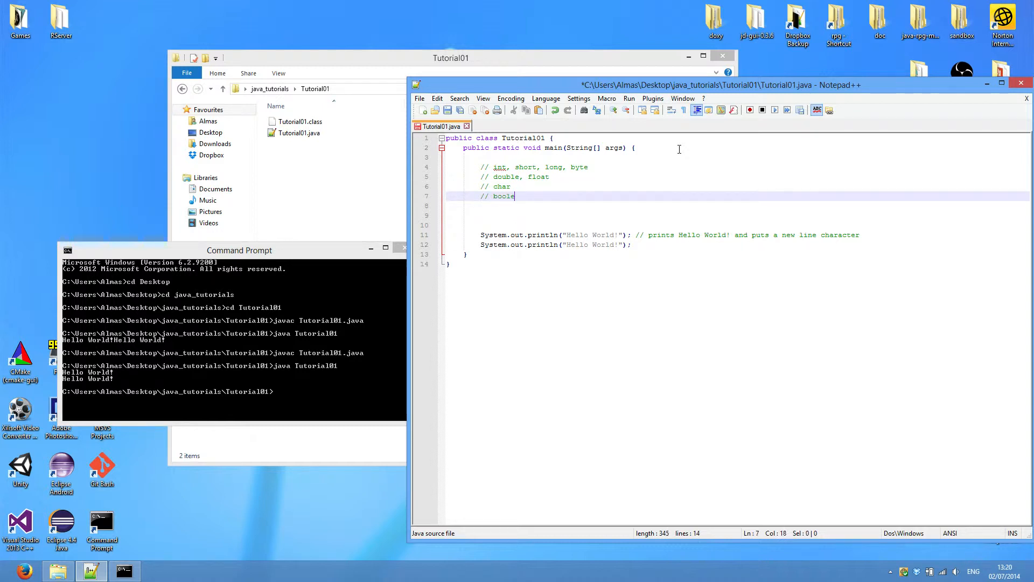
{"action": "type", "text": "an"}
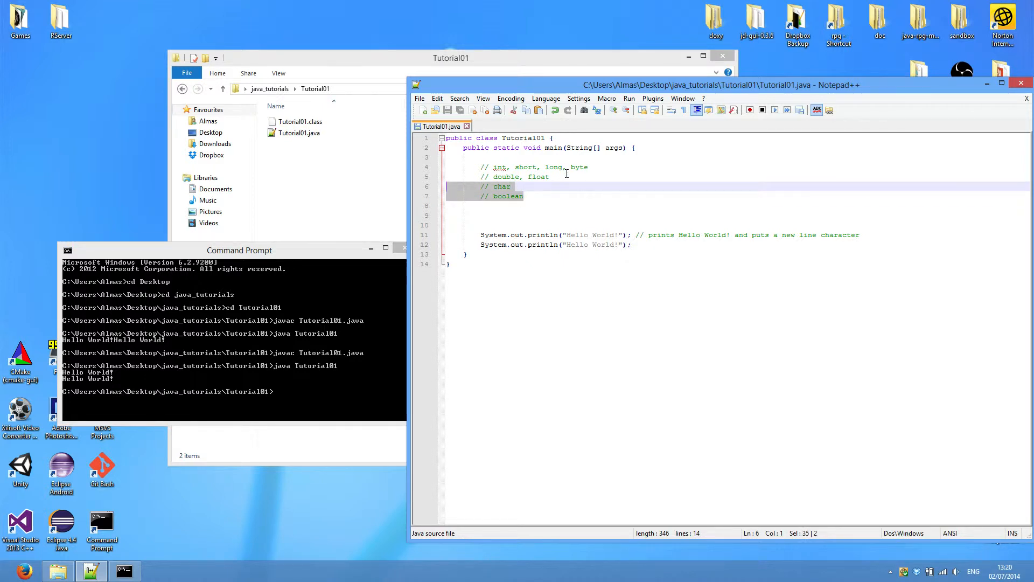
Save the file and leave an empty line below the type comments for code
{"action": "double_click", "coordinate": [500, 167]}
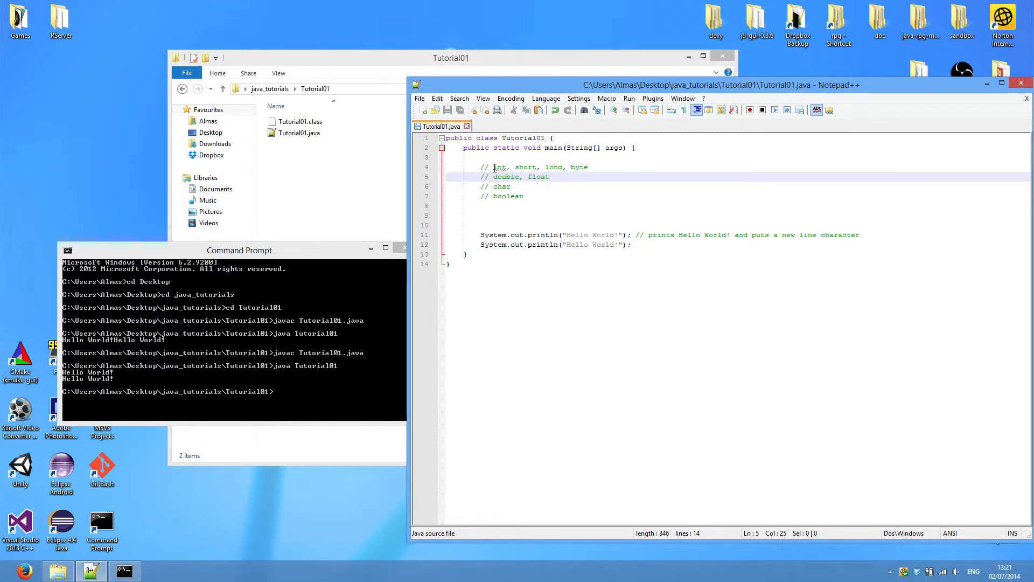
{"action": "left_click_drag", "start_coordinate": [494, 167], "coordinate": [586, 167]}
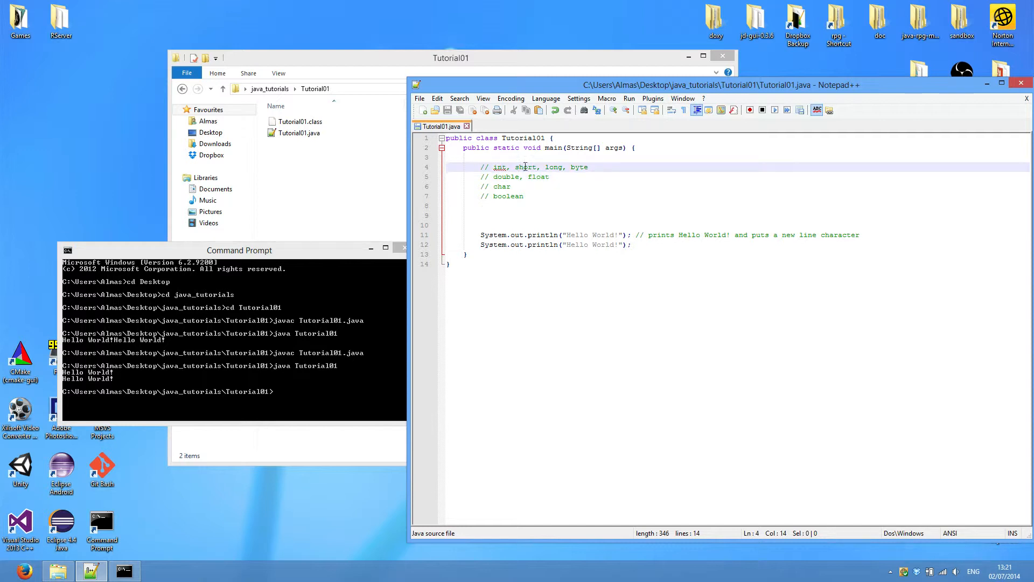
{"action": "left_click", "coordinate": [597, 192]}
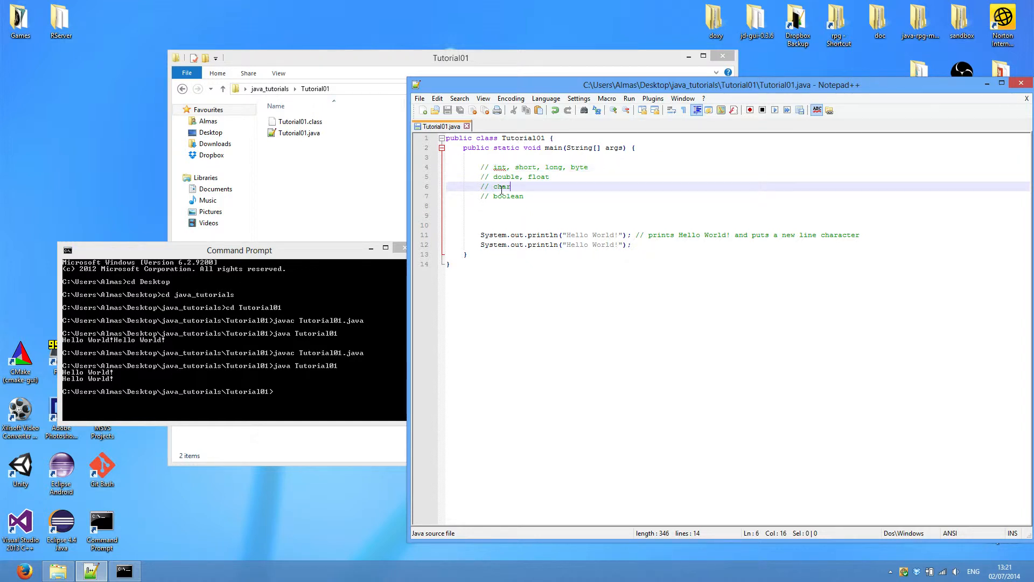
{"action": "left_click", "coordinate": [579, 196]}
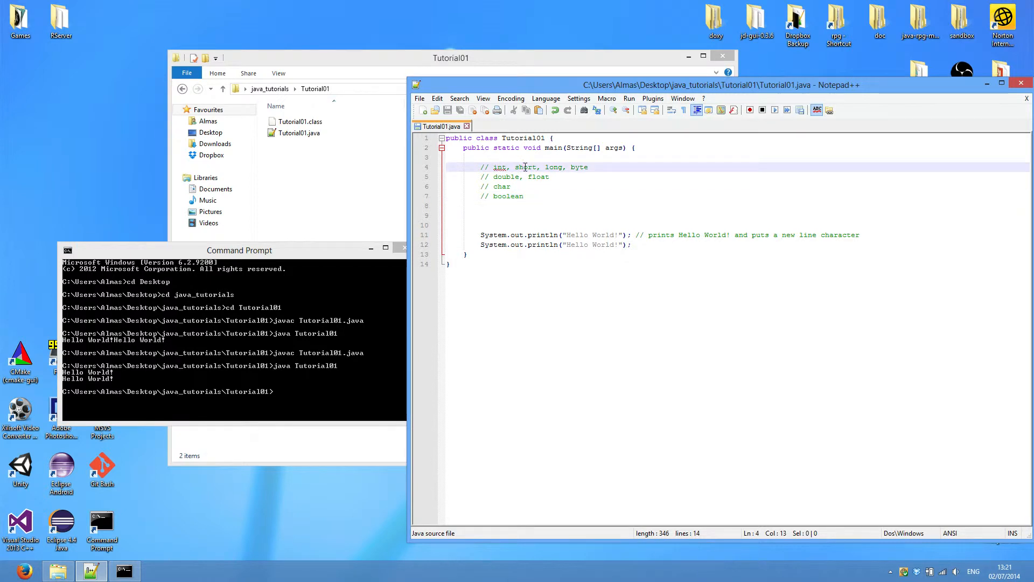
{"action": "left_click", "coordinate": [571, 167]}
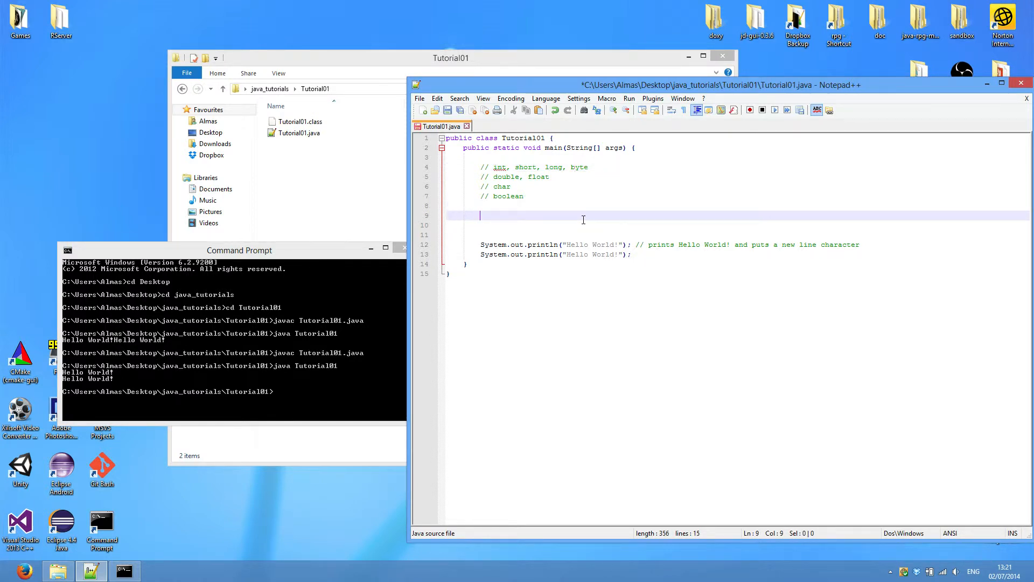
Declare int age = 23; below the primitive-type comments, retyping the value 23
{"action": "type", "text": "int"}
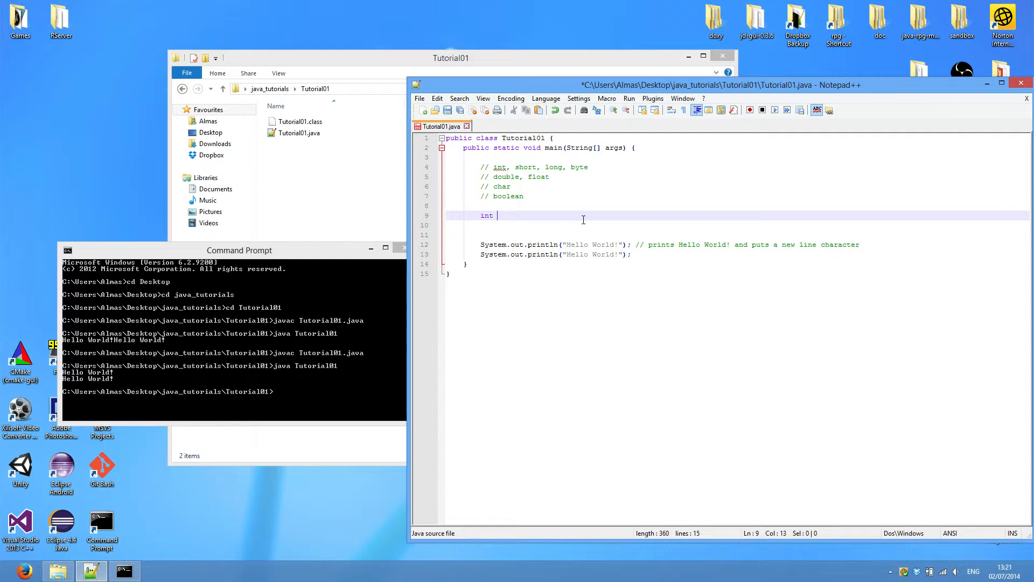
{"action": "type", "text": "age = 2"}
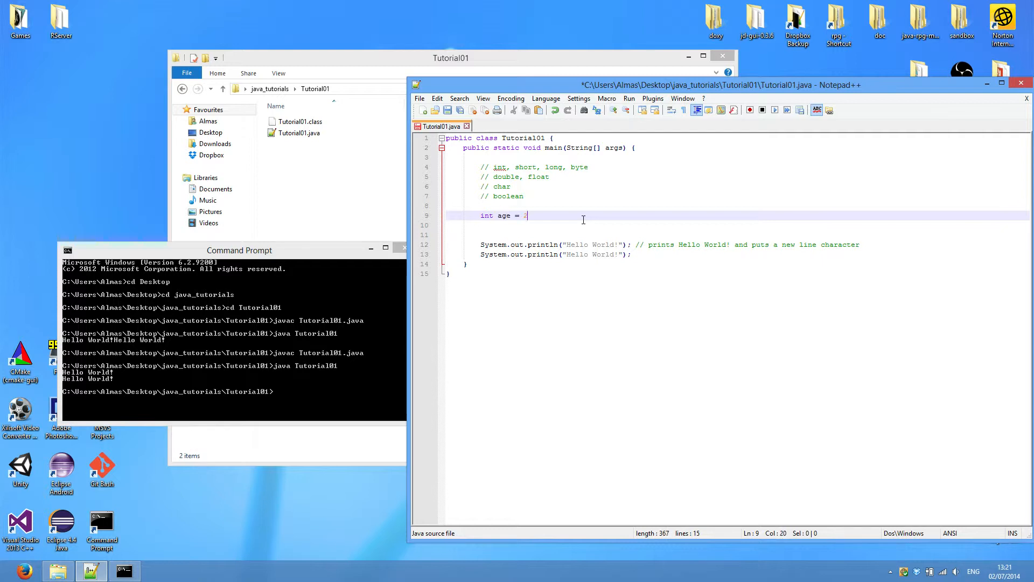
{"action": "type", "text": "3;"}
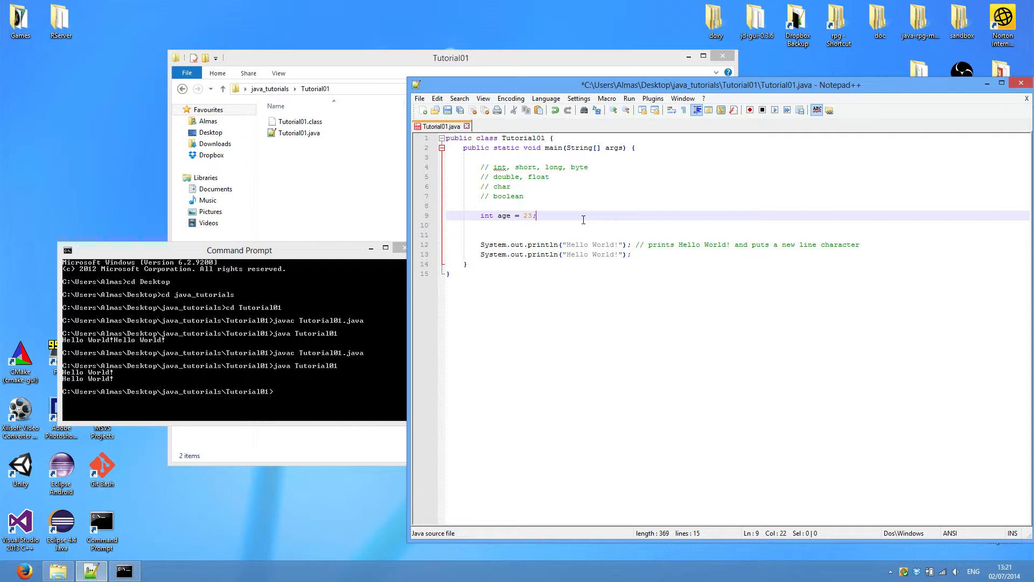
{"action": "double_click", "coordinate": [504, 215]}
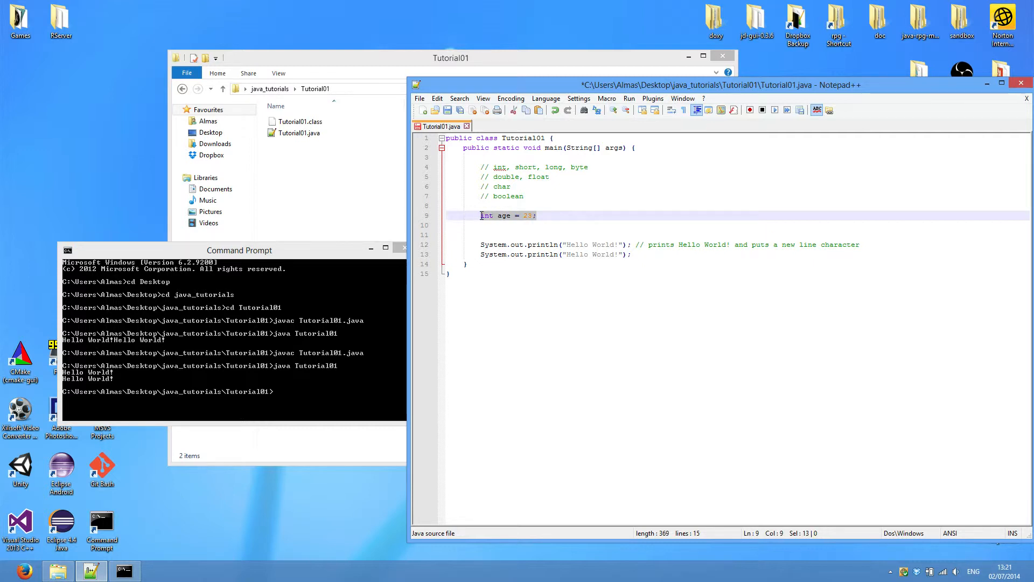
{"action": "double_click", "coordinate": [504, 216]}
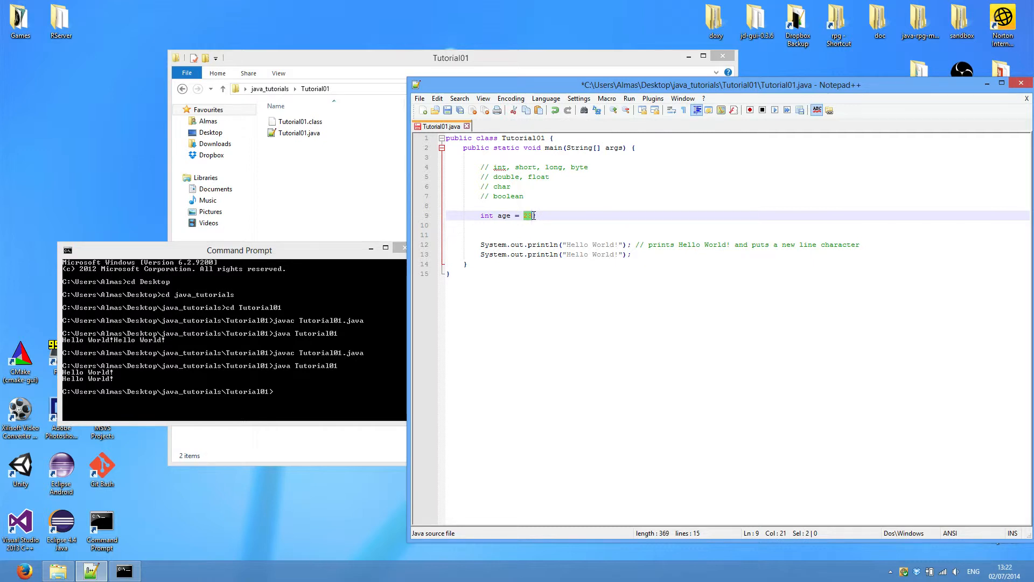
{"action": "type", "text": "23;"}
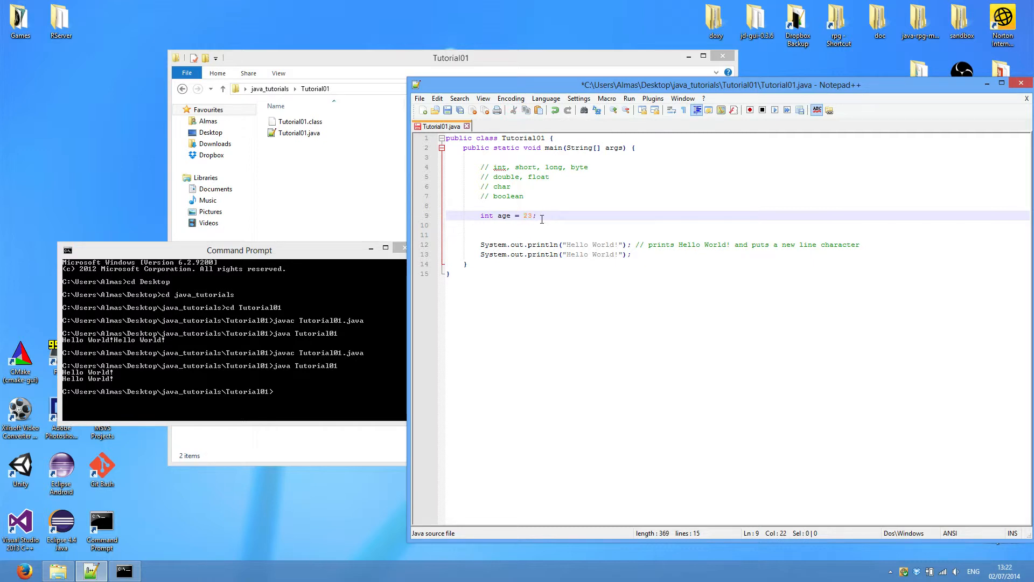
{"action": "mouse_move", "coordinate": [502, 215]}
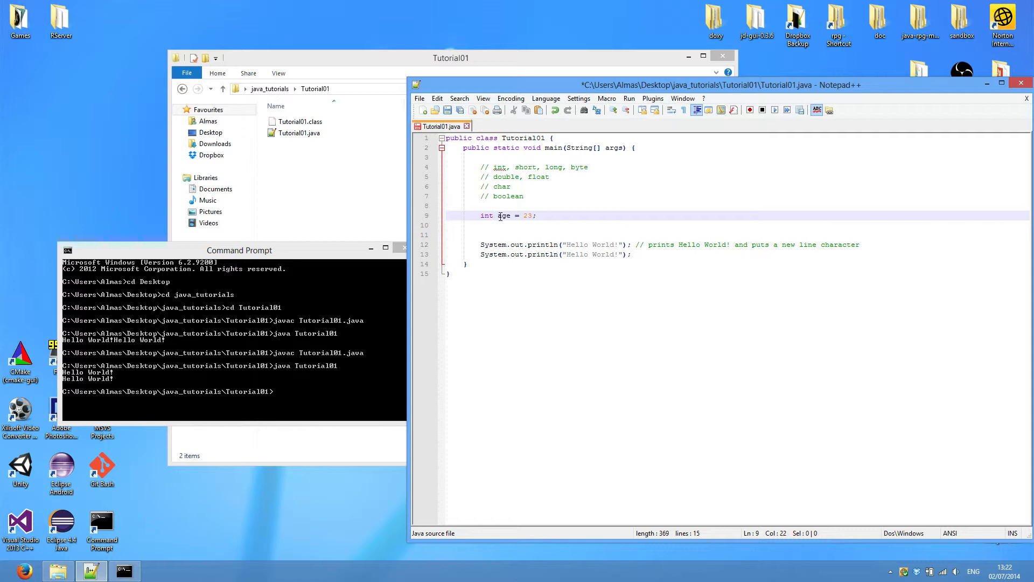
{"action": "mouse_move", "coordinate": [556, 215]}
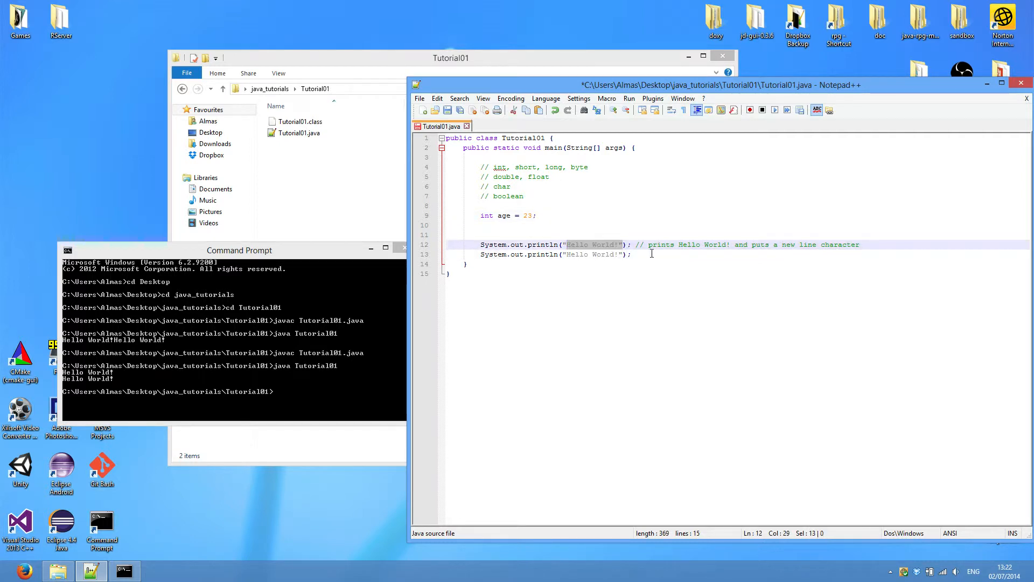
Keep one println printing age, save, then compile and run to output 23
{"action": "key", "text": "Delete"}
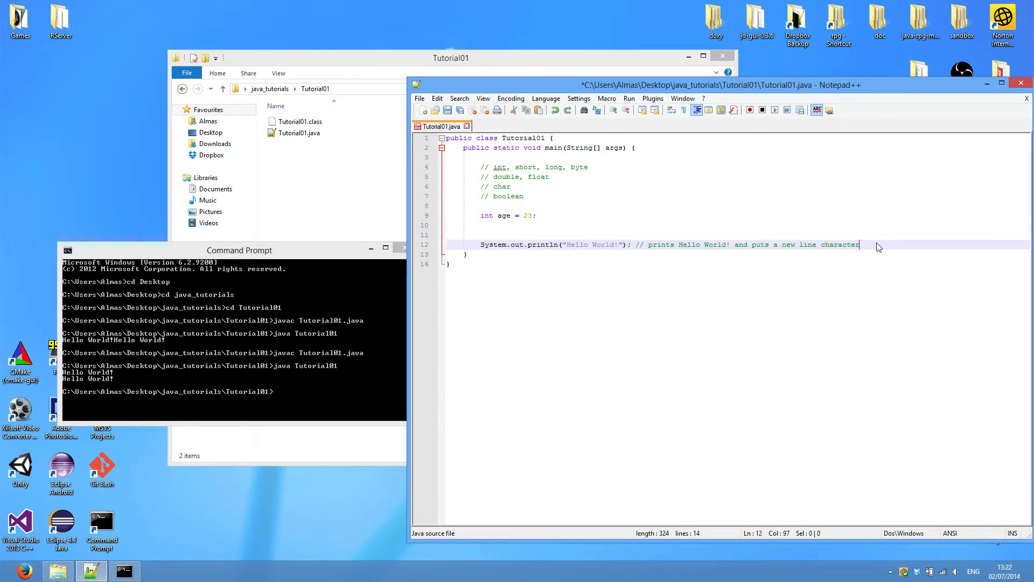
{"action": "double_click", "coordinate": [604, 245]}
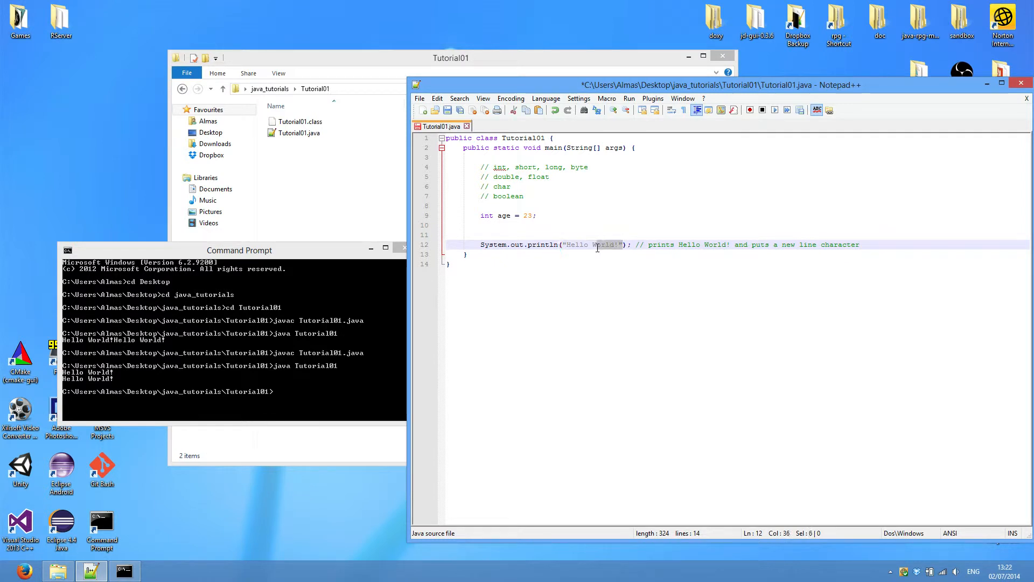
{"action": "type", "text": "ag"}
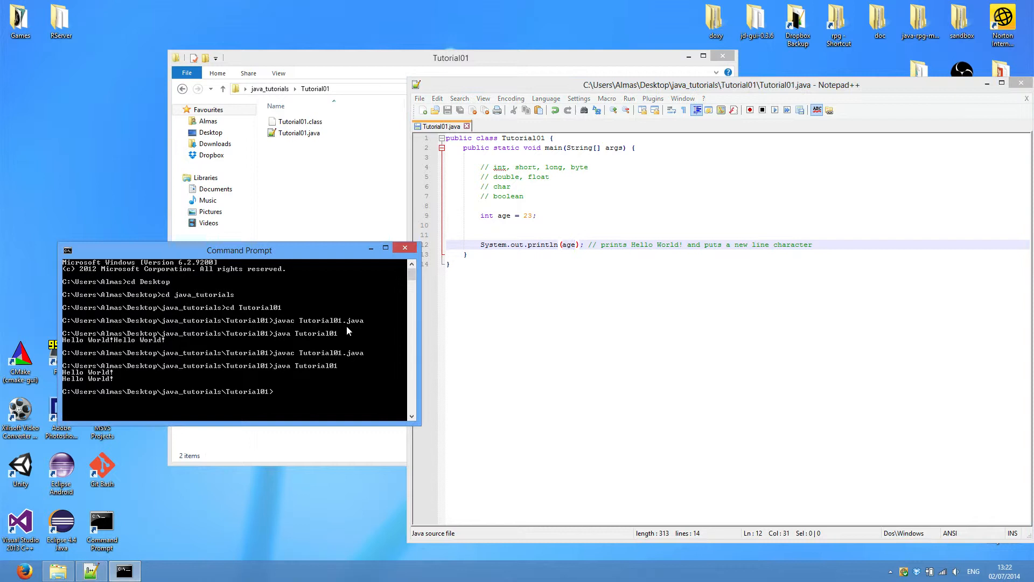
{"action": "type", "text": "javac"}
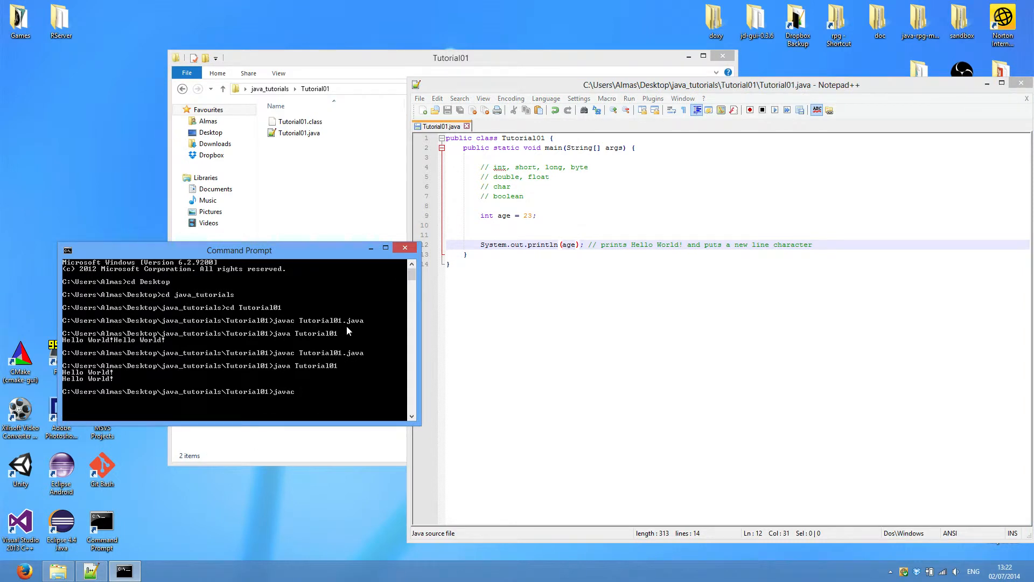
{"action": "type", "text": "Tutorial01.c"}
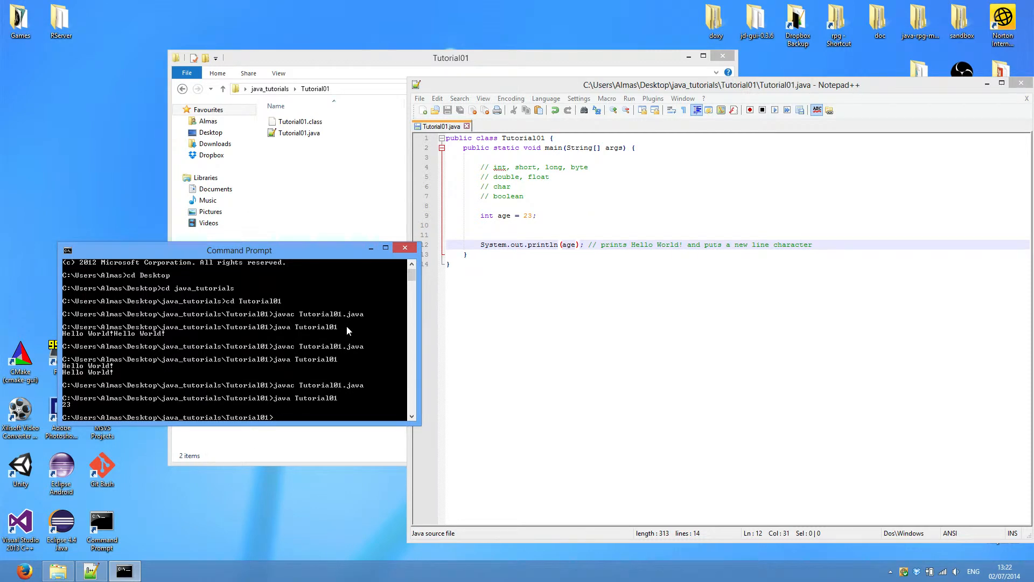
{"action": "mouse_move", "coordinate": [164, 439]}
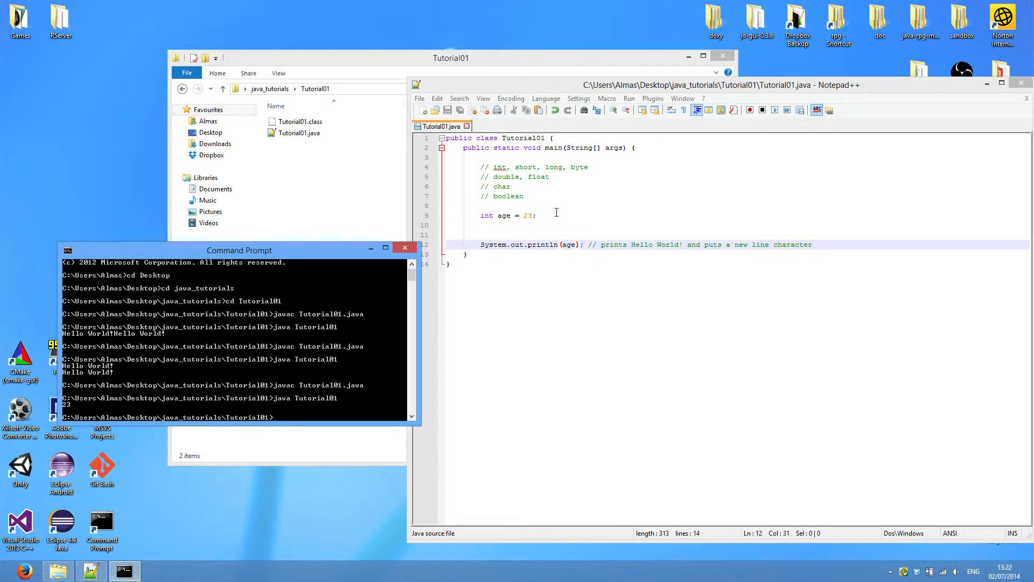
{"action": "left_click", "coordinate": [534, 215]}
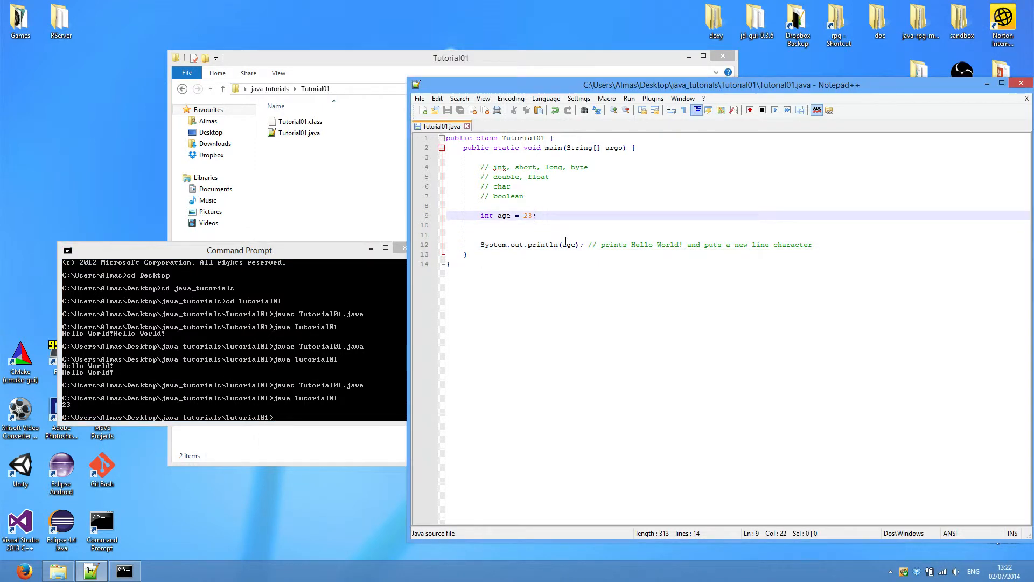
Declare 'double height = 1.74;' on a new line below 'int age = 23;'
{"action": "key", "text": "Enter"}
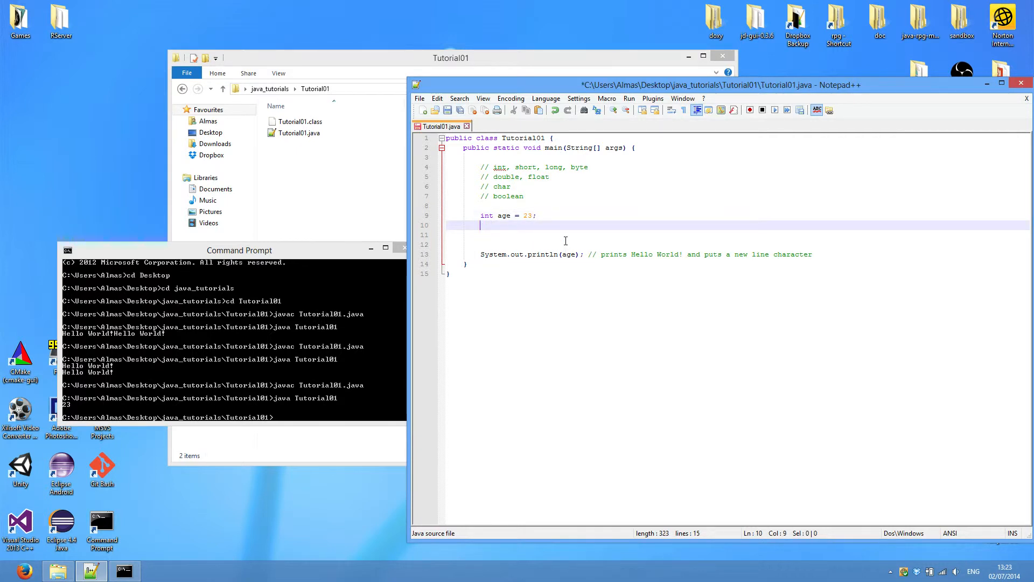
{"action": "type", "text": "double"}
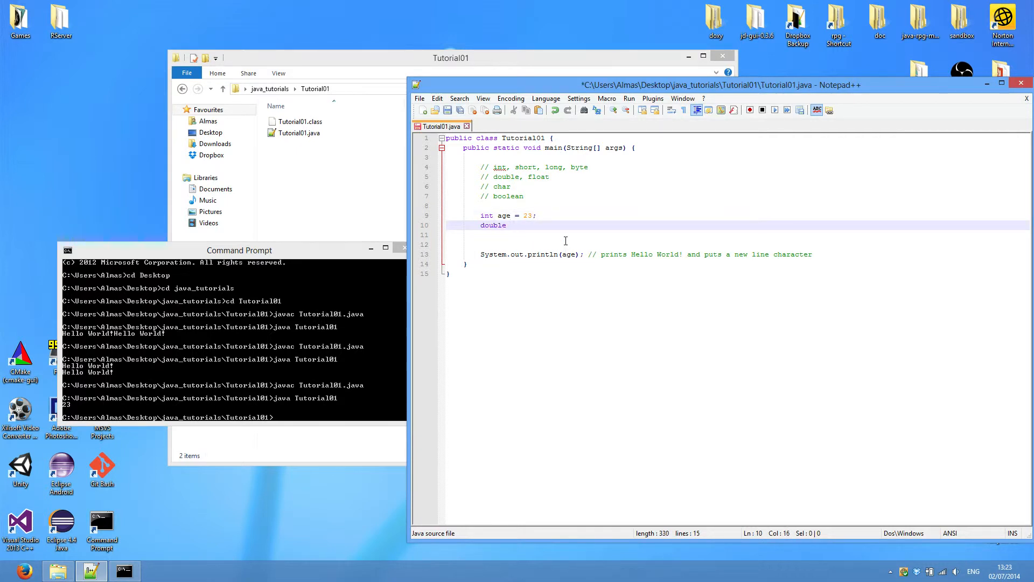
{"action": "mouse_move", "coordinate": [532, 196]}
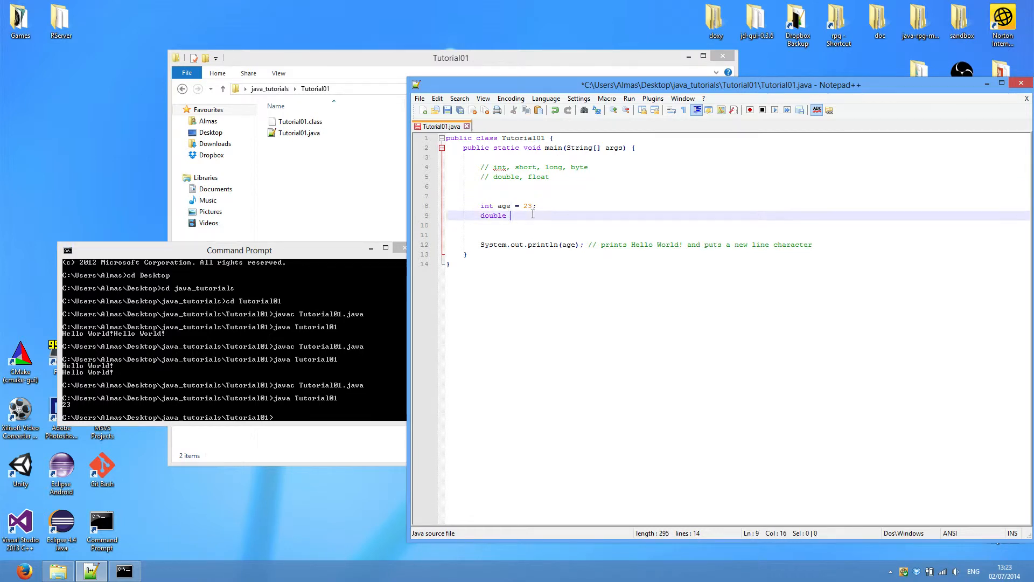
{"action": "type", "text": "height"}
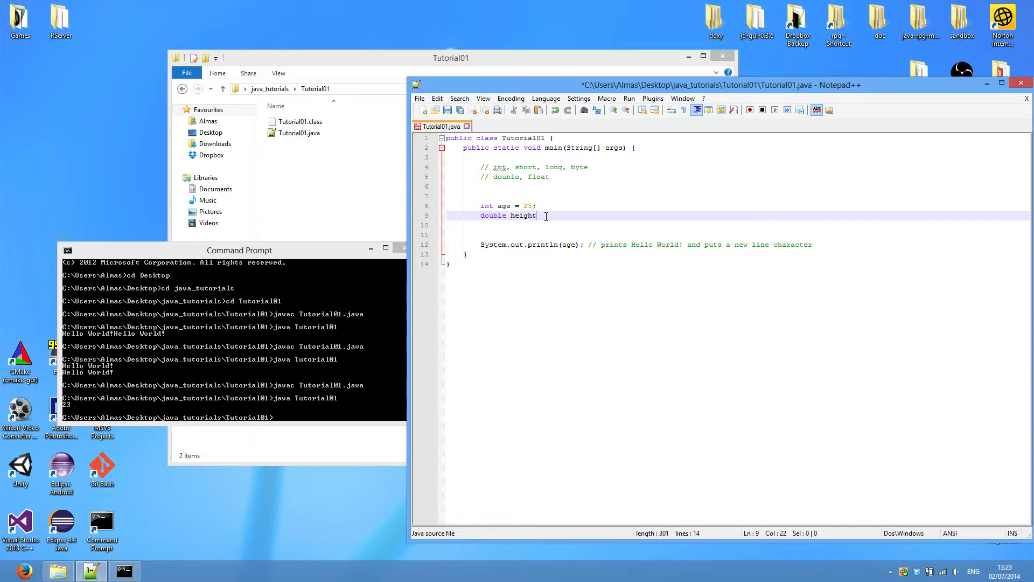
{"action": "type", "text": "="}
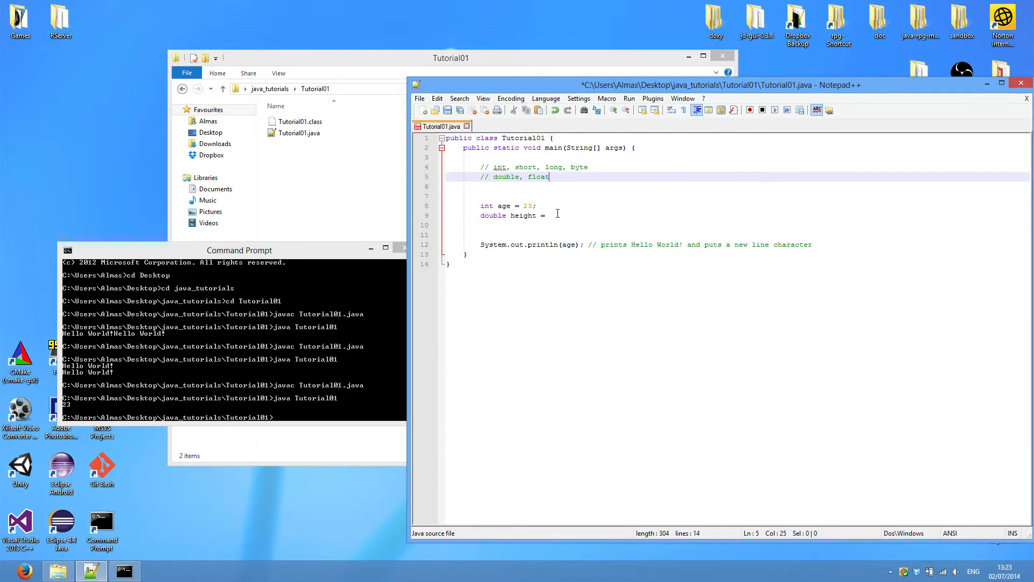
{"action": "left_click", "coordinate": [565, 215]}
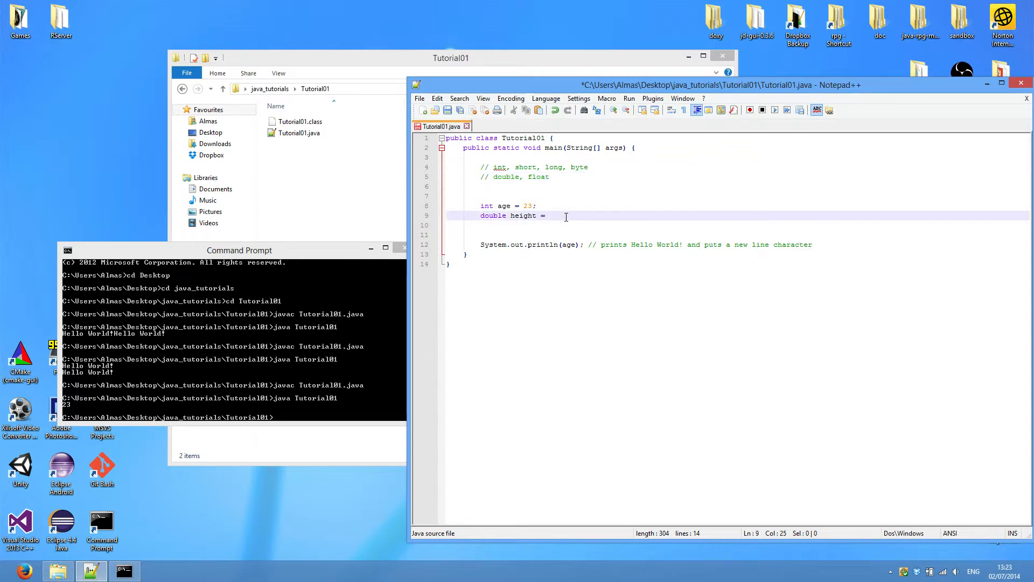
{"action": "mouse_move", "coordinate": [600, 350]}
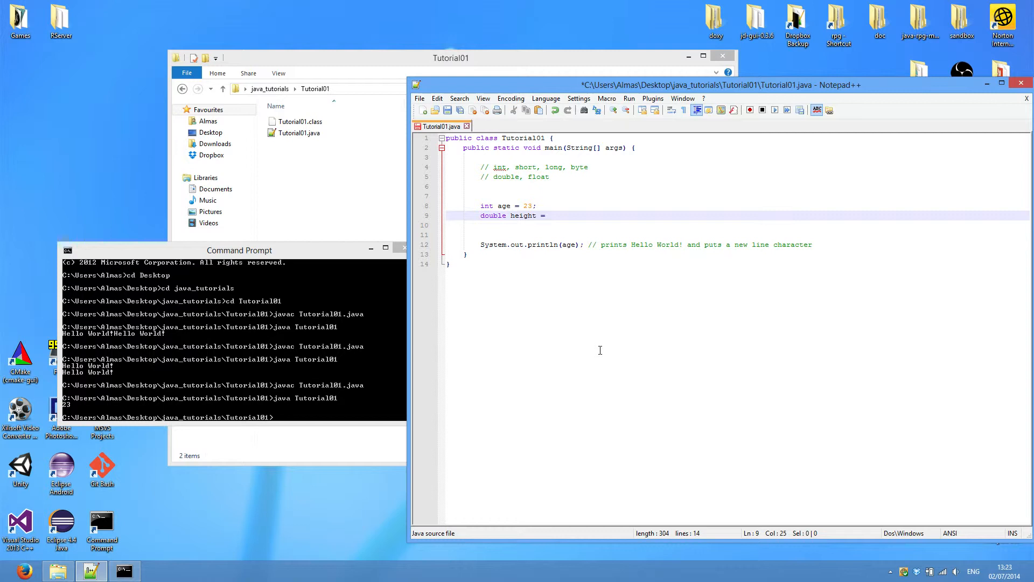
{"action": "type", "text": "23;"}
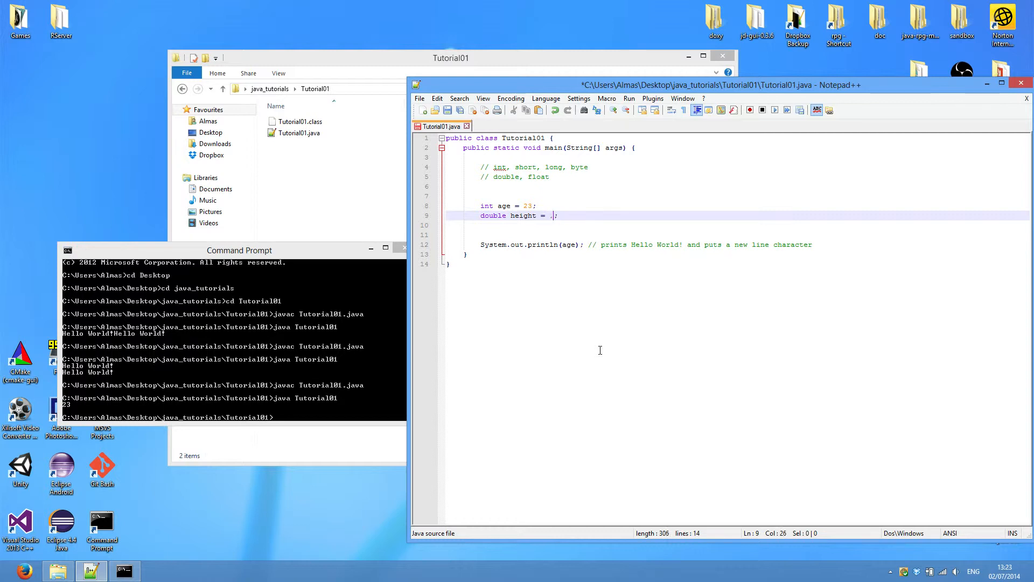
{"action": "type", "text": "1.74"}
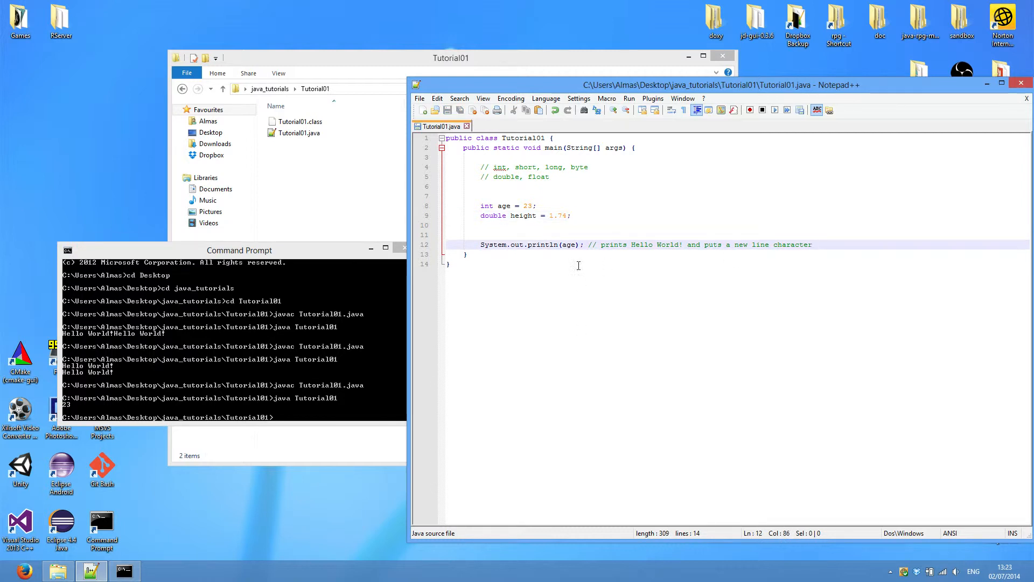
Begin a second System.out.println line for height
{"action": "type", "text": "s"}
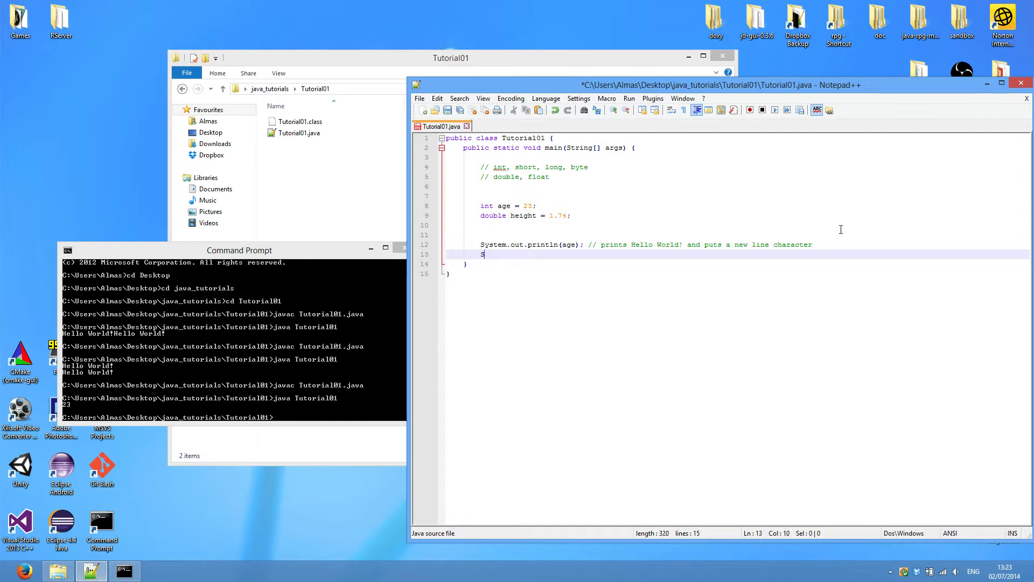
{"action": "type", "text": "ystem.out.println(height);"}
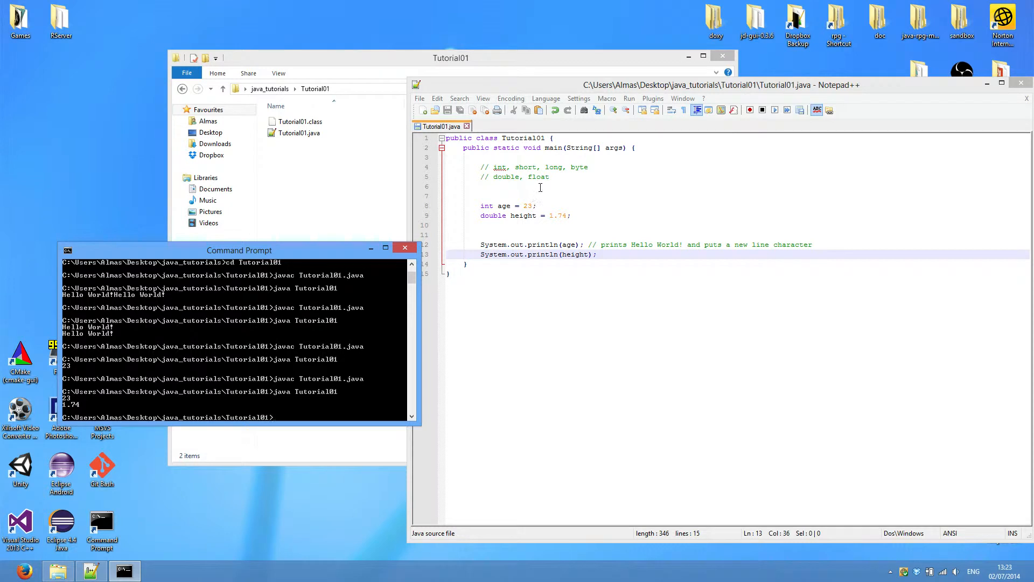
{"action": "mouse_move", "coordinate": [562, 181]}
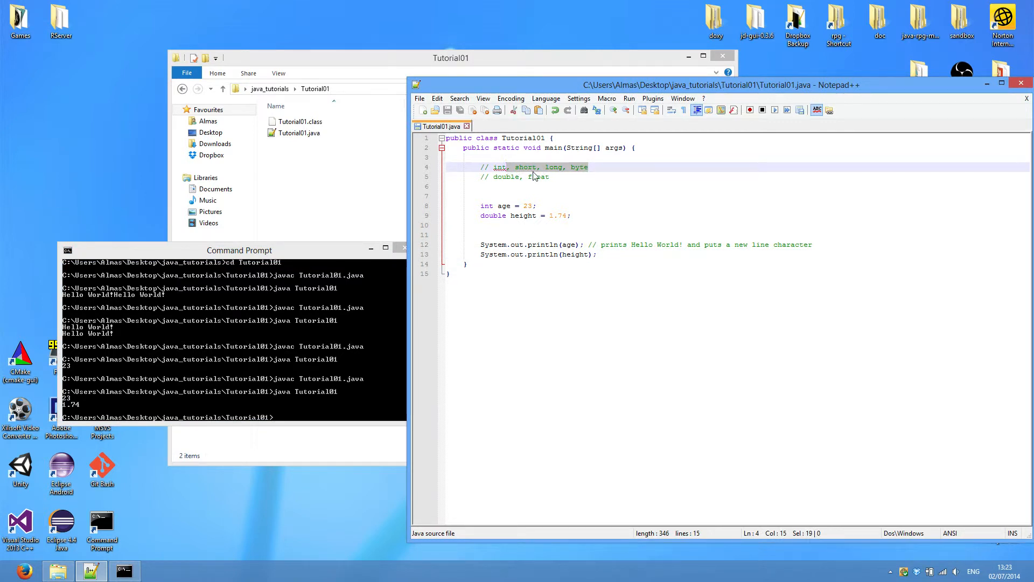
Trim 'short, long, byte' from the type comment so it lists only int
{"action": "key", "text": "Delete"}
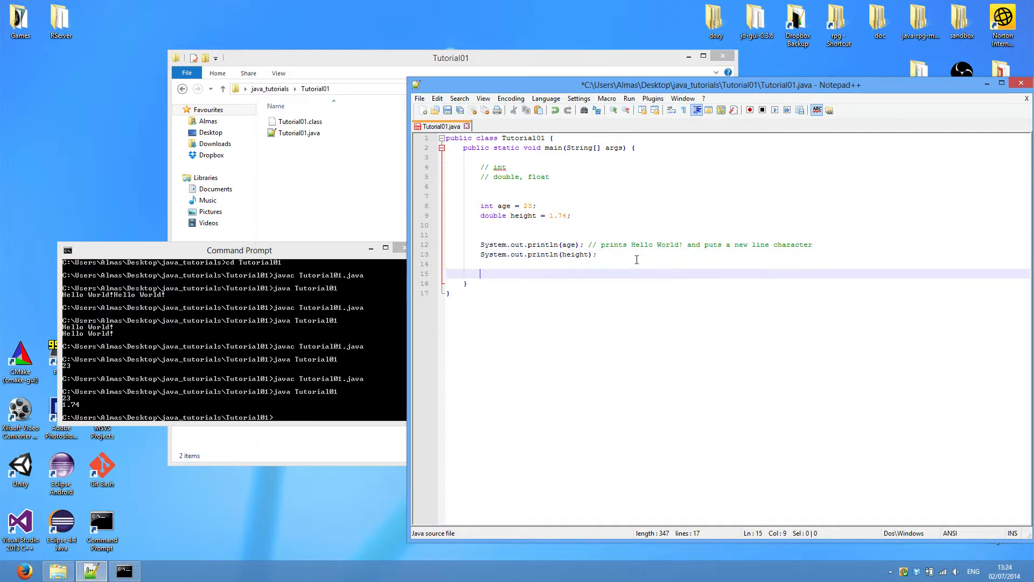
Add System.out.println(Integer.MIN_VALUE); below the existing prints
{"action": "type", "text": "System.out"}
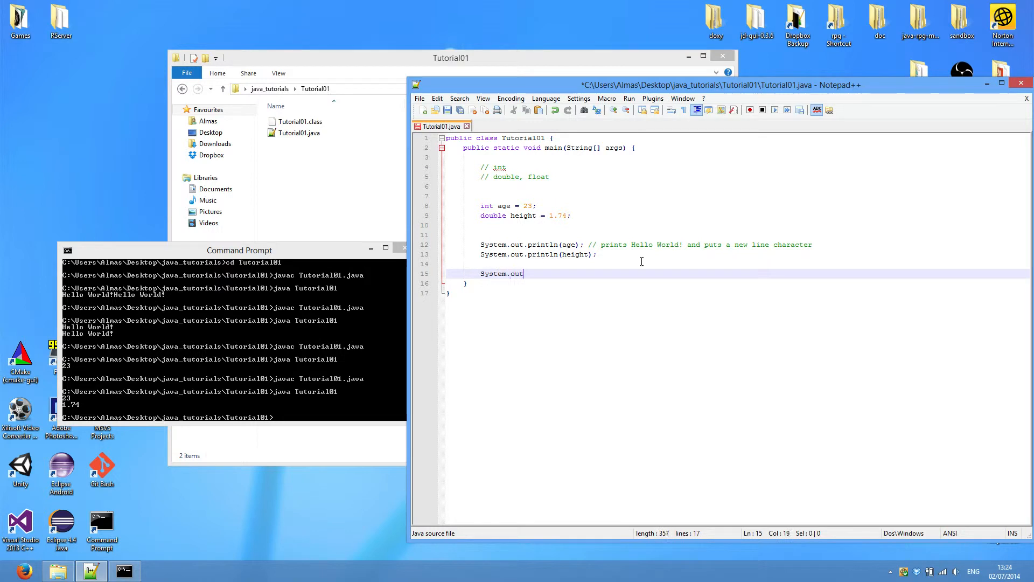
{"action": "type", "text": ".rpi"}
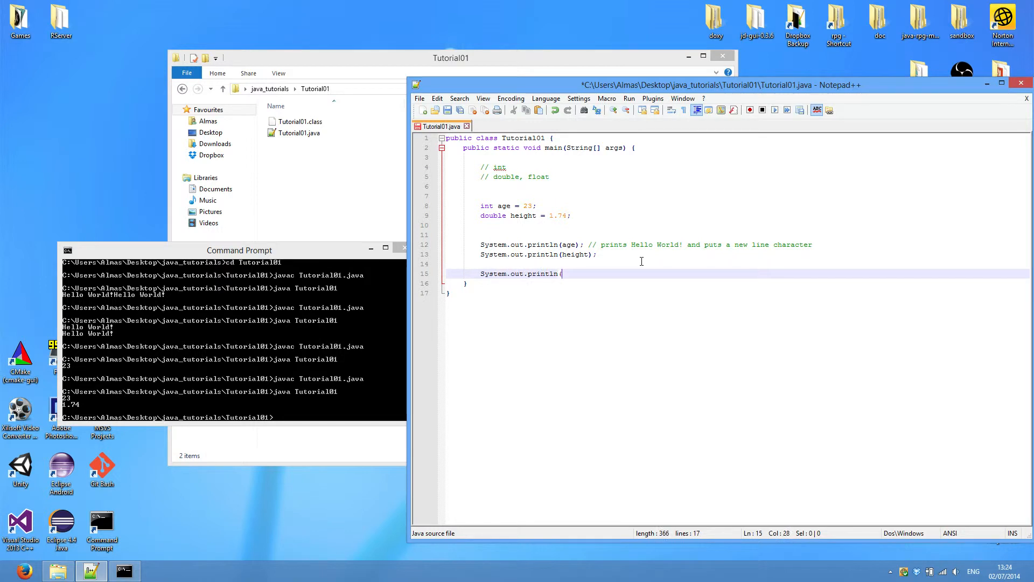
{"action": "type", "text": "Integer.M"}
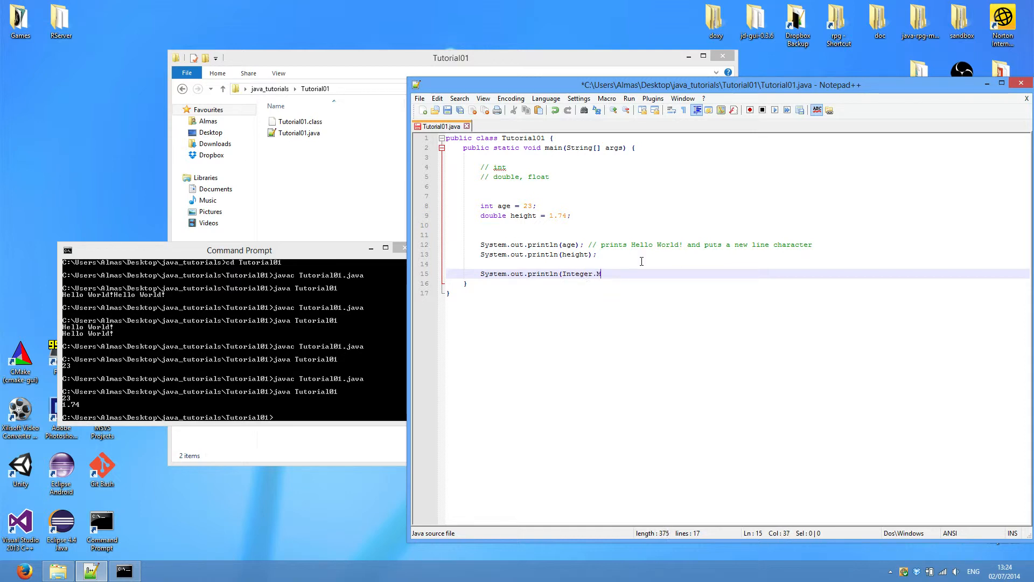
{"action": "type", "text": "IN_VALUE)"}
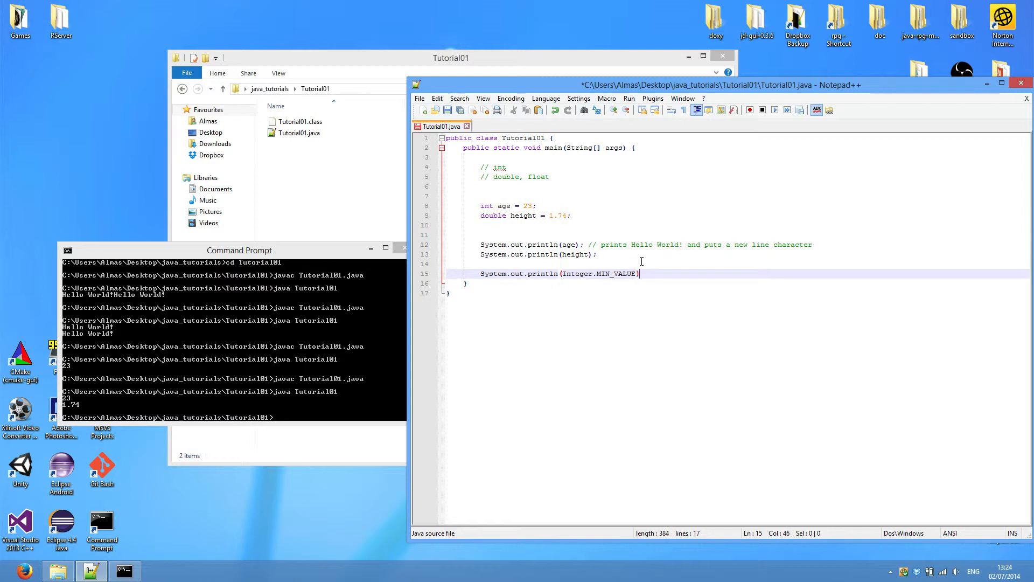
Add System.out.println(Integer.MAX_VALUE); on the following line
{"action": "type", "text": "sy"}
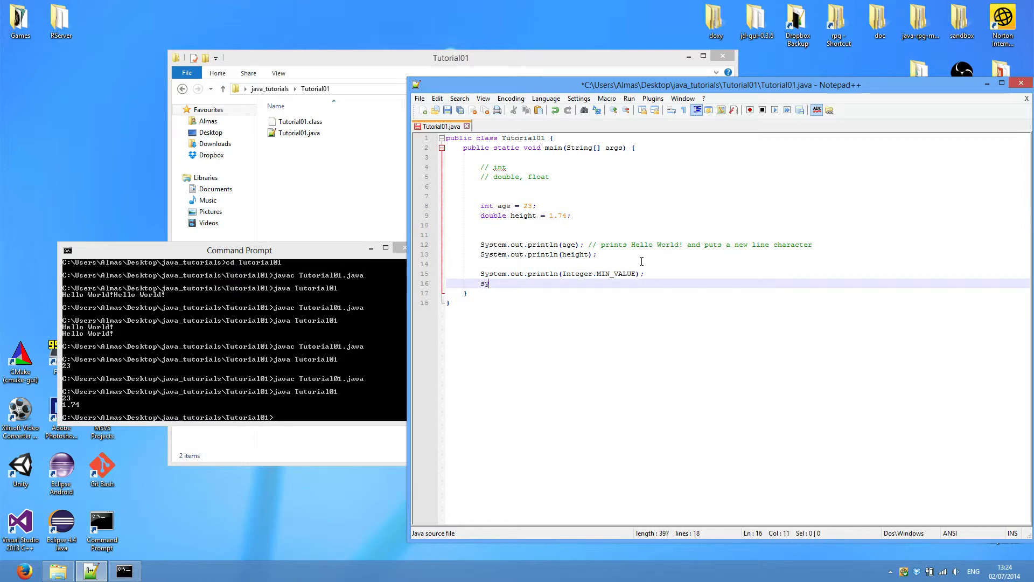
{"action": "type", "text": "Yste"}
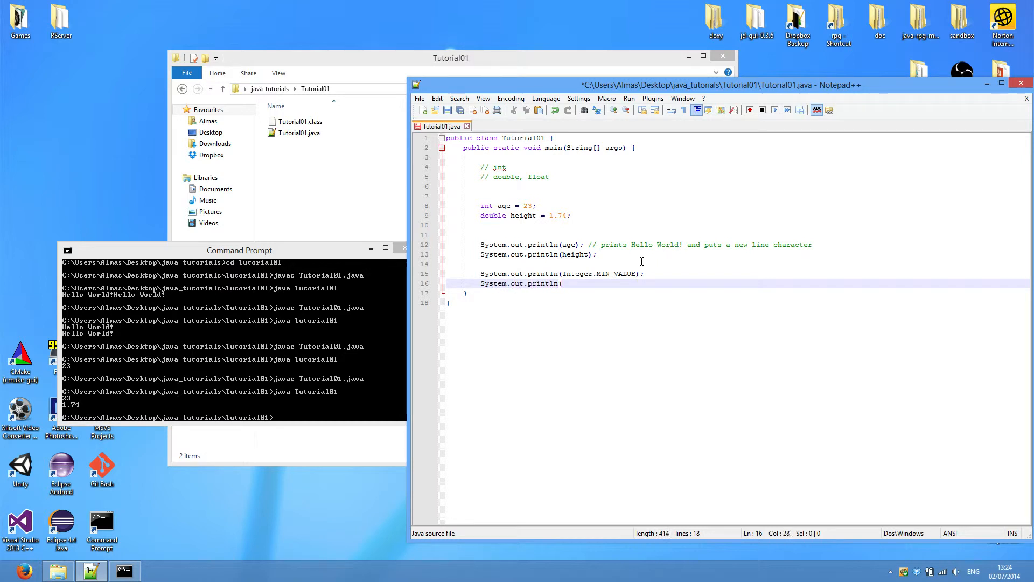
{"action": "type", "text": "I"}
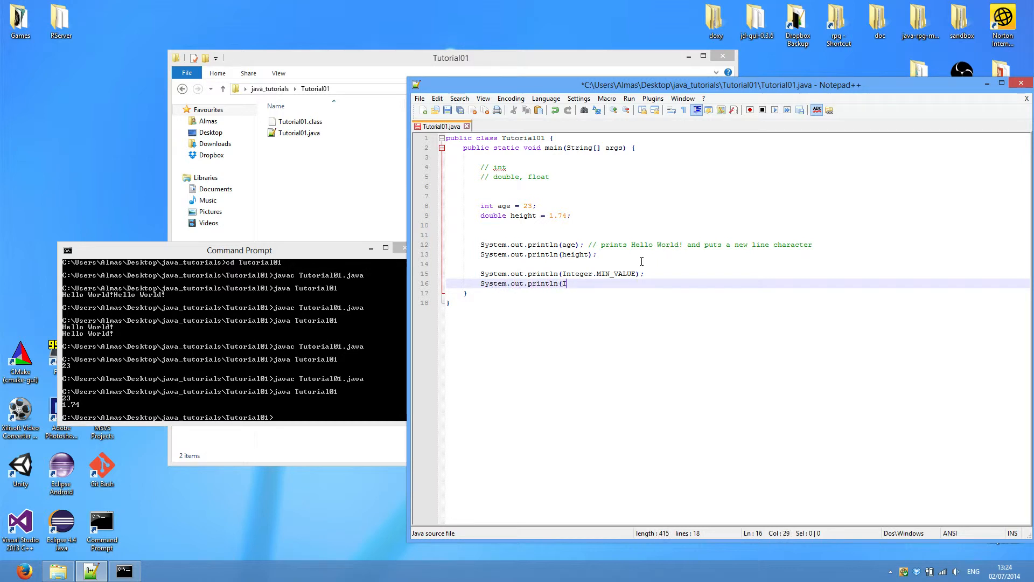
{"action": "type", "text": "nteger.MA"}
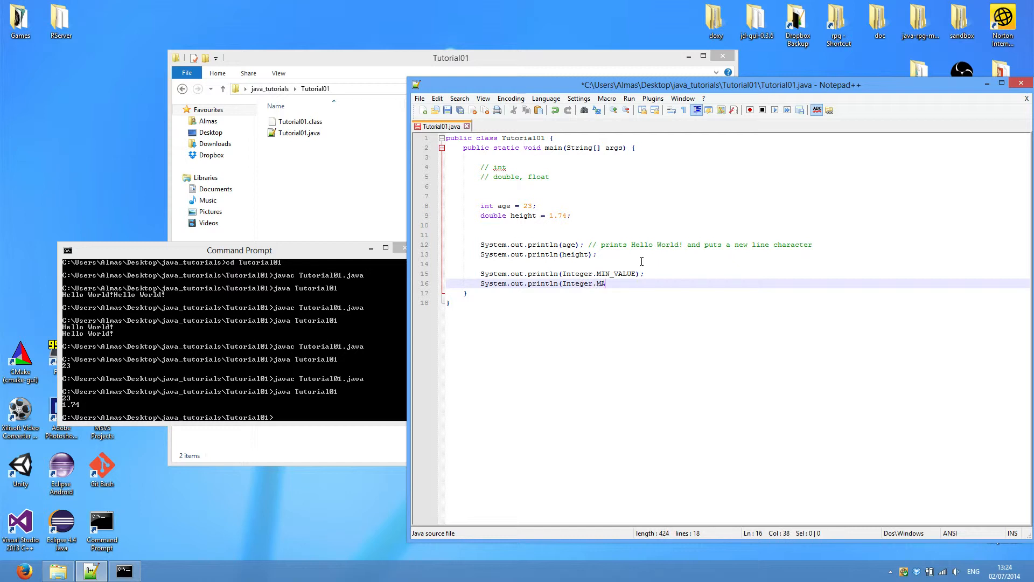
{"action": "type", "text": "AX_VALUE"}
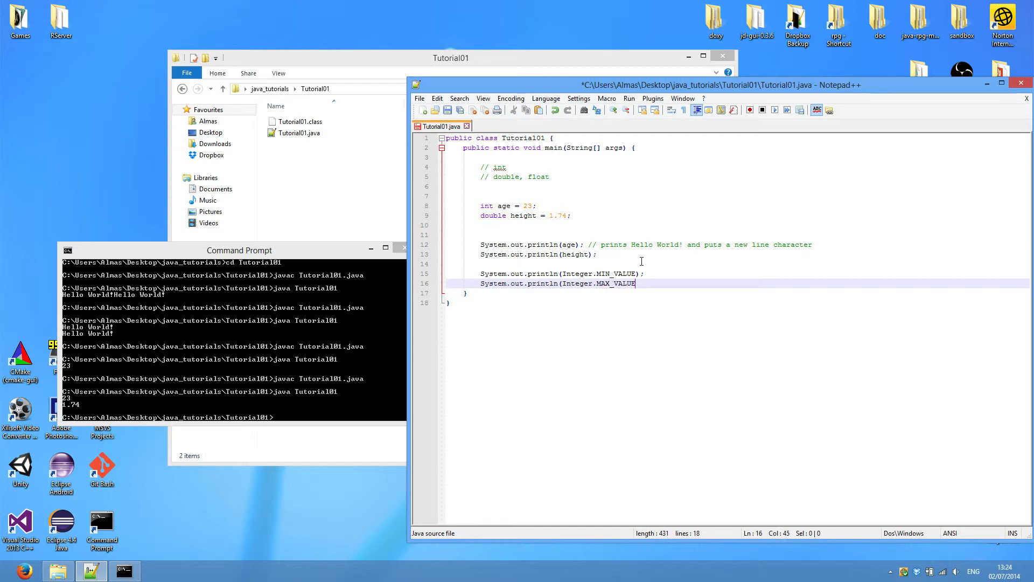
{"action": "type", "text": ");"}
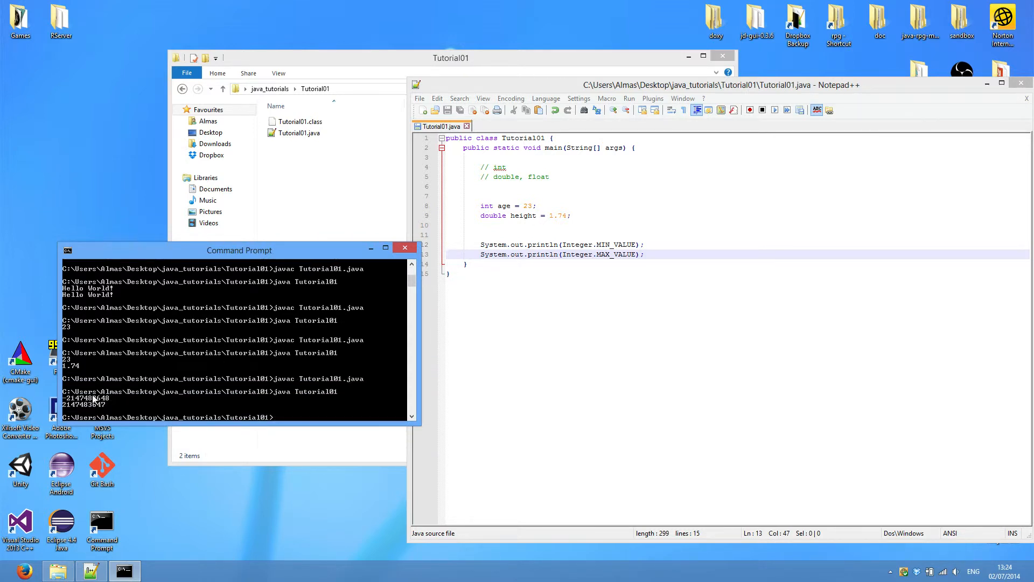
{"action": "mouse_move", "coordinate": [118, 405]}
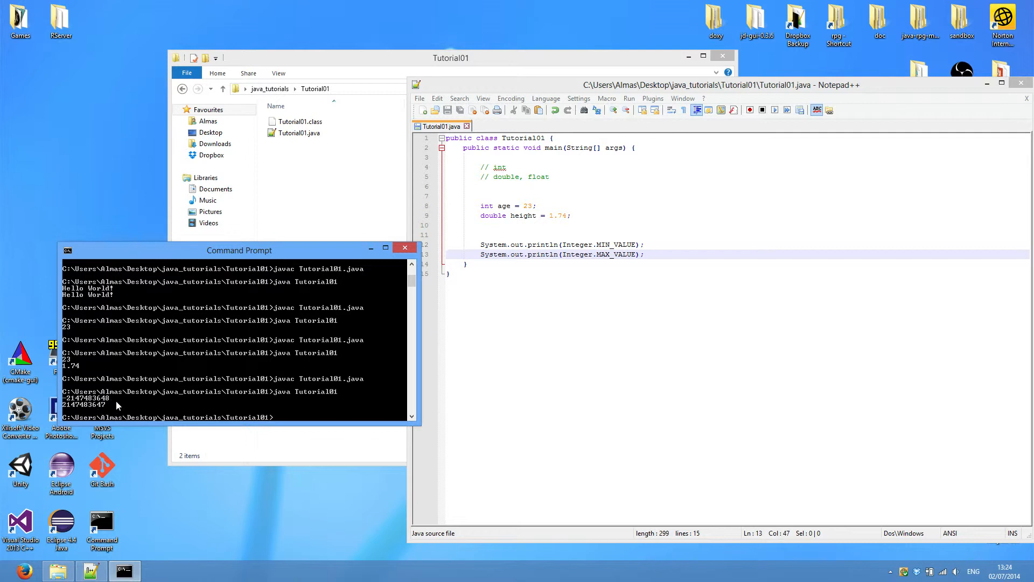
{"action": "mouse_move", "coordinate": [110, 409]}
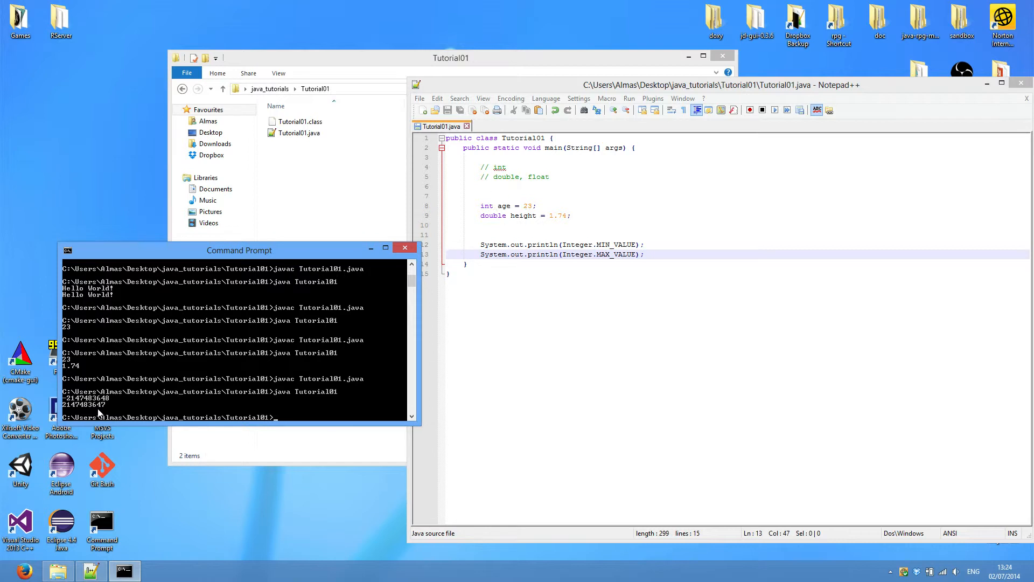
{"action": "mouse_move", "coordinate": [569, 196]}
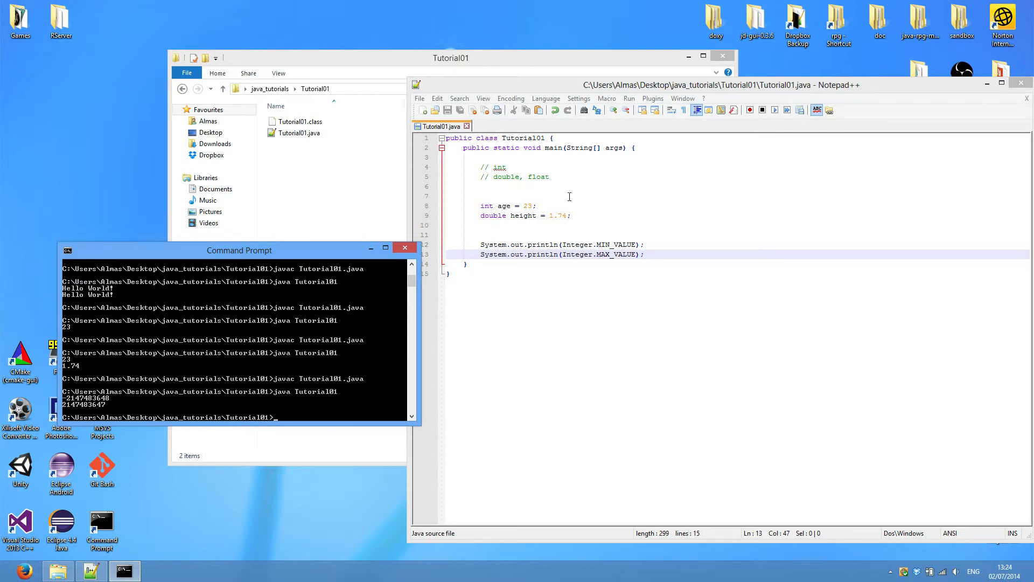
{"action": "mouse_move", "coordinate": [534, 192]}
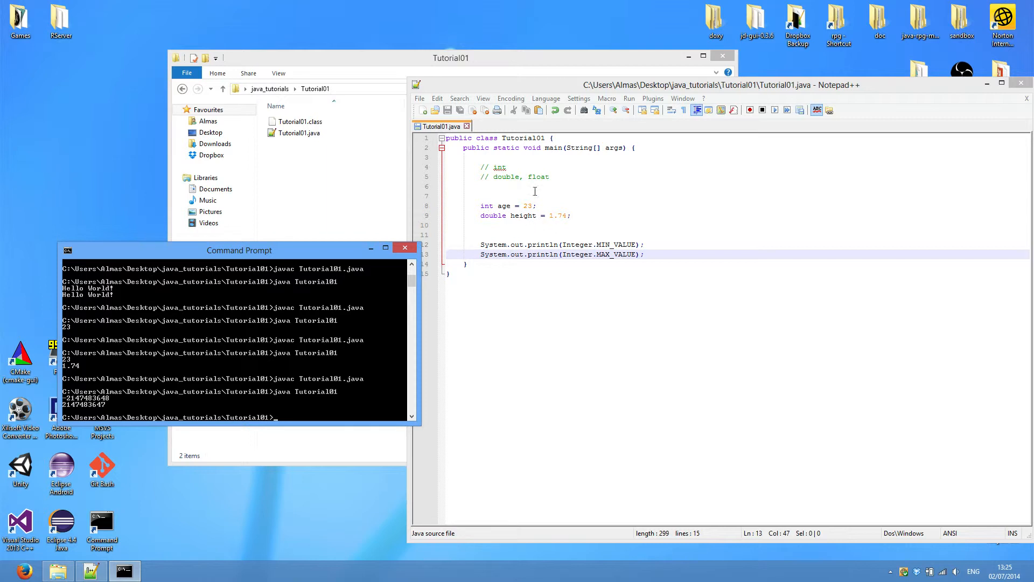
{"action": "mouse_move", "coordinate": [626, 204]}
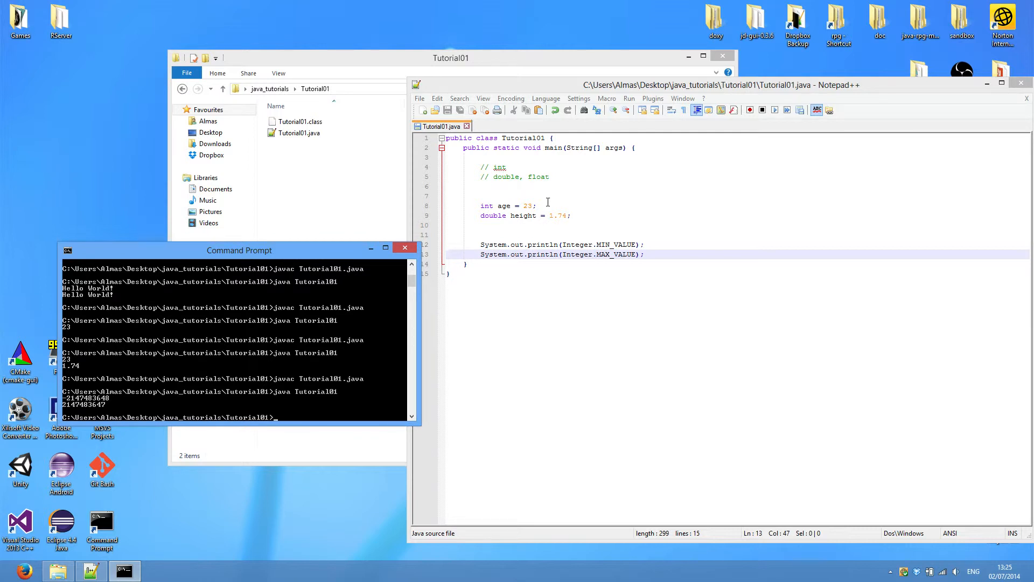
{"action": "mouse_move", "coordinate": [551, 181]}
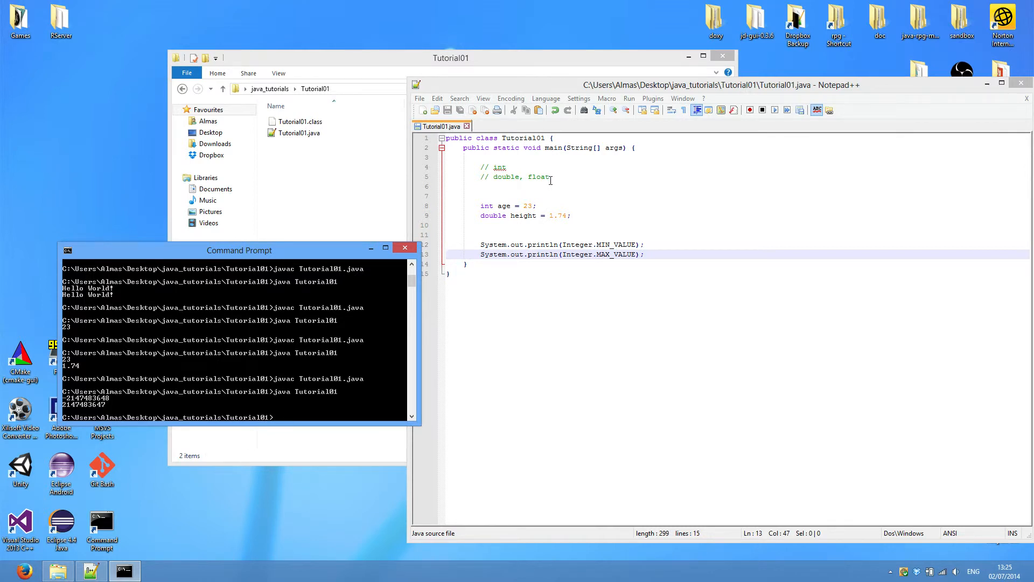
Remove 'float' and its comma so the second type comment reads '// double'
{"action": "left_click", "coordinate": [513, 167]}
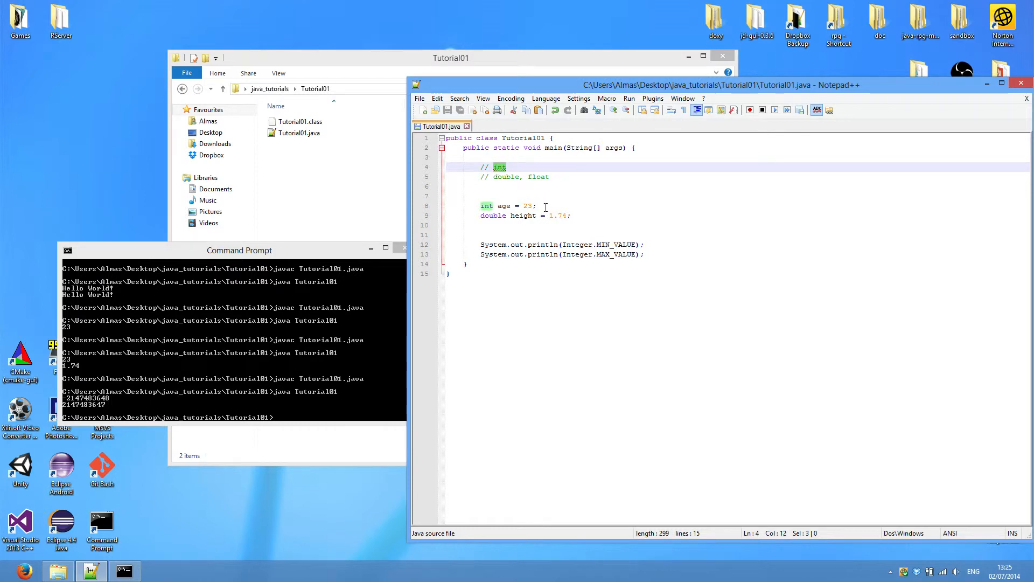
{"action": "left_click", "coordinate": [537, 206]}
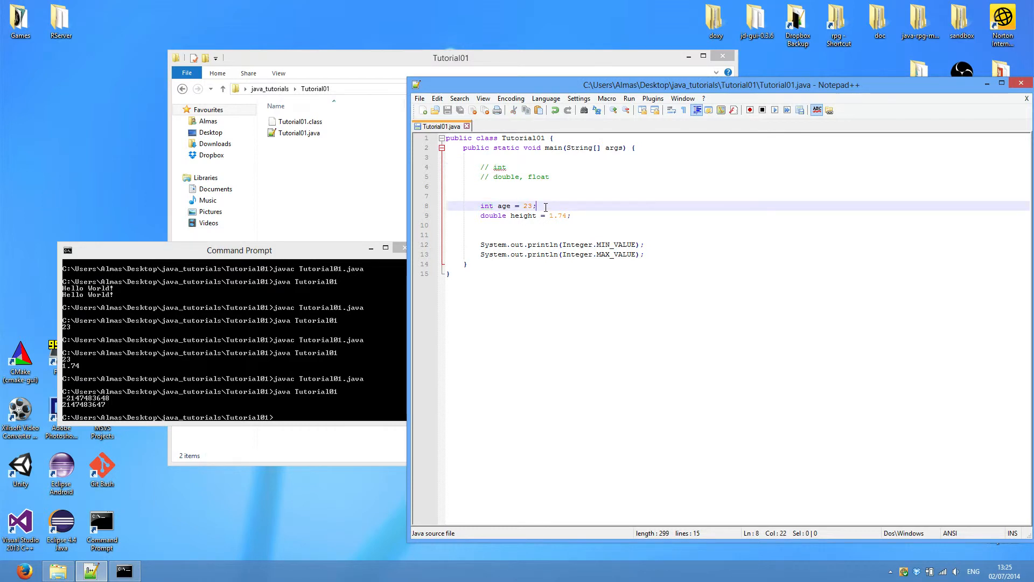
{"action": "left_click", "coordinate": [549, 176]}
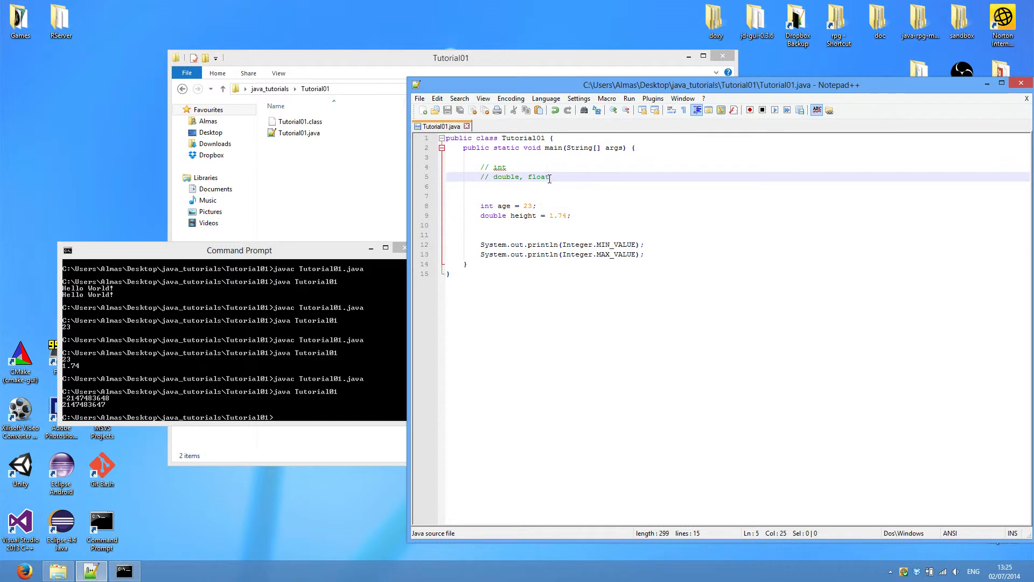
{"action": "double_click", "coordinate": [539, 177]}
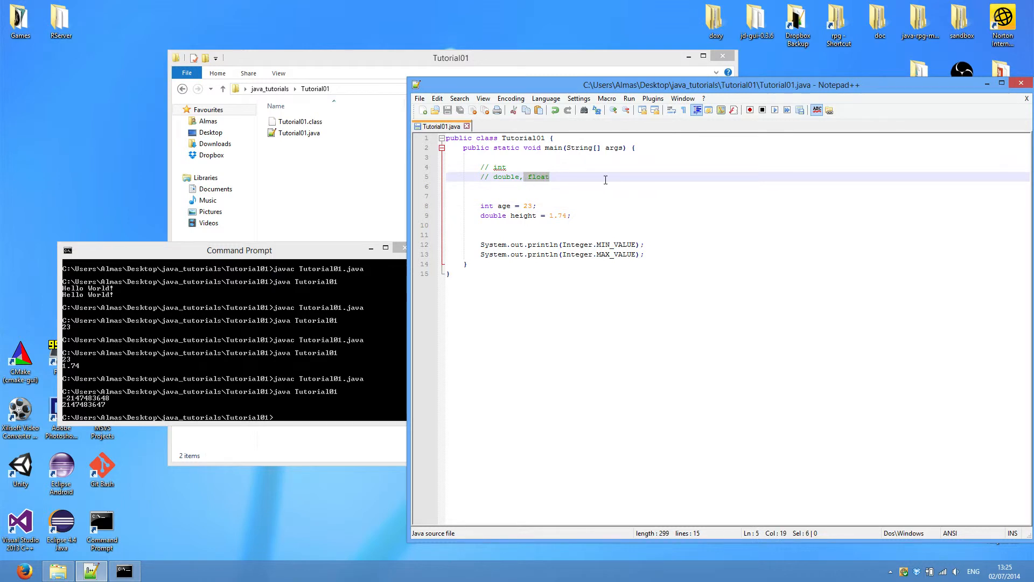
{"action": "key", "text": "Delete"}
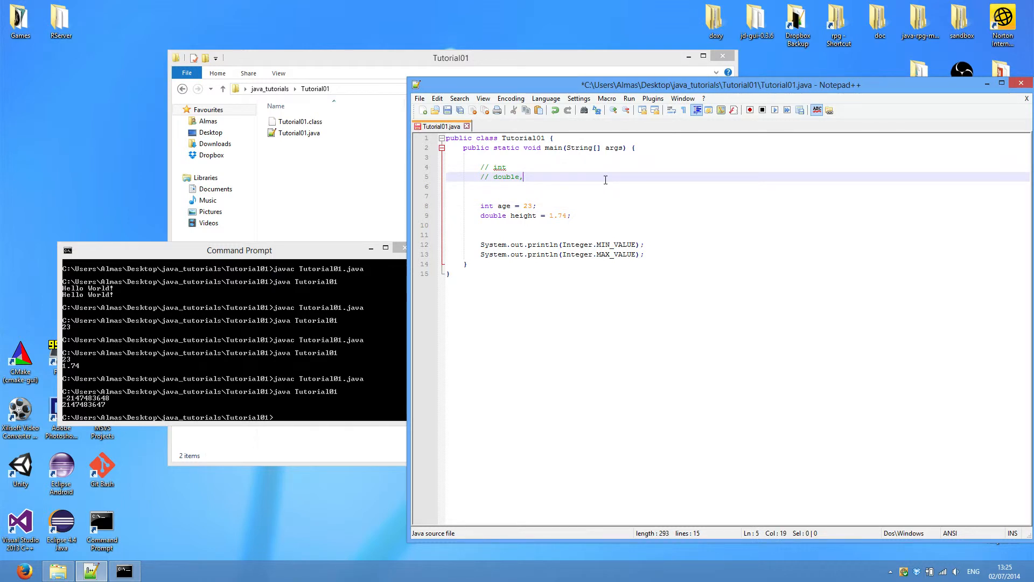
{"action": "key", "text": "BackSpace"}
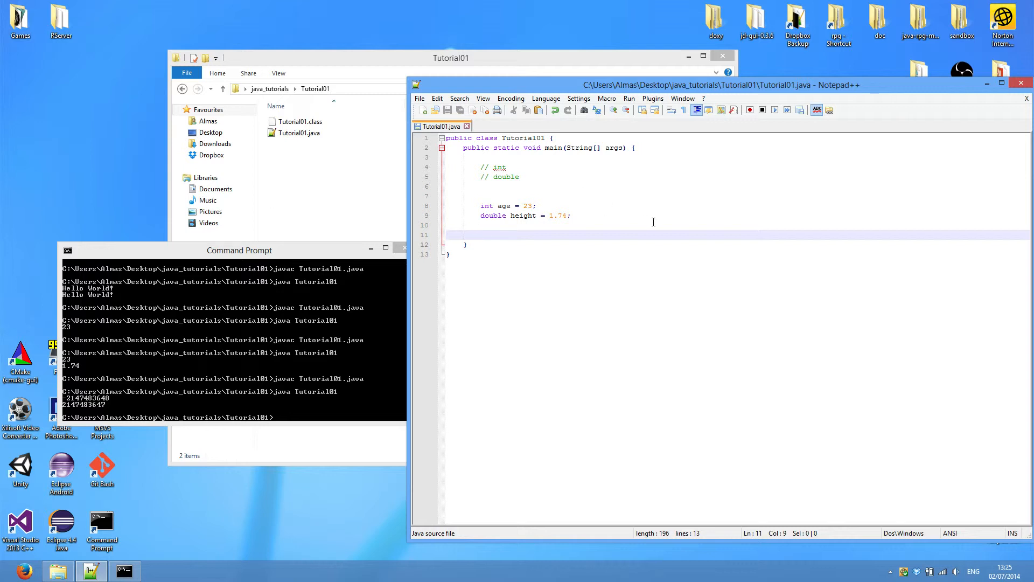
Write System.out.print("My age is "); followed by System.out.println(age);
{"action": "type", "text": "System.p"}
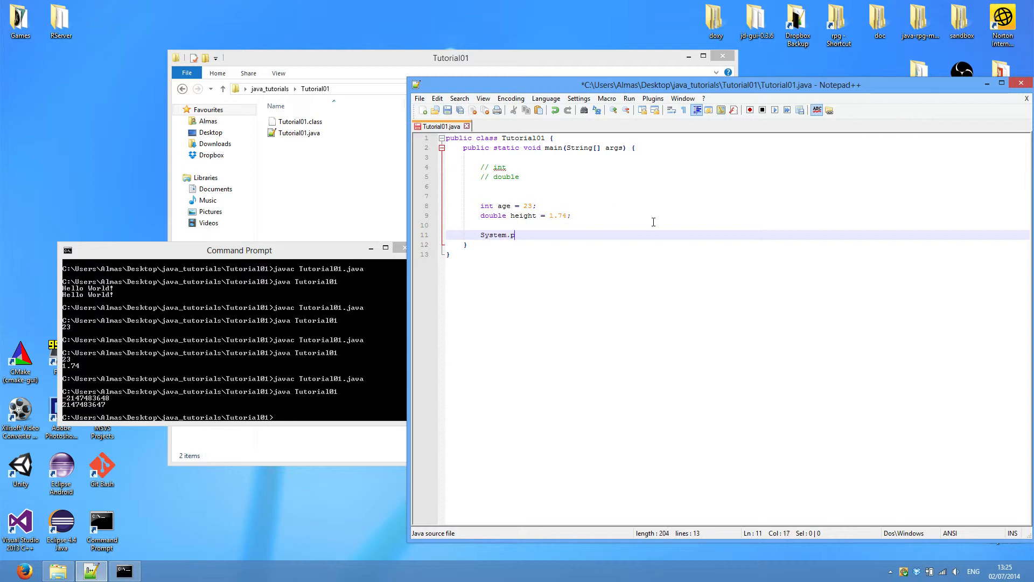
{"action": "type", "text": "out."}
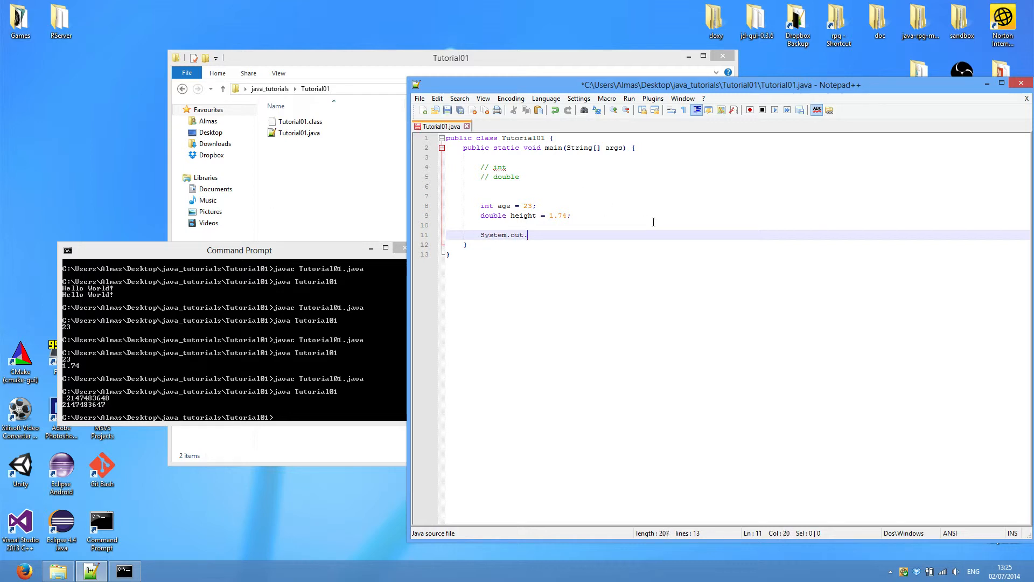
{"action": "type", "text": "pr"}
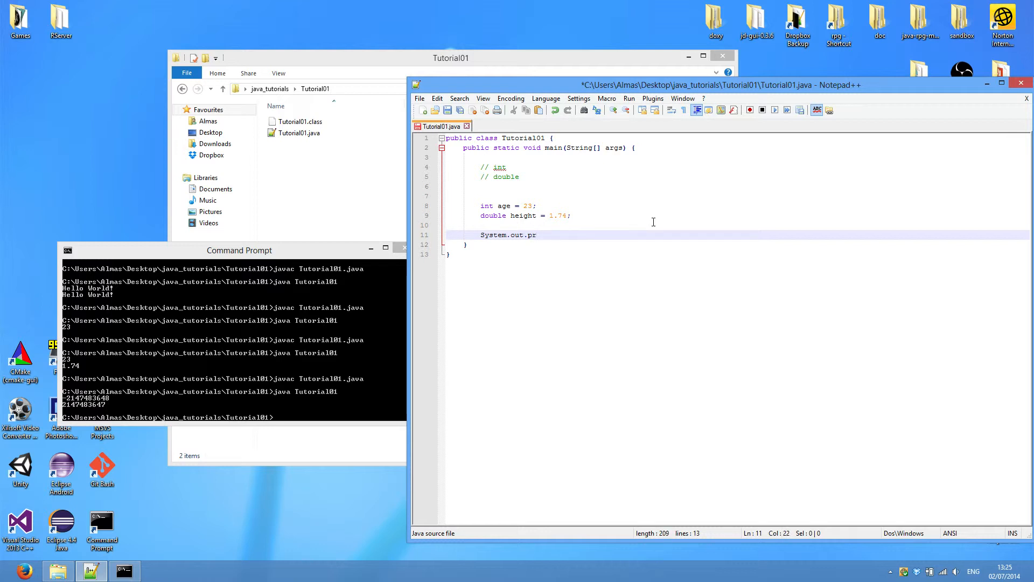
{"action": "type", "text": "int ("}
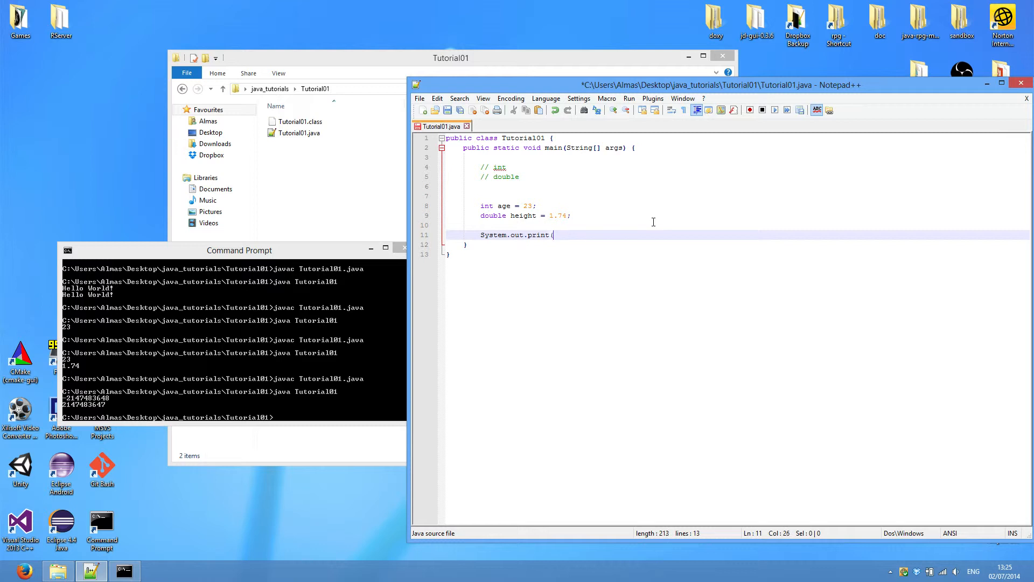
{"action": "type", "text": "\"My"}
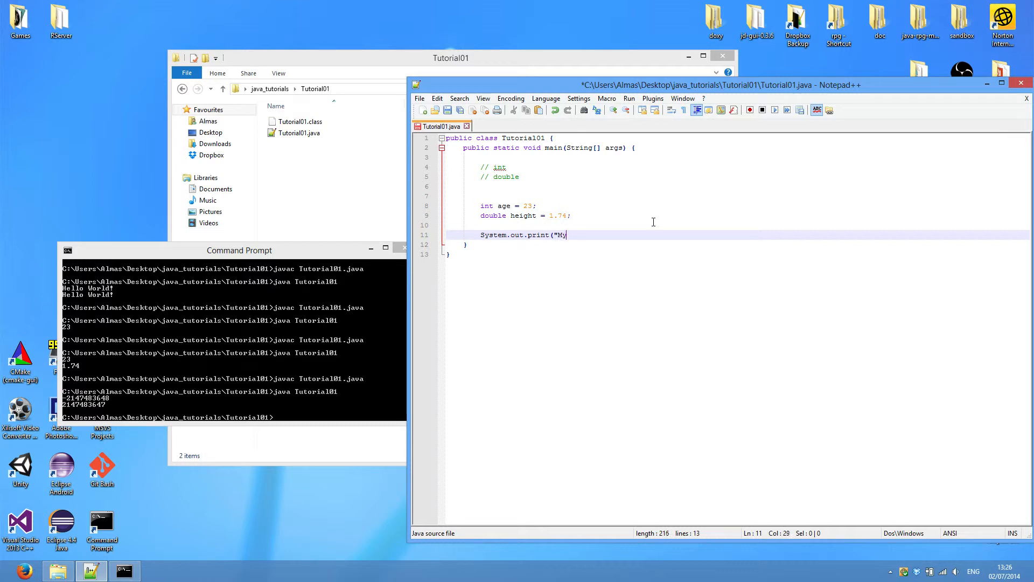
{"action": "type", "text": "age is \""}
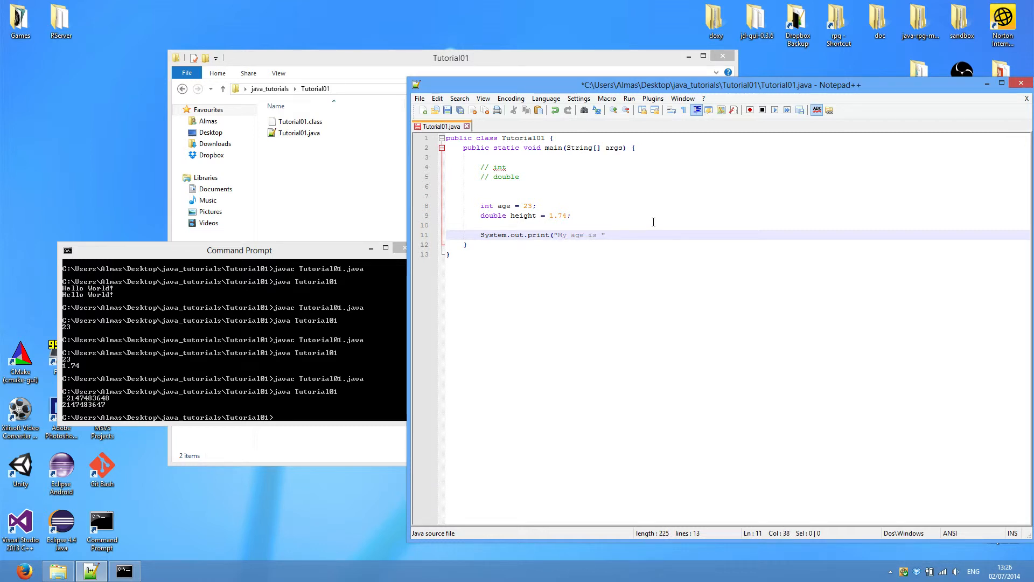
{"action": "type", "text": ");"}
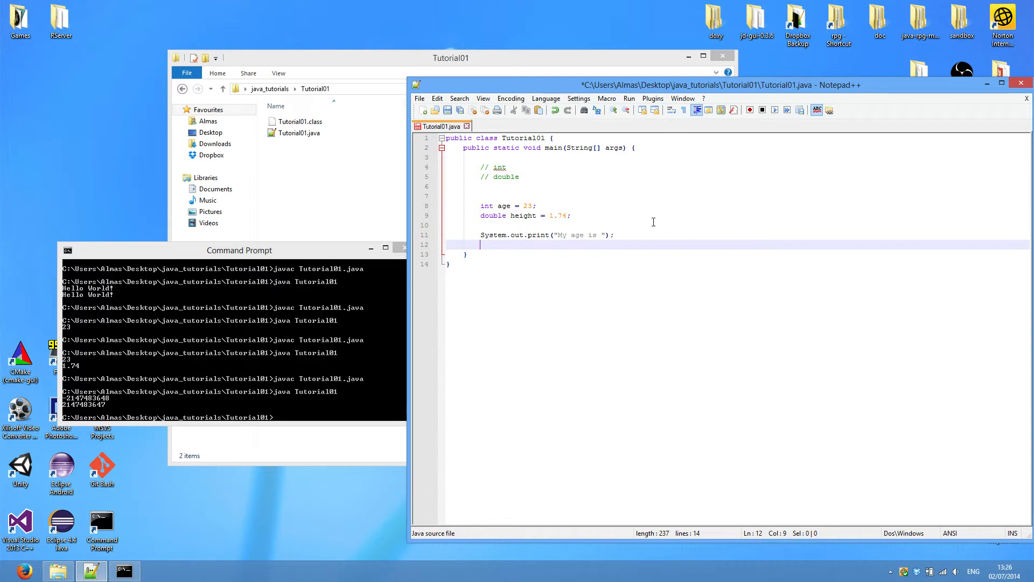
{"action": "type", "text": "System."}
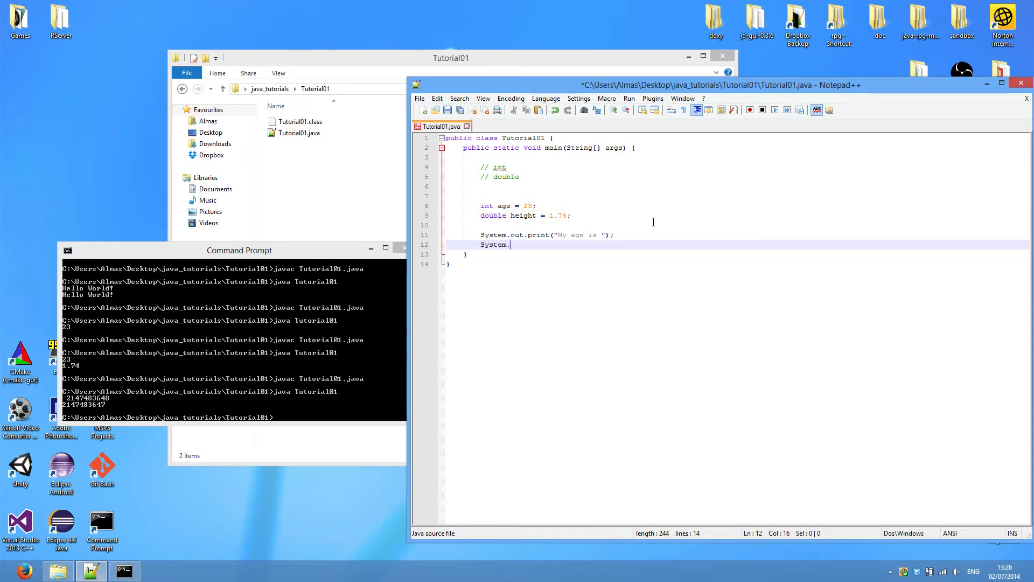
{"action": "type", "text": "out.print"}
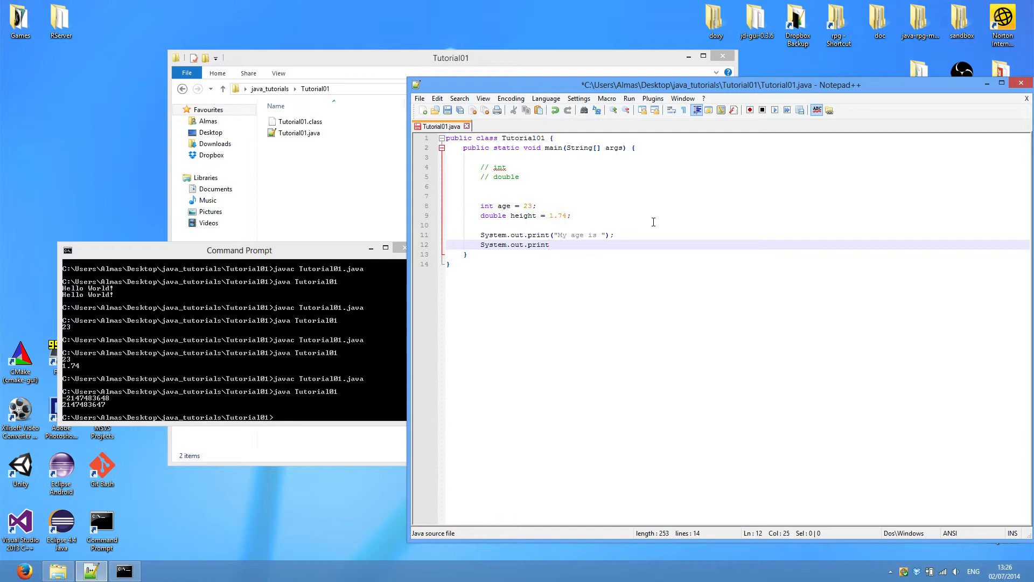
{"action": "type", "text": "ln"}
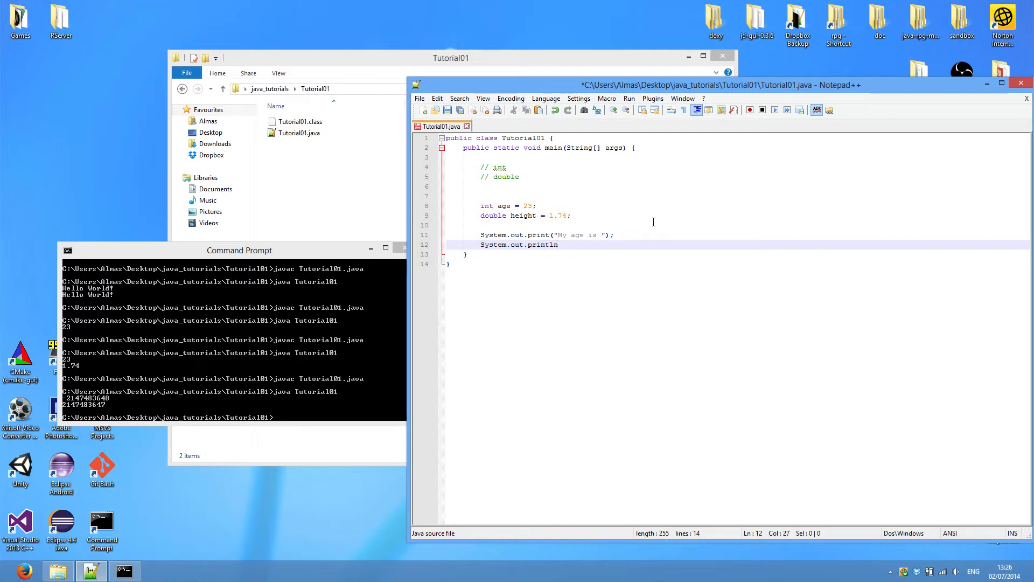
{"action": "type", "text": "(\""}
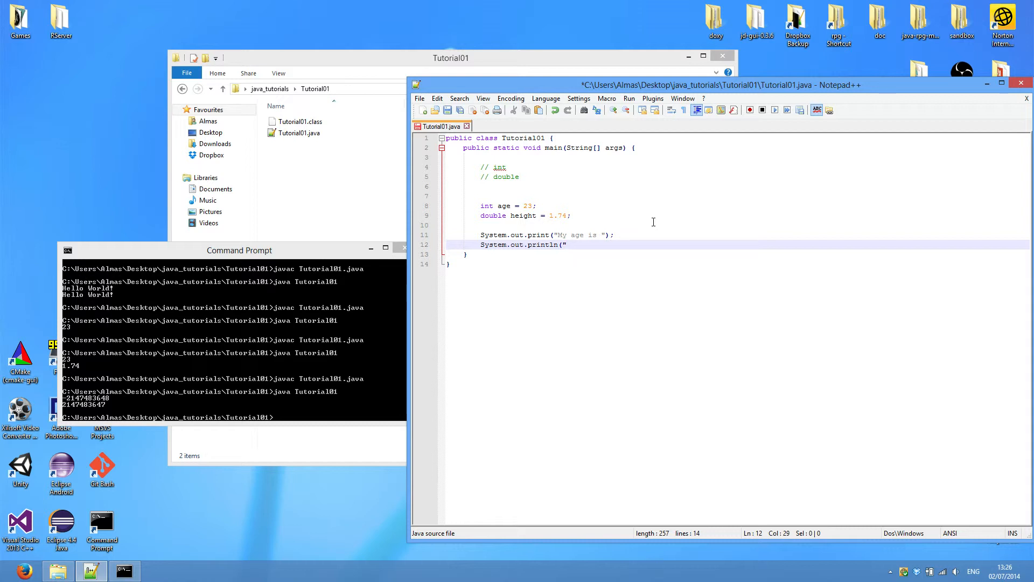
{"action": "type", "text": "2"}
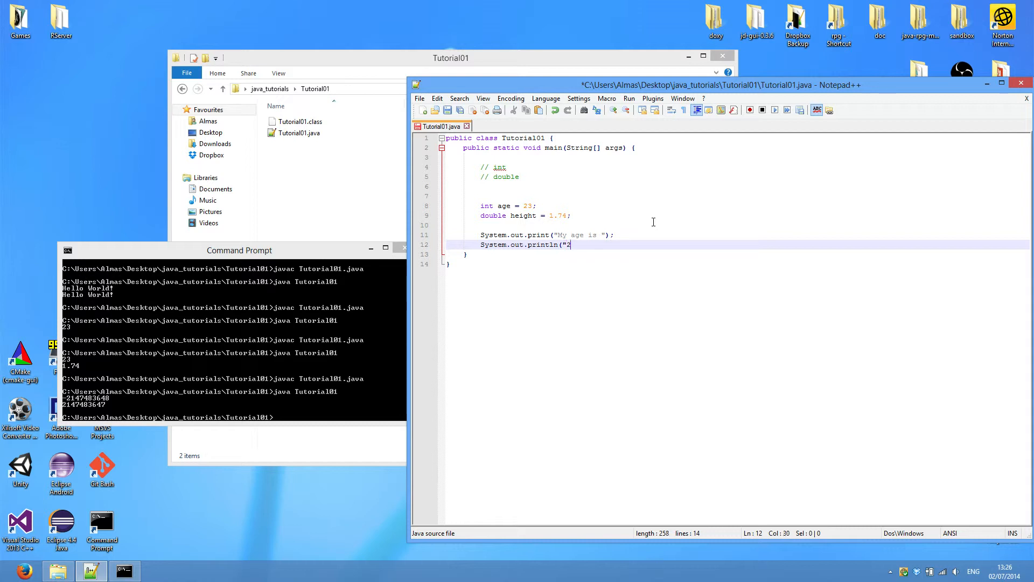
{"action": "type", "text": "age);"}
{"action": "type", "text": "S"}
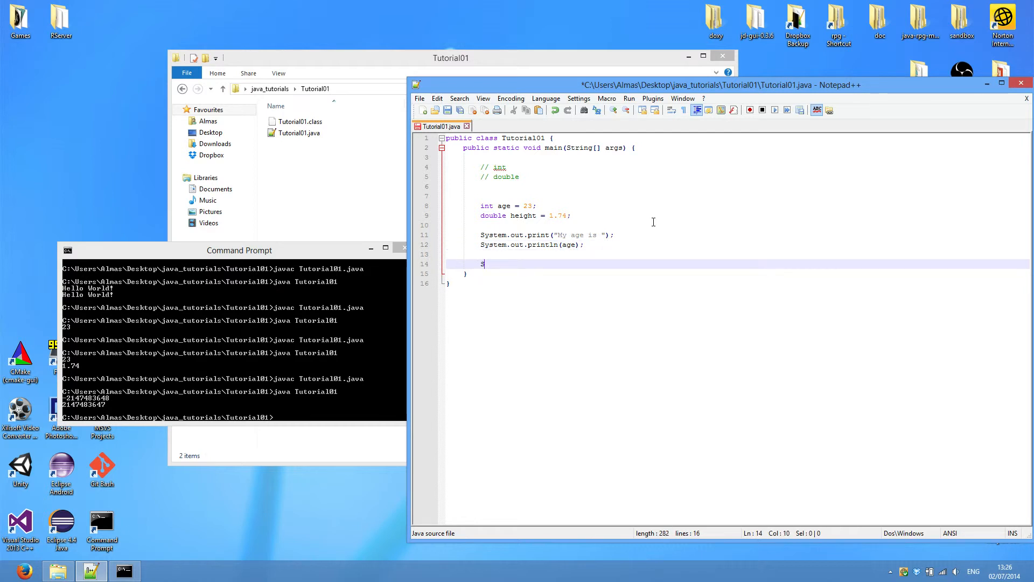
Write System.out.print("My height is "); followed by System.out.println(height);
{"action": "type", "text": "ystem.out.println("}
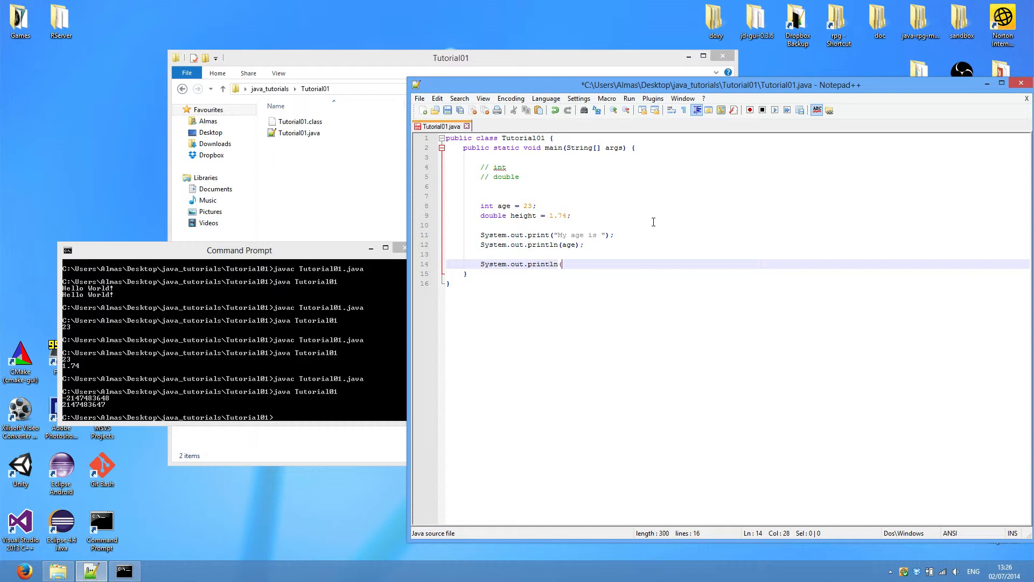
{"action": "type", "text": "\"My height"}
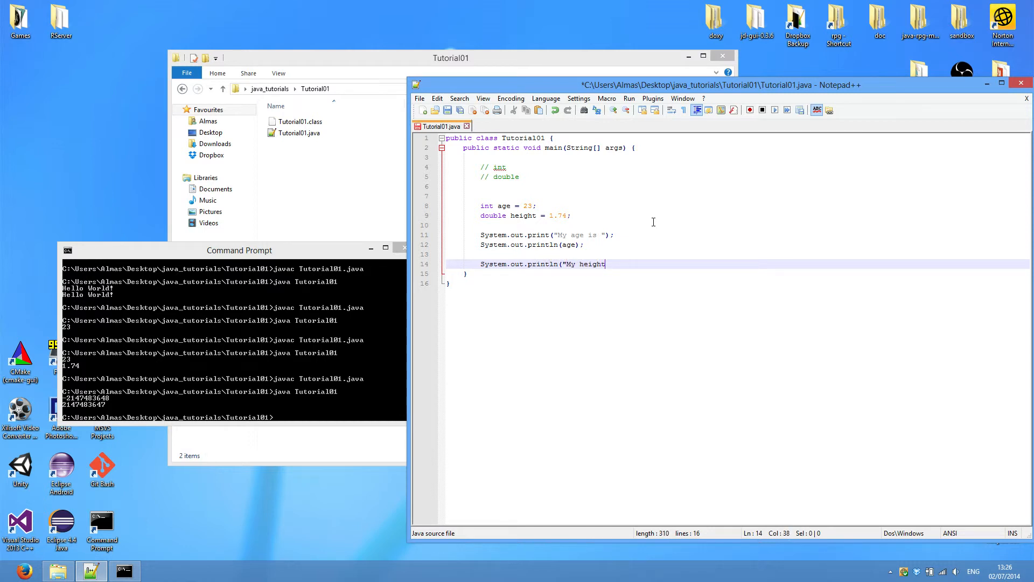
{"action": "type", "text": "is \");"}
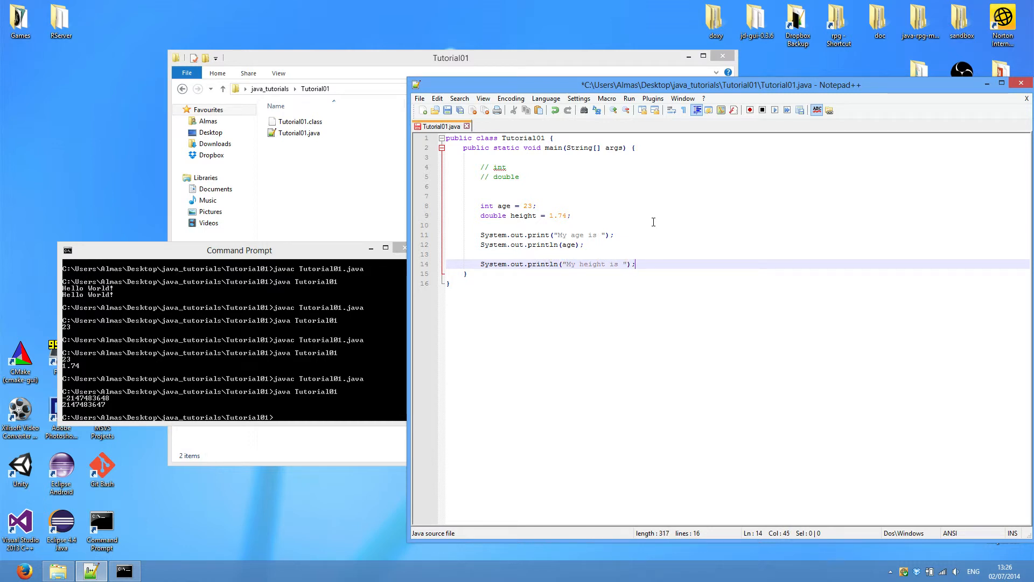
{"action": "type", "text": "System.out.println("}
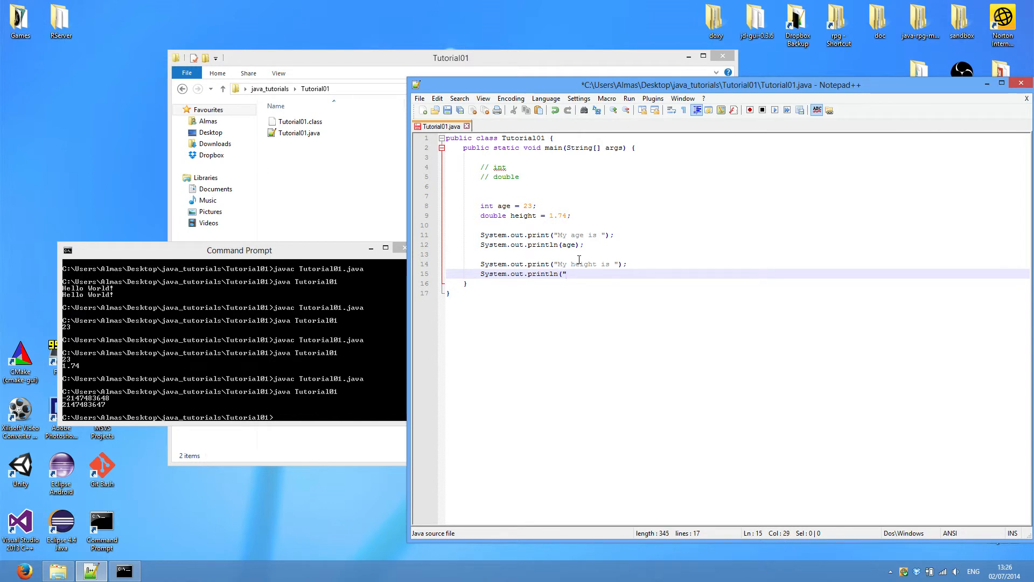
{"action": "type", "text": "height"}
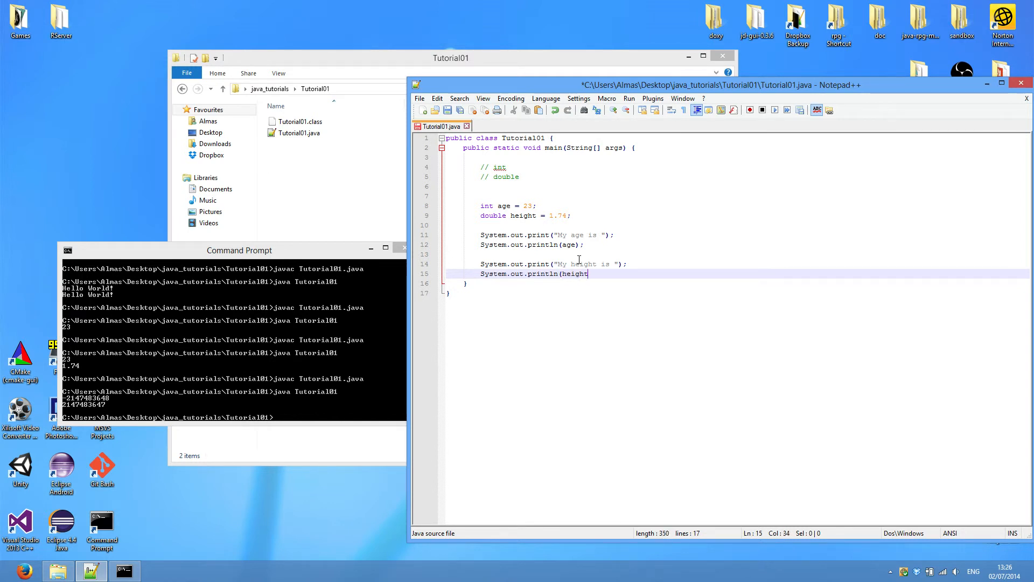
{"action": "type", "text": ");"}
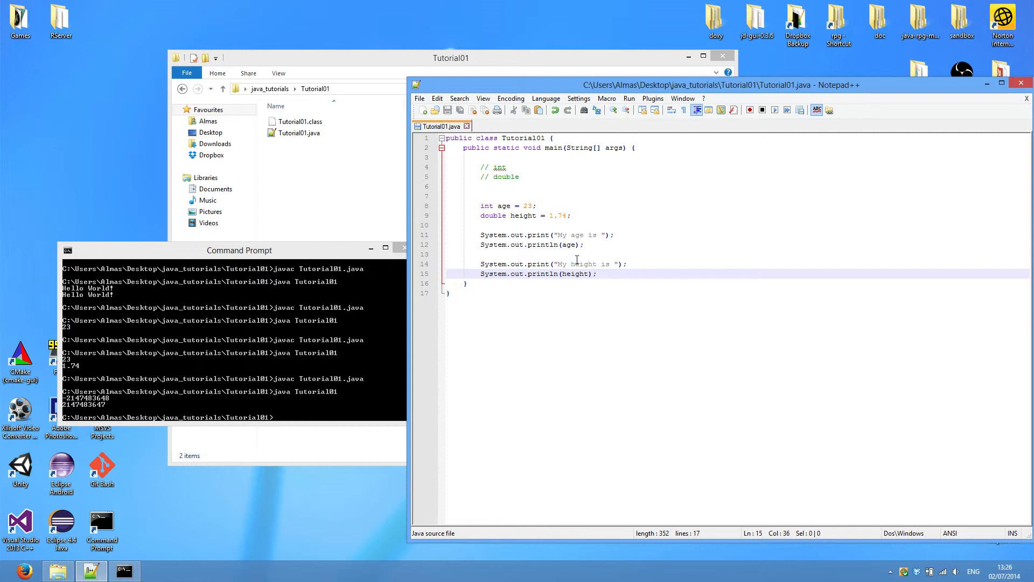
{"action": "left_click", "coordinate": [239, 250]}
{"action": "type", "text": "java Tutorial01"}
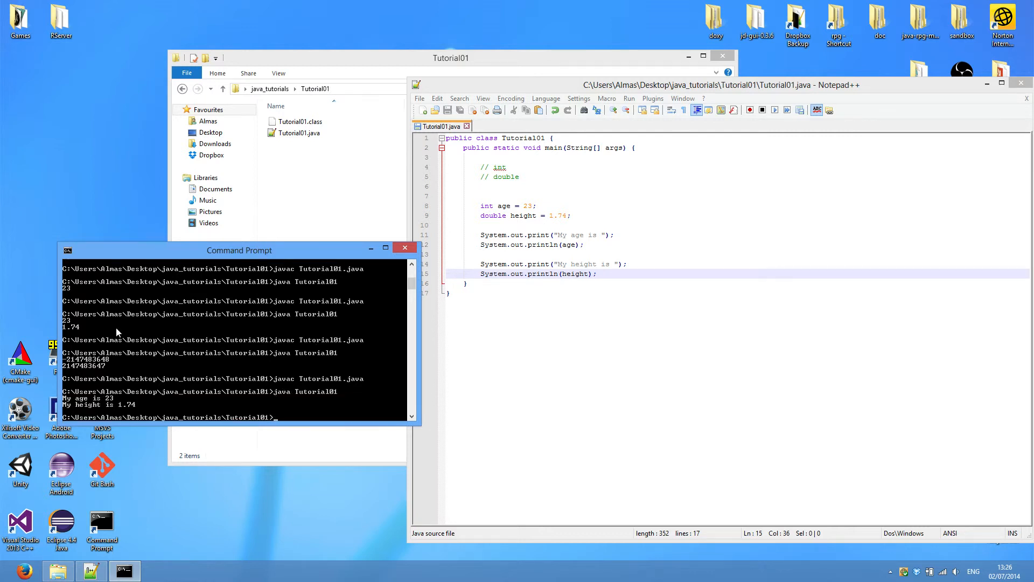
{"action": "mouse_move", "coordinate": [554, 297]}
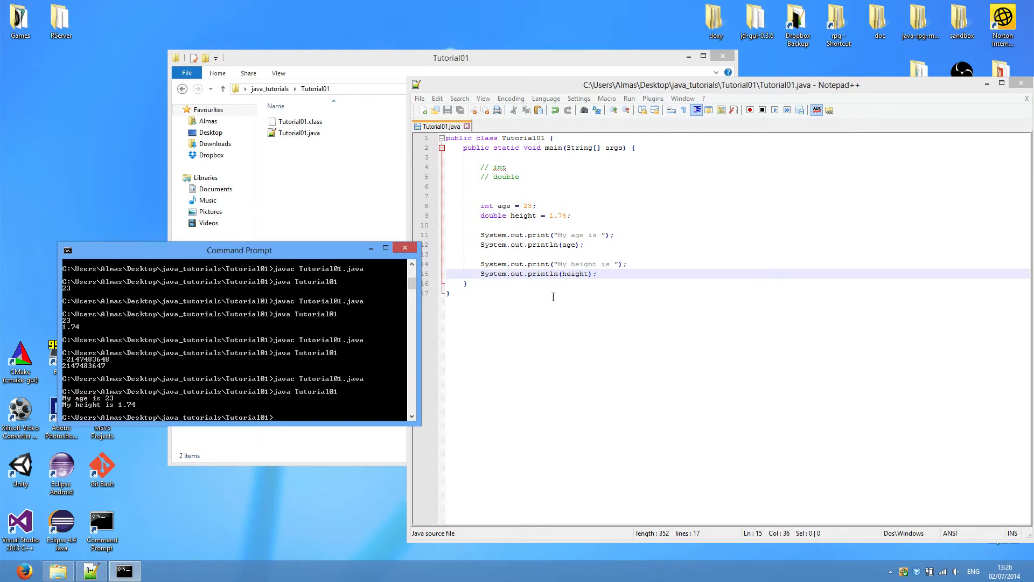